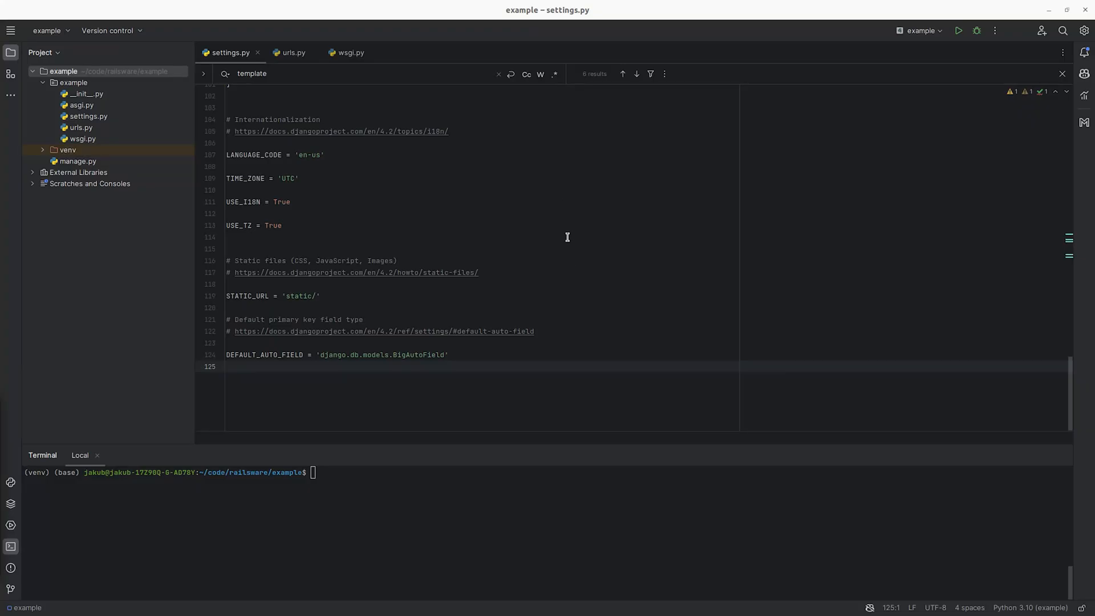
{"action": "mouse_move", "coordinate": [598, 200]}
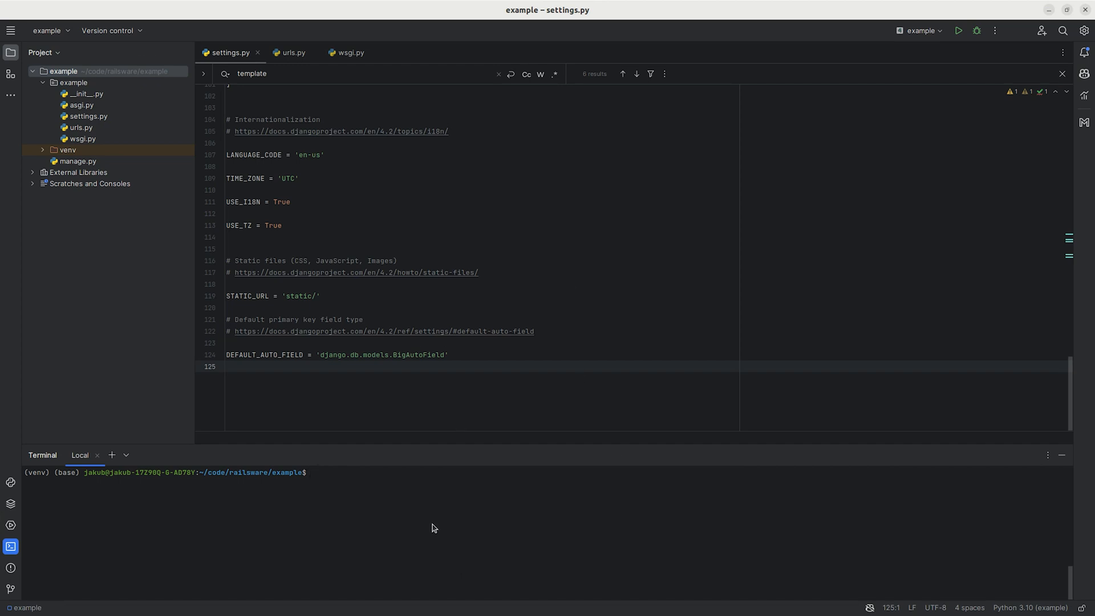
{"action": "mouse_move", "coordinate": [434, 526]}
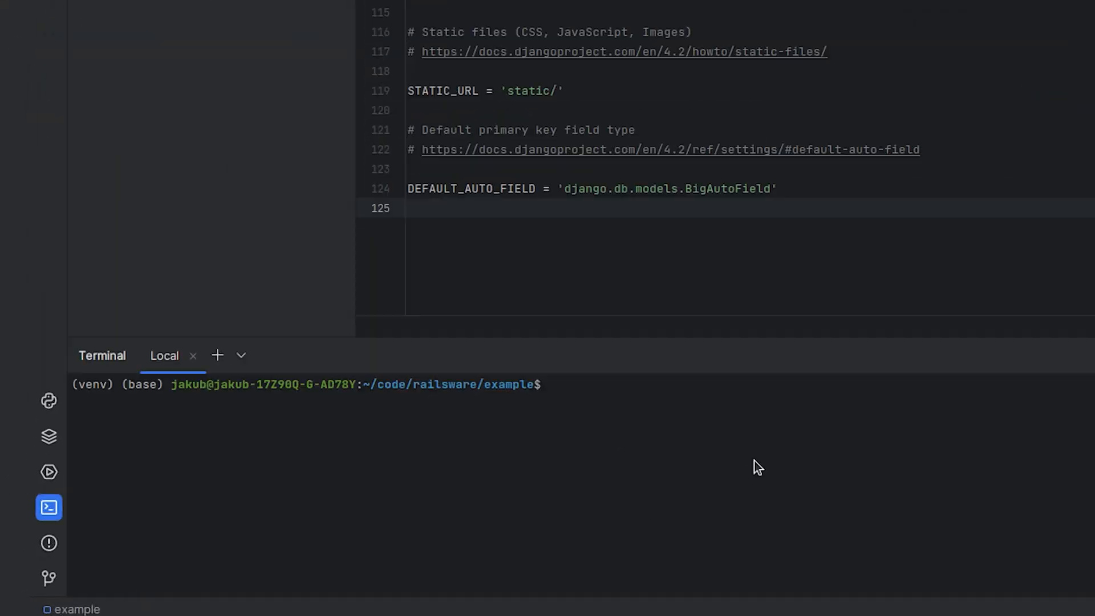
Start typing the django-admin startproject command in the example project's Terminal.
{"action": "type", "text": "django-admin startproj"}
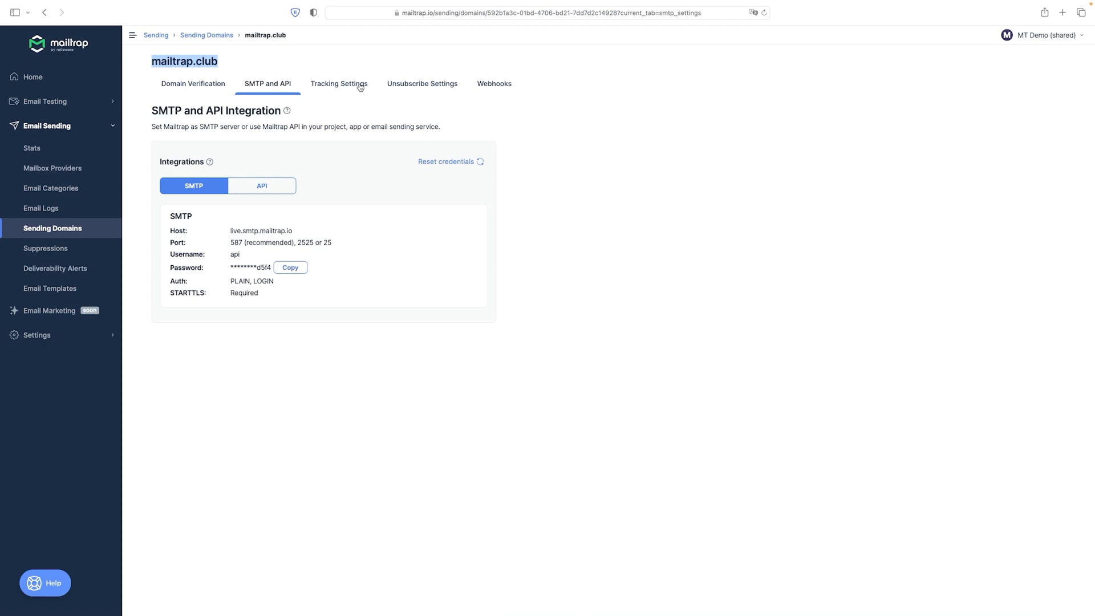
Show the SMTP and API details for the mailtrap.club sending domain.
{"action": "left_click", "coordinate": [52, 227]}
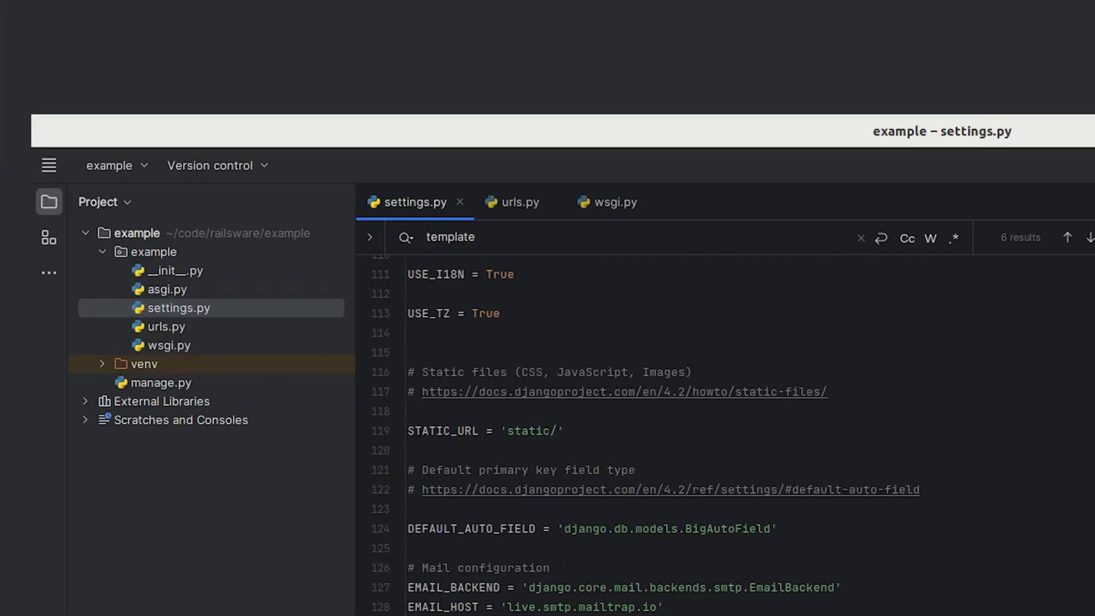
Create views.py with a simple_mail(request) view returning HttpResponse('Message sent!').
{"action": "right_click", "coordinate": [148, 252]}
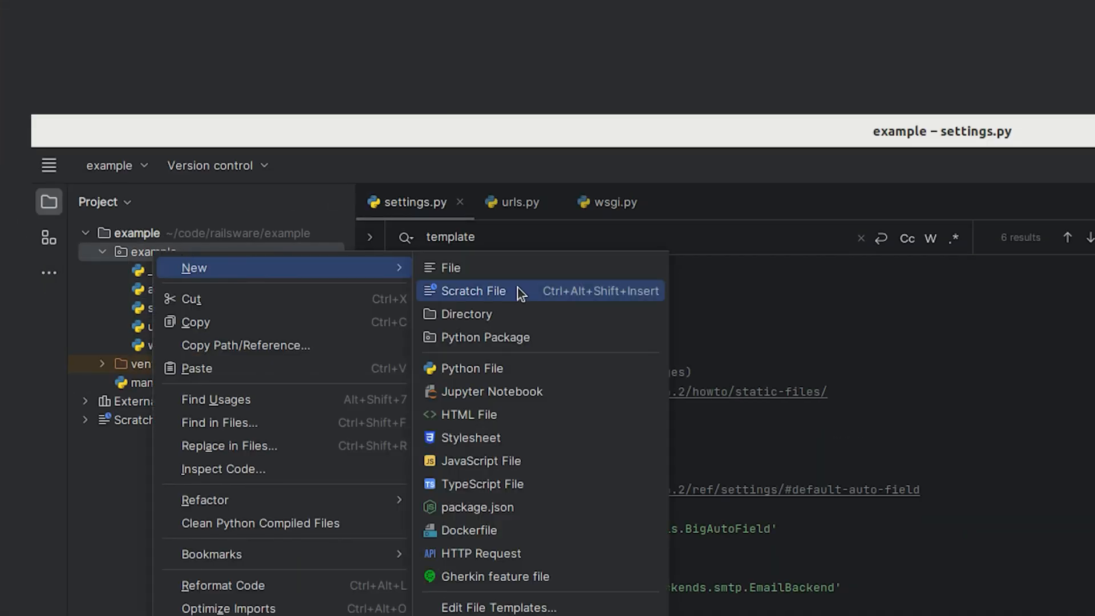
{"action": "left_click", "coordinate": [472, 368]}
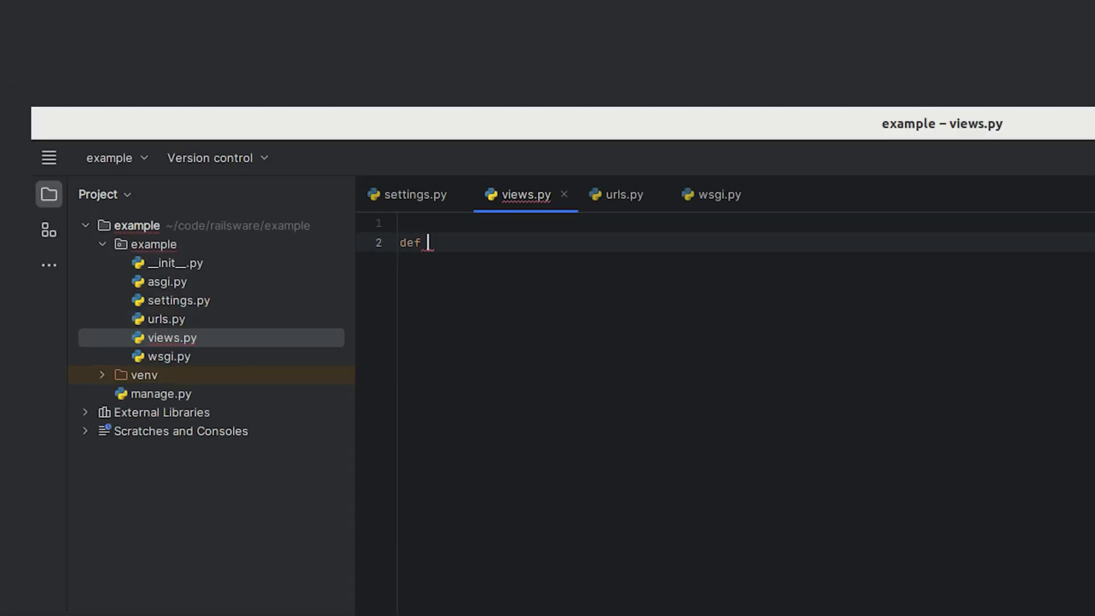
{"action": "type", "text": "simple_ma"}
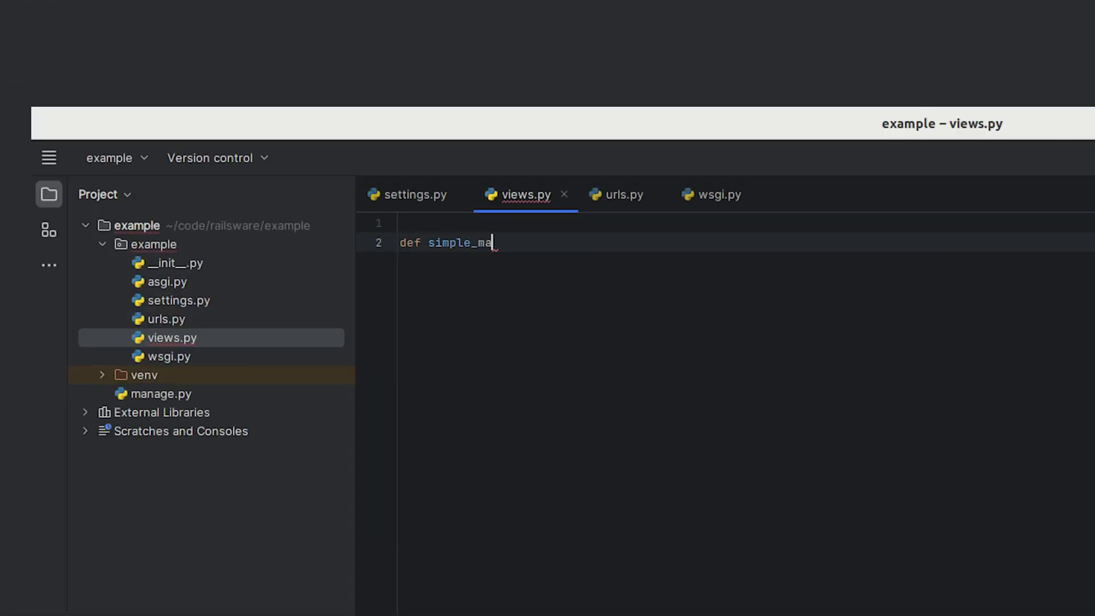
{"action": "type", "text": "il(requ"}
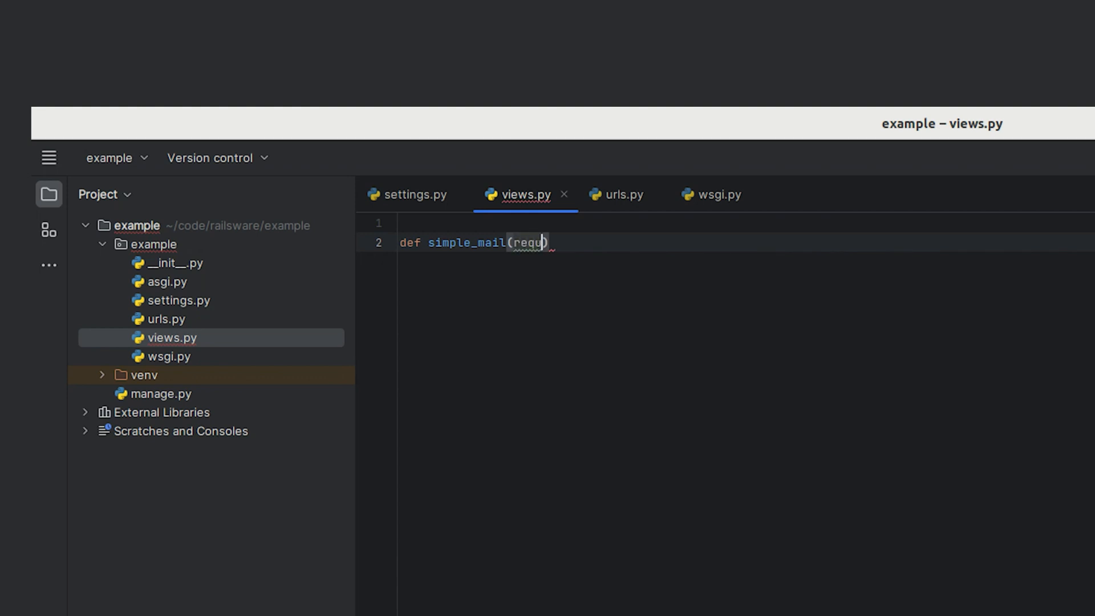
{"action": "type", "text": "est):"}
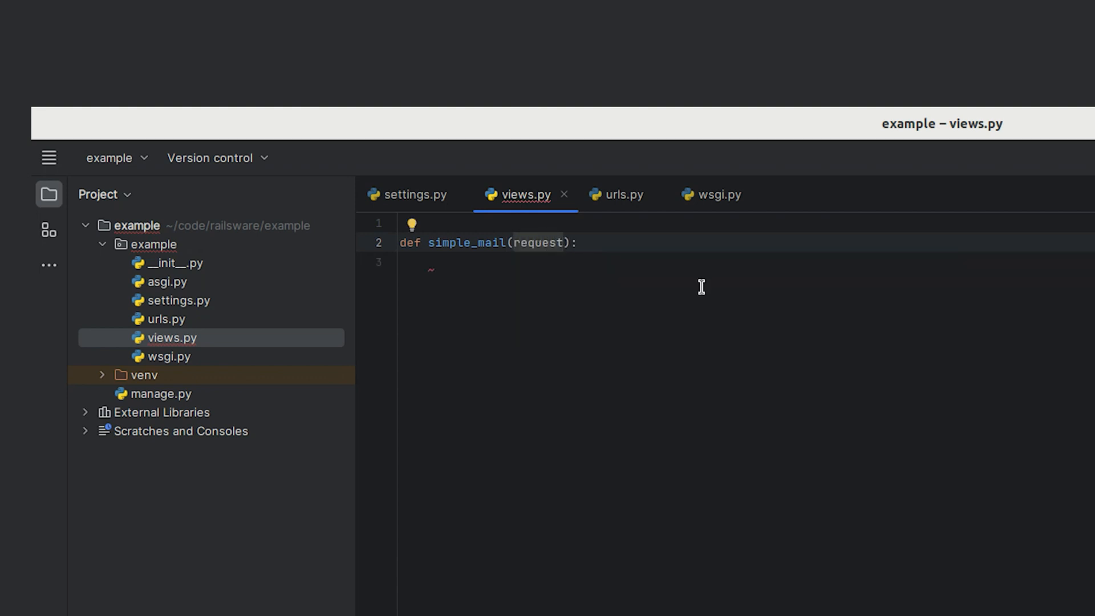
{"action": "type", "text": "ret"}
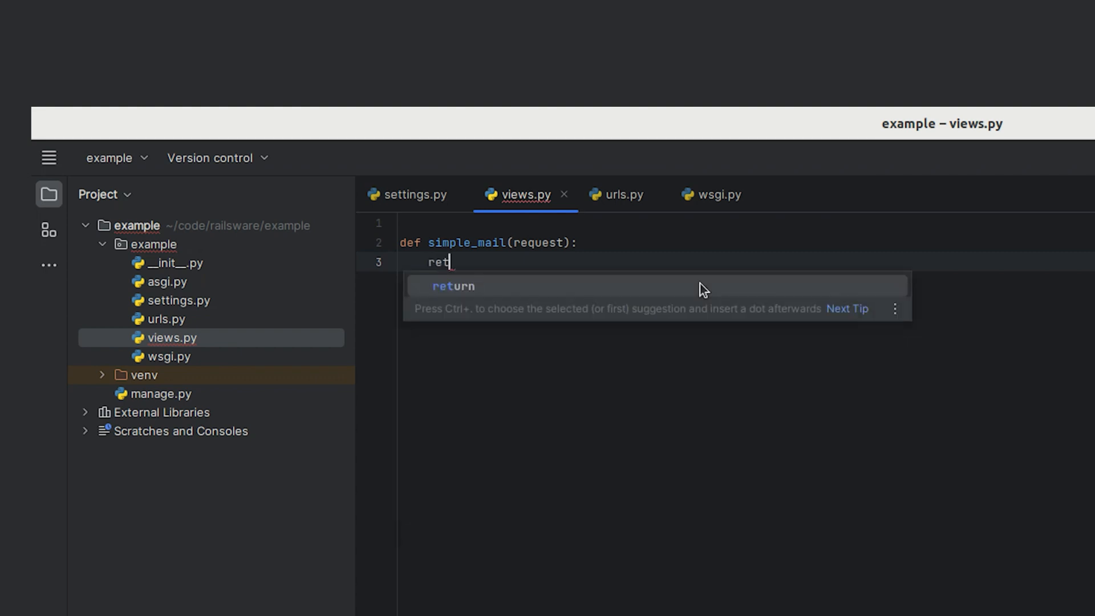
{"action": "type", "text": "from django.http import"}
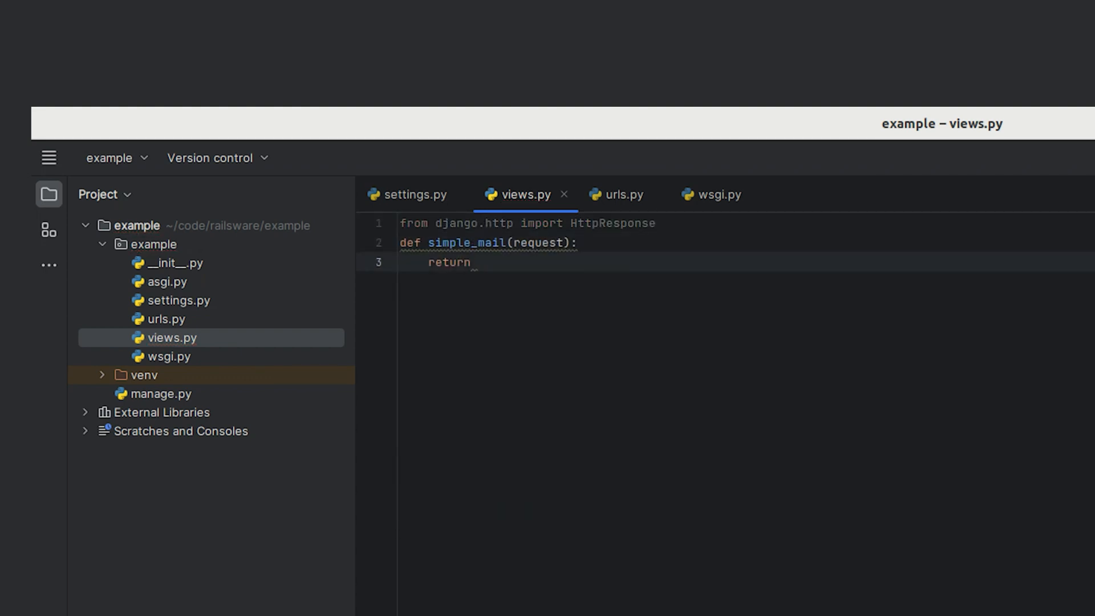
{"action": "type", "text": "HttpResponse('Me'"}
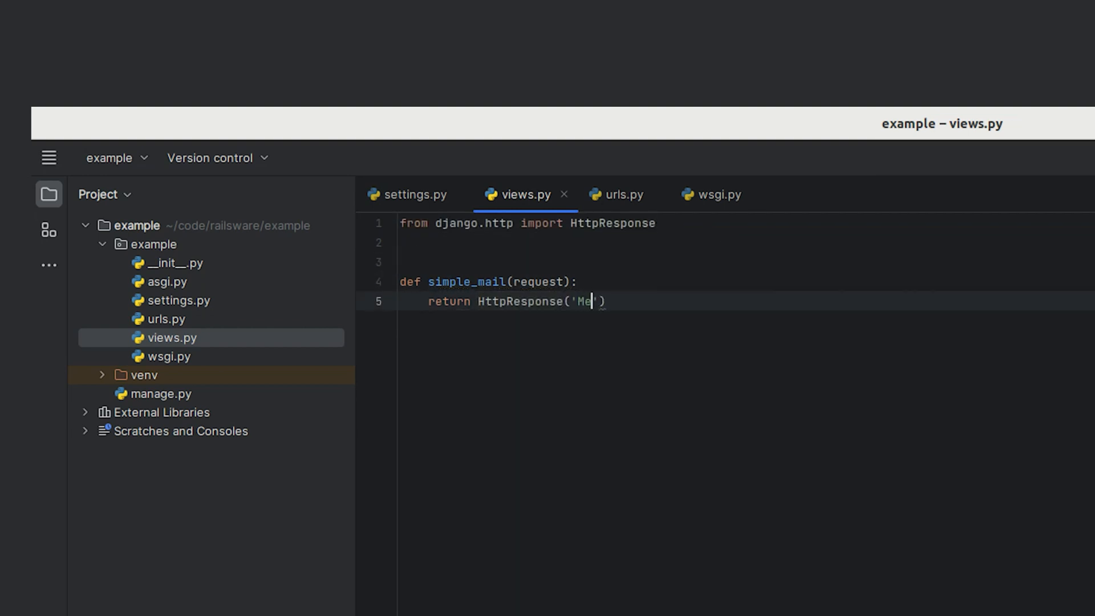
Import send_mail and call it with subject 'That's your subject' and body 'That's your message body'.
{"action": "type", "text": "f"}
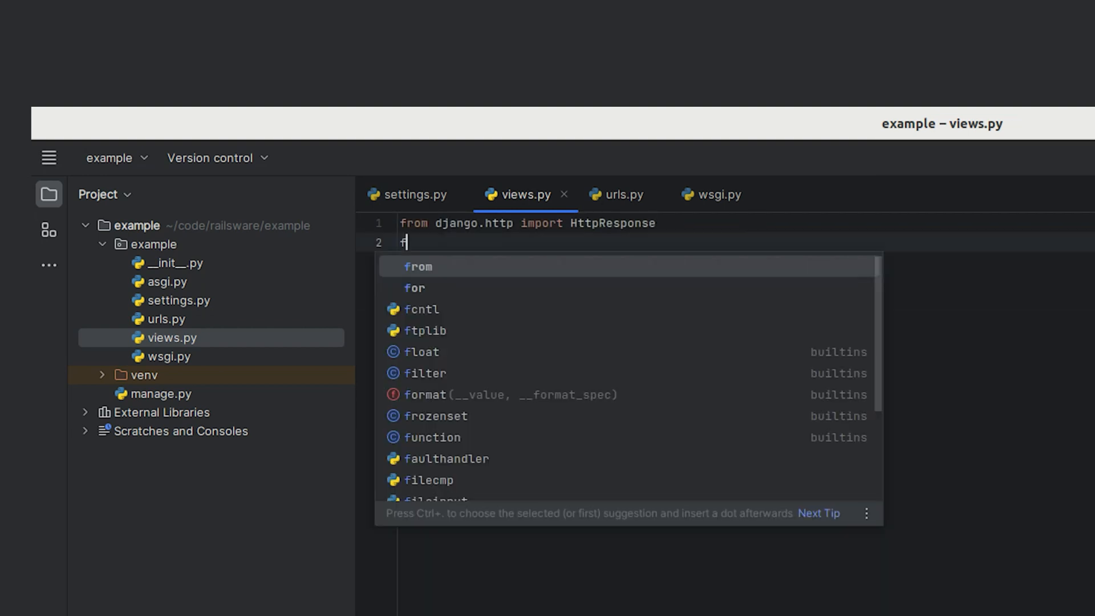
{"action": "type", "text": "rom django.core"}
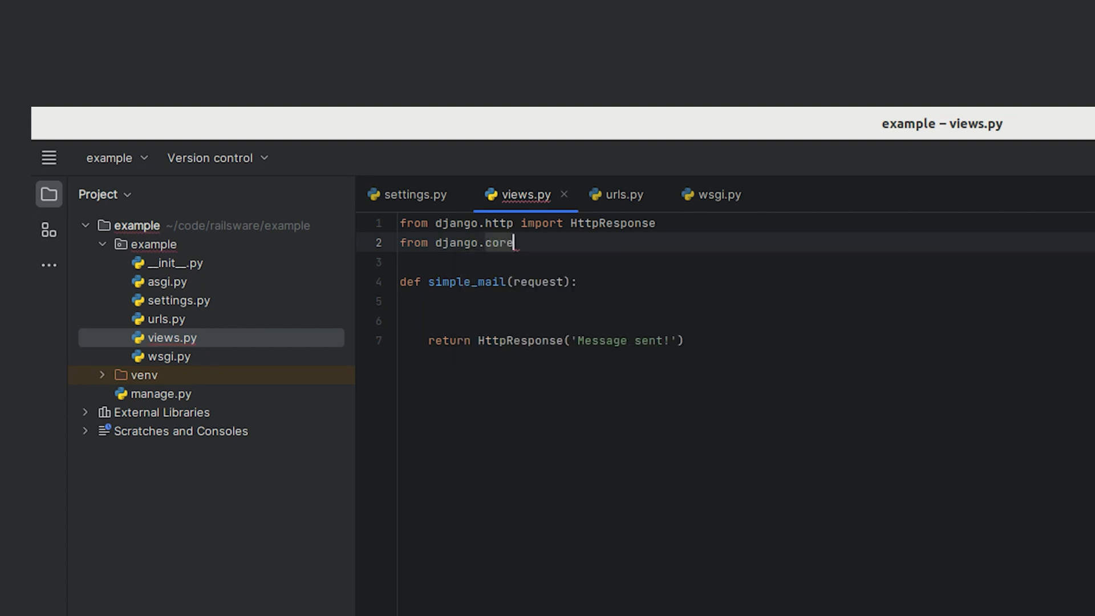
{"action": "type", "text": ".mail import s"}
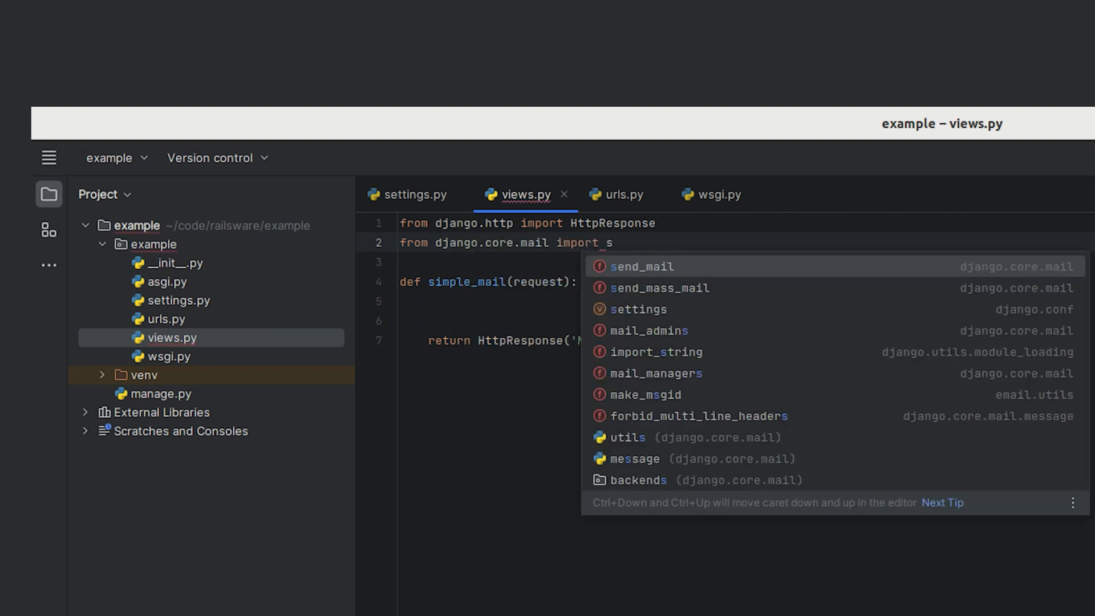
{"action": "left_click", "coordinate": [640, 266]}
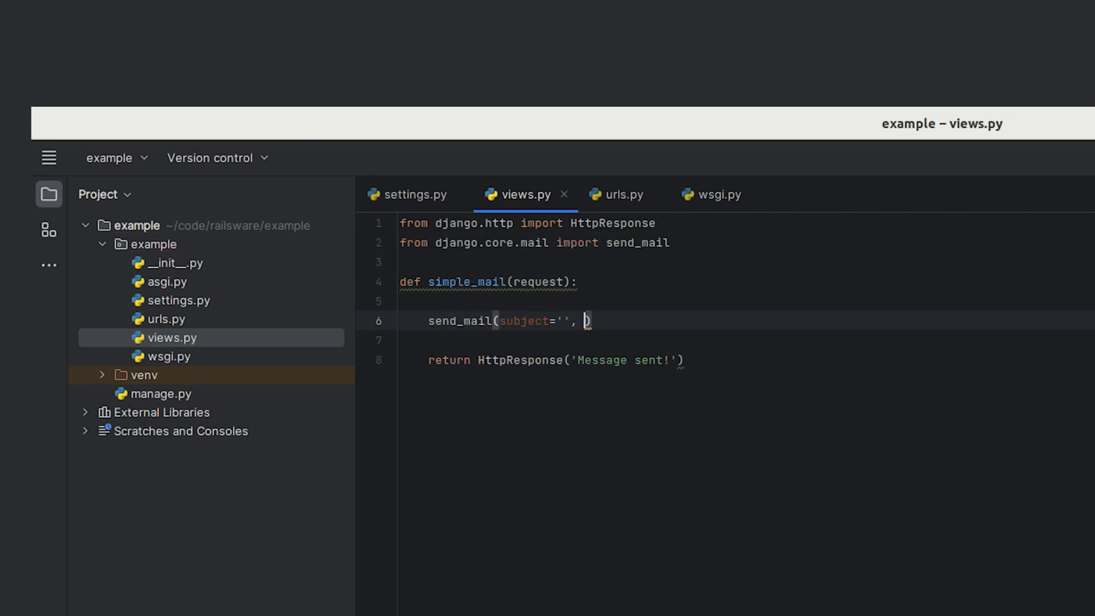
{"action": "type", "text": "message='', from_email='', recipient_list=["}
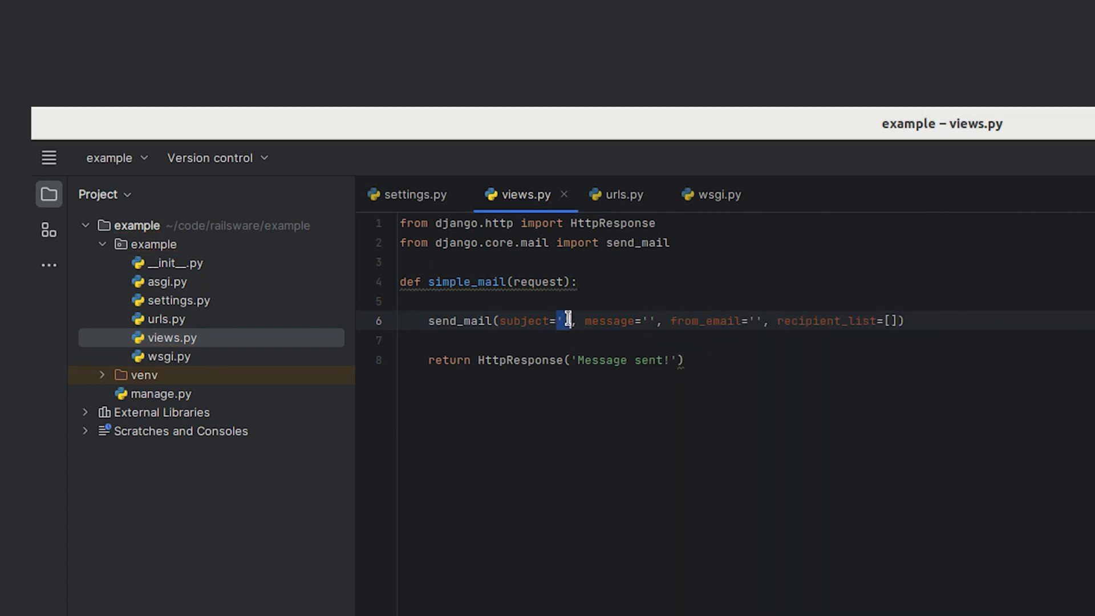
{"action": "type", "text": "That's your subject"}
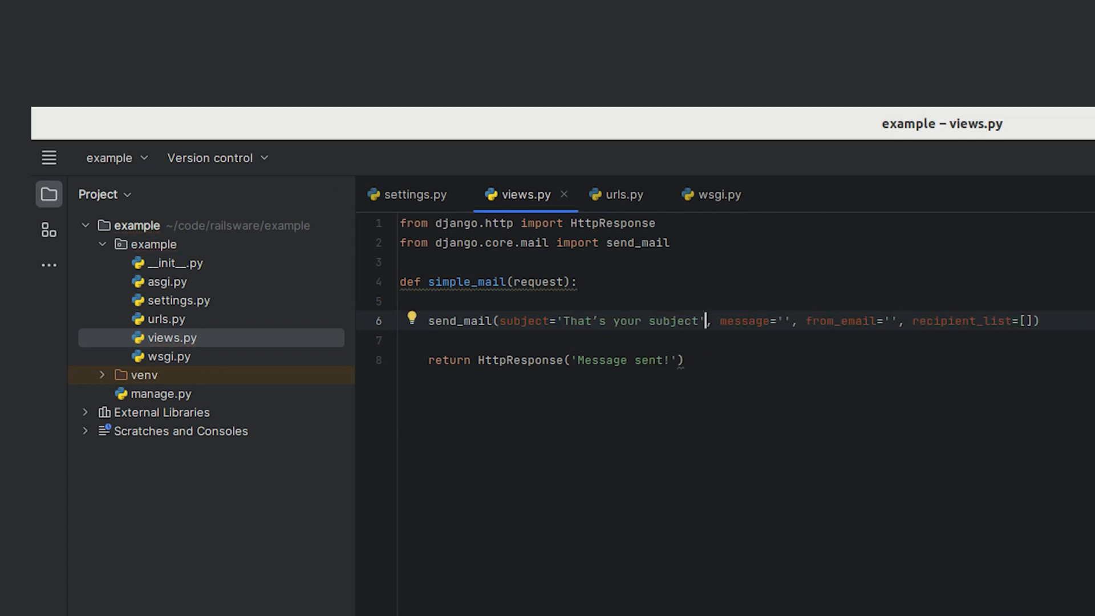
{"action": "type", "text": "That's your message body',"}
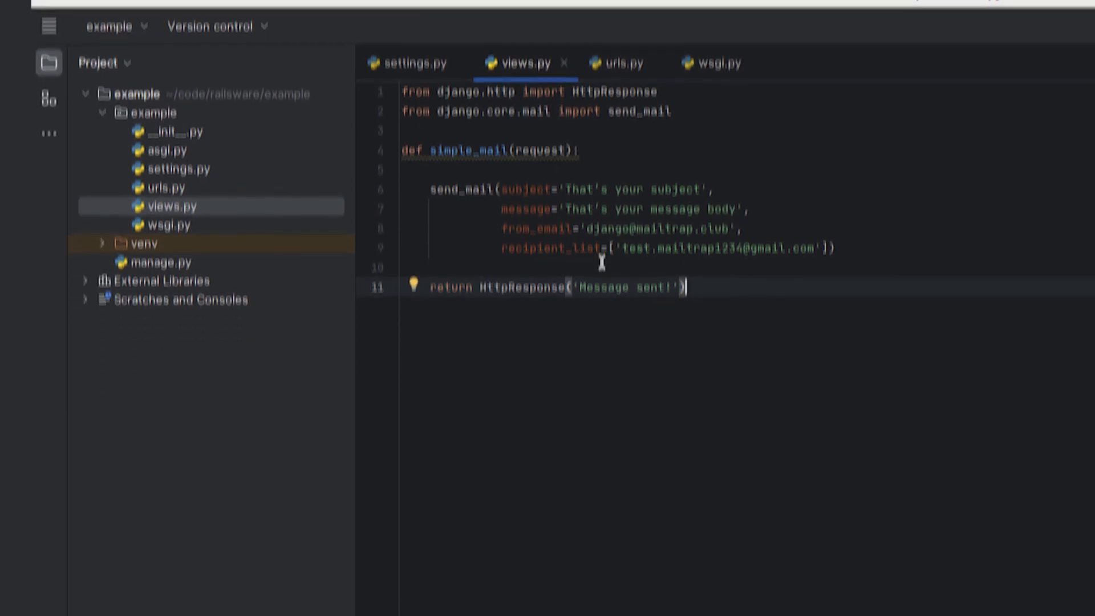
Import simple_mail from .views in urls.py and add the 'mail' route.
{"action": "left_click", "coordinate": [621, 63]}
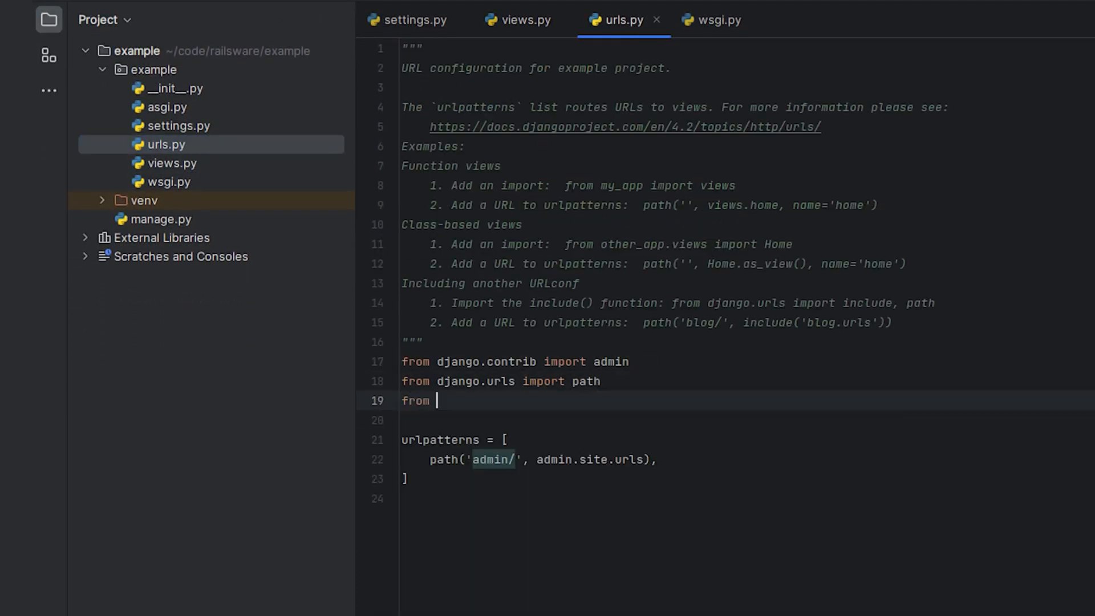
{"action": "type", "text": ".views import s"}
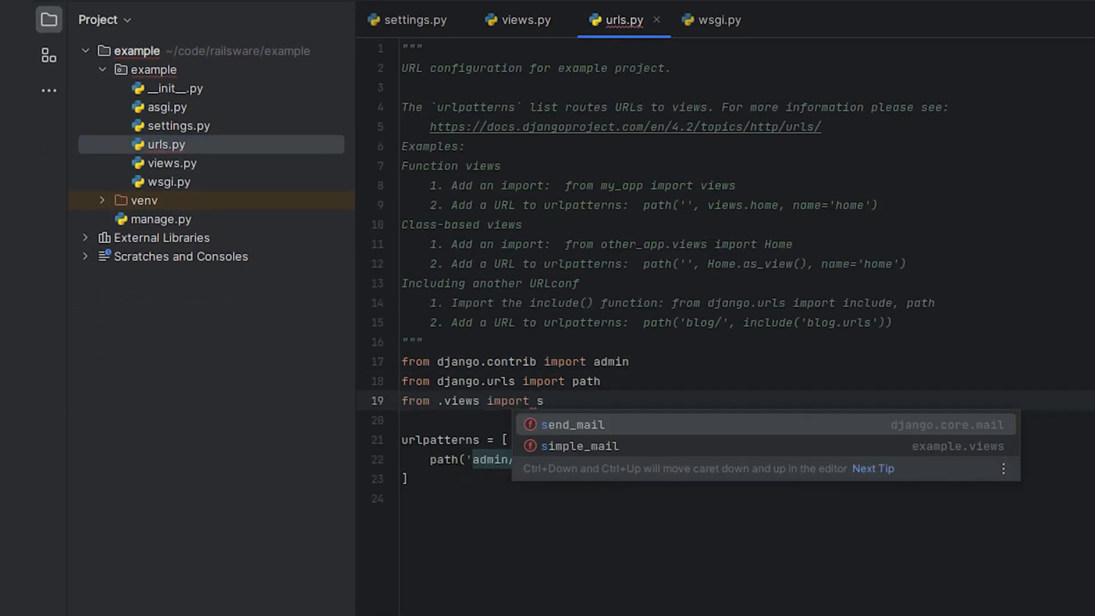
{"action": "left_click", "coordinate": [578, 446]}
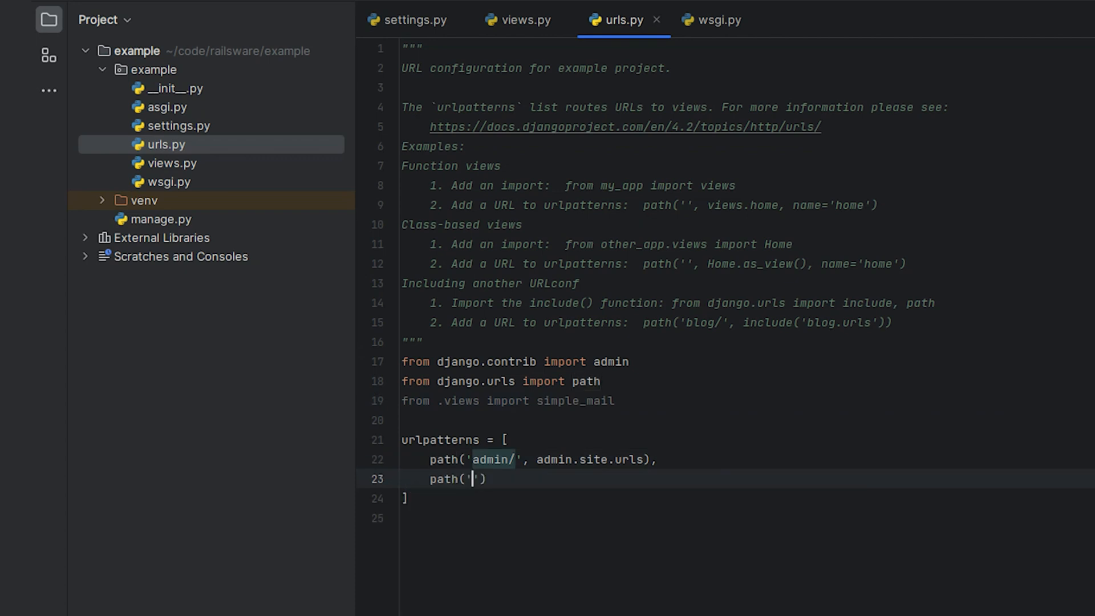
{"action": "type", "text": "mail"}
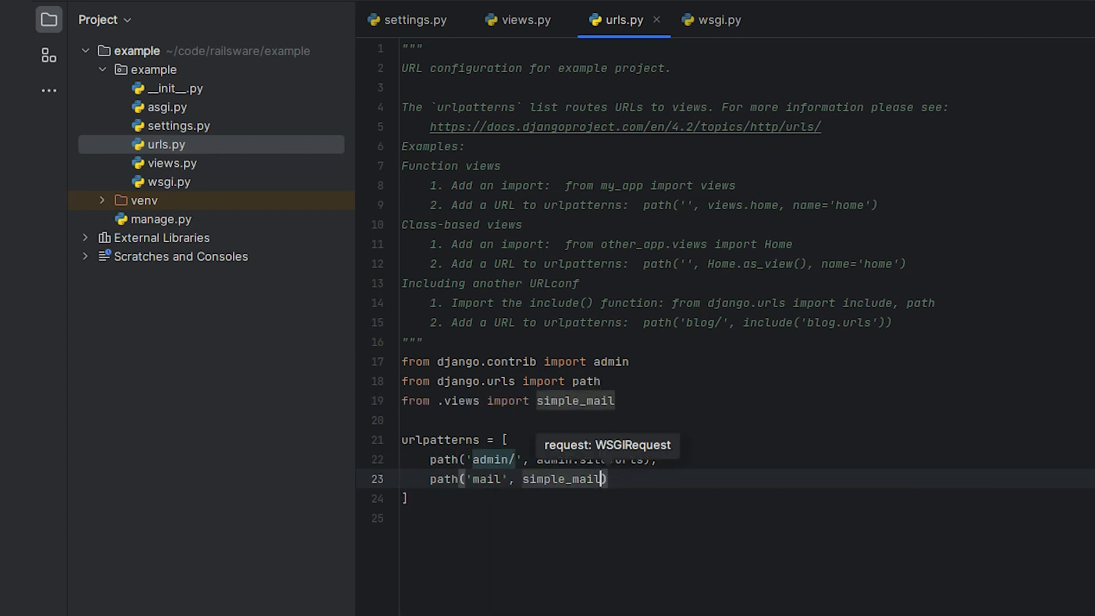
Run the development server with python manage.py in the Terminal.
{"action": "left_click", "coordinate": [48, 505]}
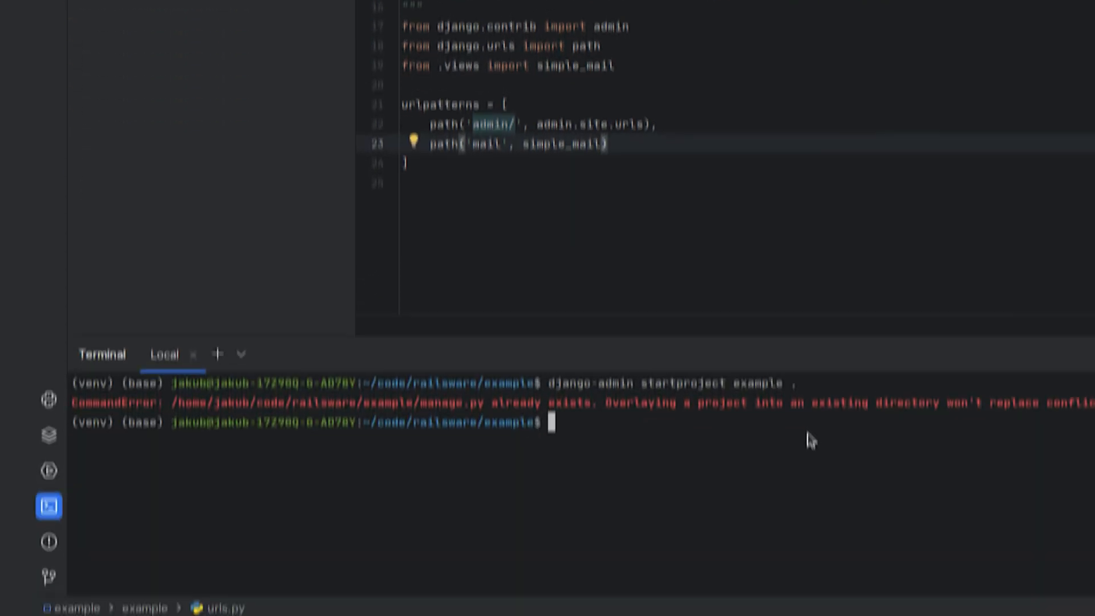
{"action": "type", "text": "python manage."}
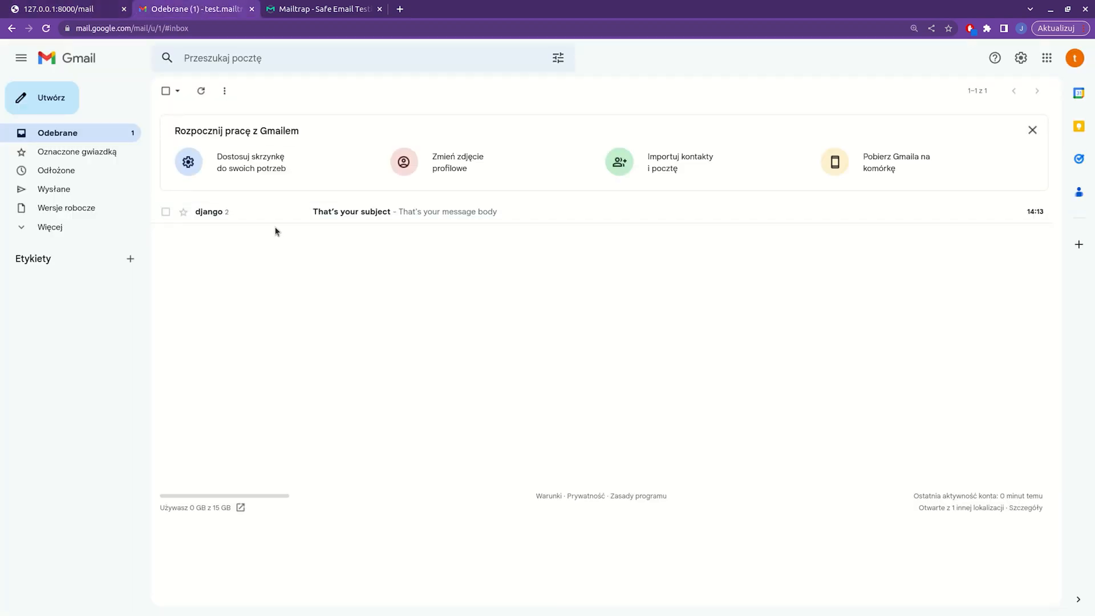
{"action": "left_click", "coordinate": [351, 212]}
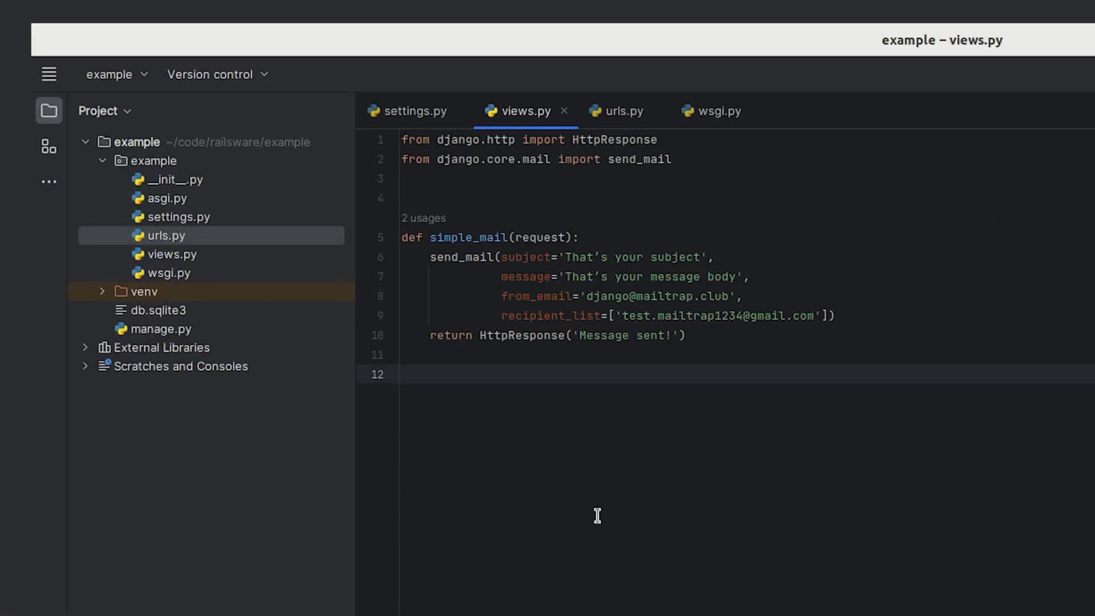
{"action": "mouse_move", "coordinate": [579, 481]}
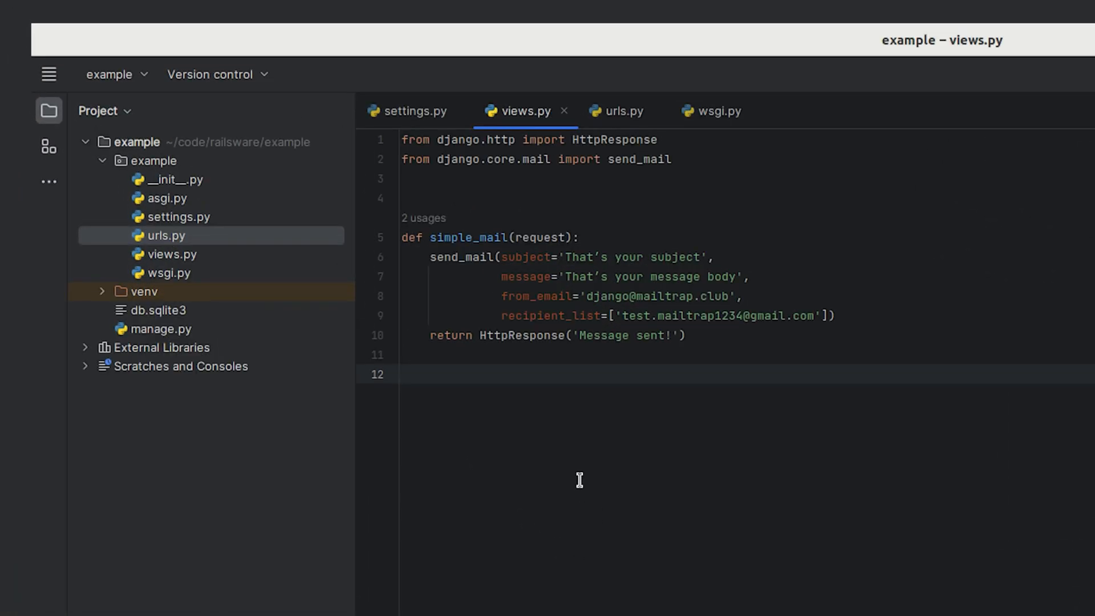
{"action": "mouse_move", "coordinate": [858, 510]}
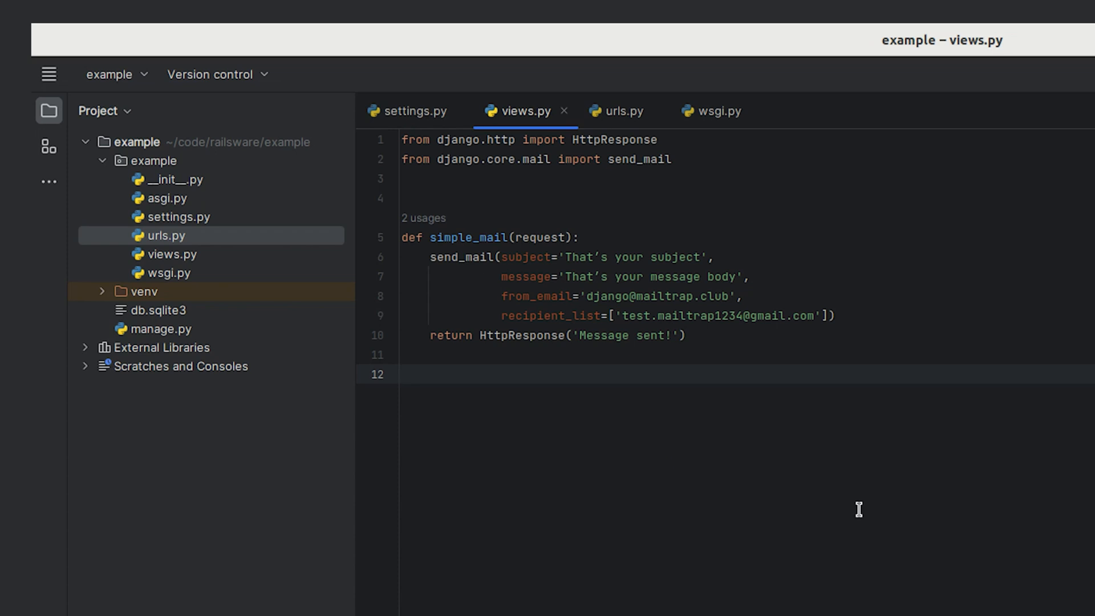
Import EmailMessage and define message_mail(request) building an EmailMessage with bcc and reply-to.
{"action": "type", "text": ","}
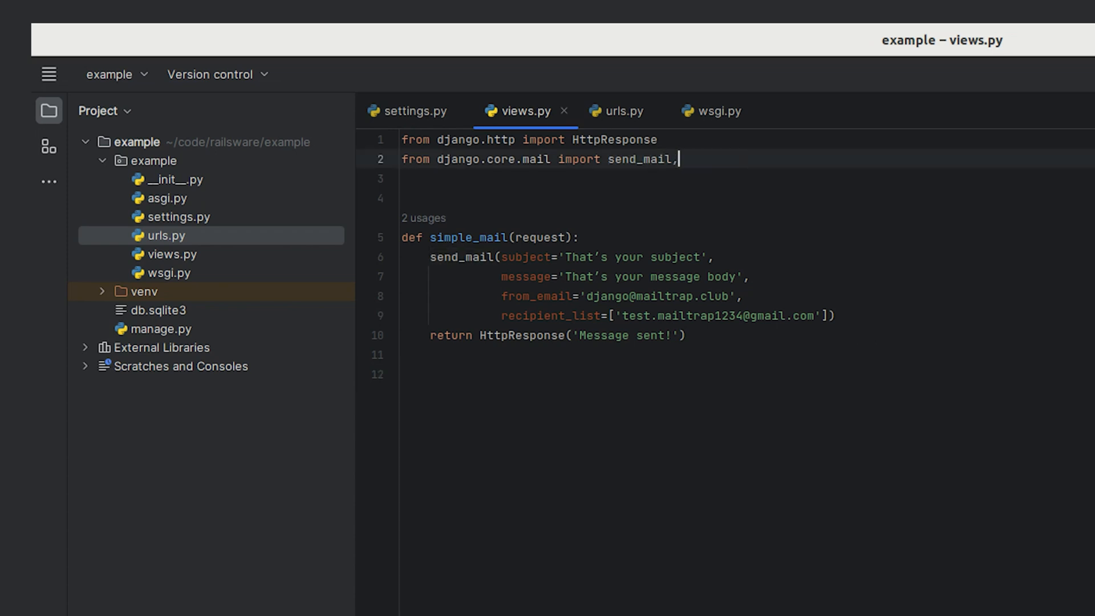
{"action": "type", "text": "EmailMessage"}
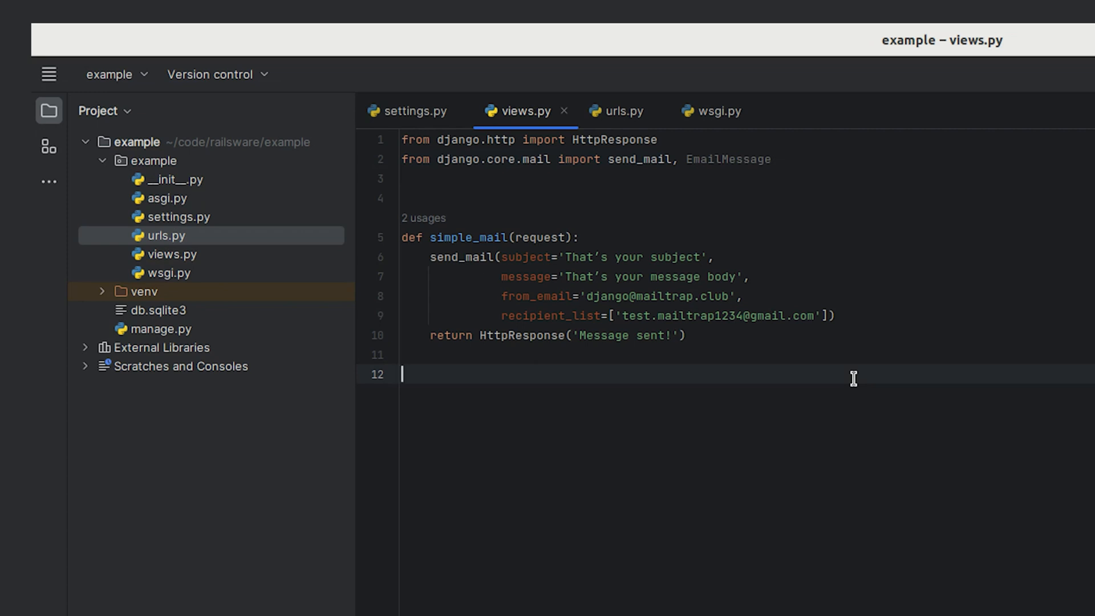
{"action": "type", "text": "def message_mail(req"}
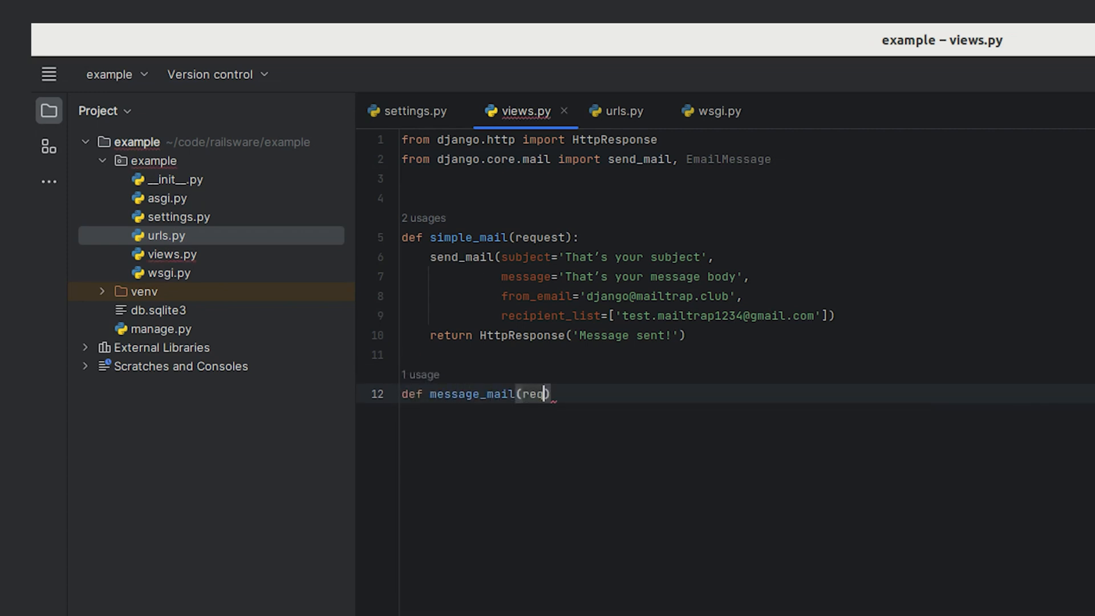
{"action": "type", "text": "uest):"}
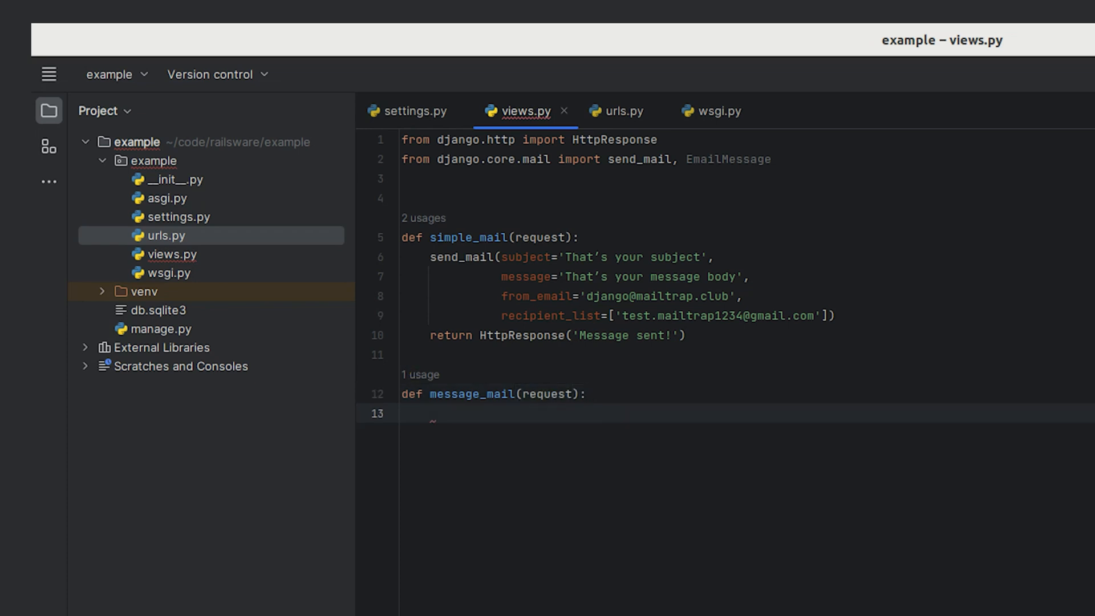
{"action": "type", "text": "em"}
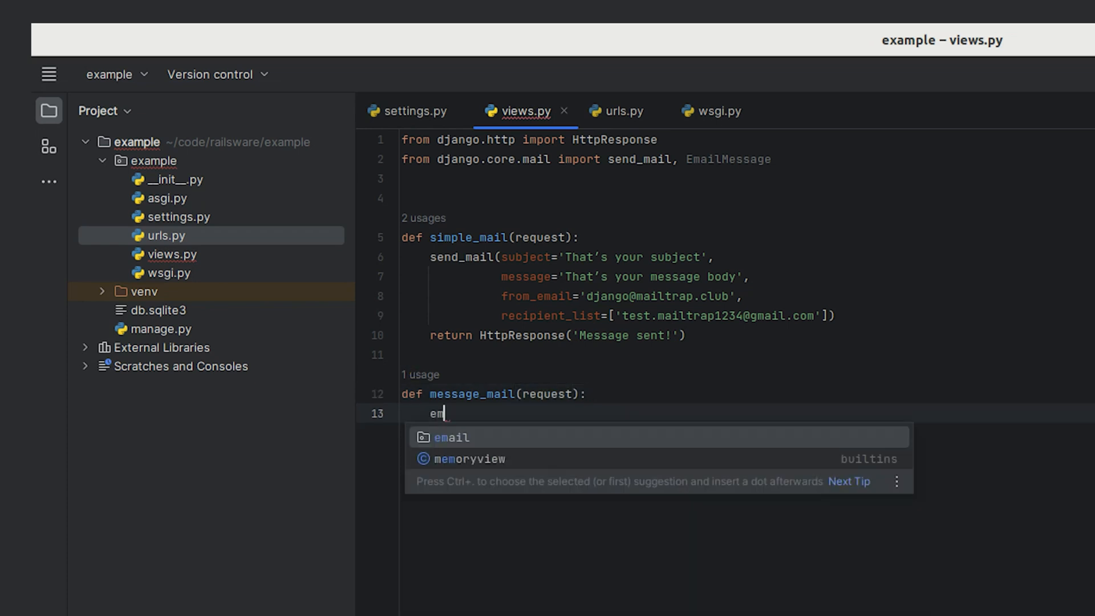
{"action": "type", "text": "email = EmailMessage()"}
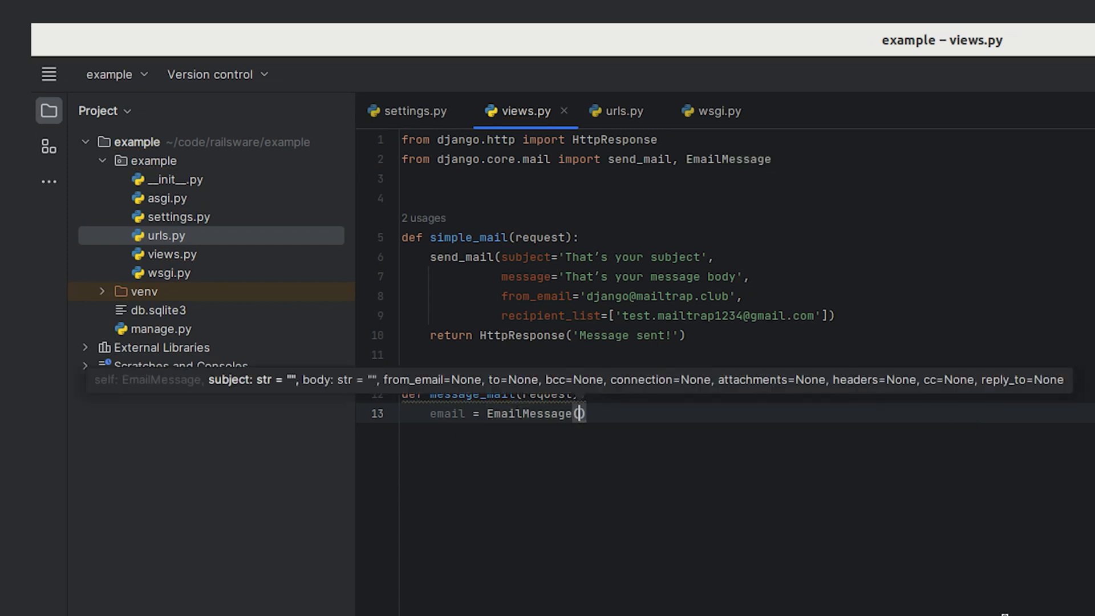
{"action": "type", "text": ")"}
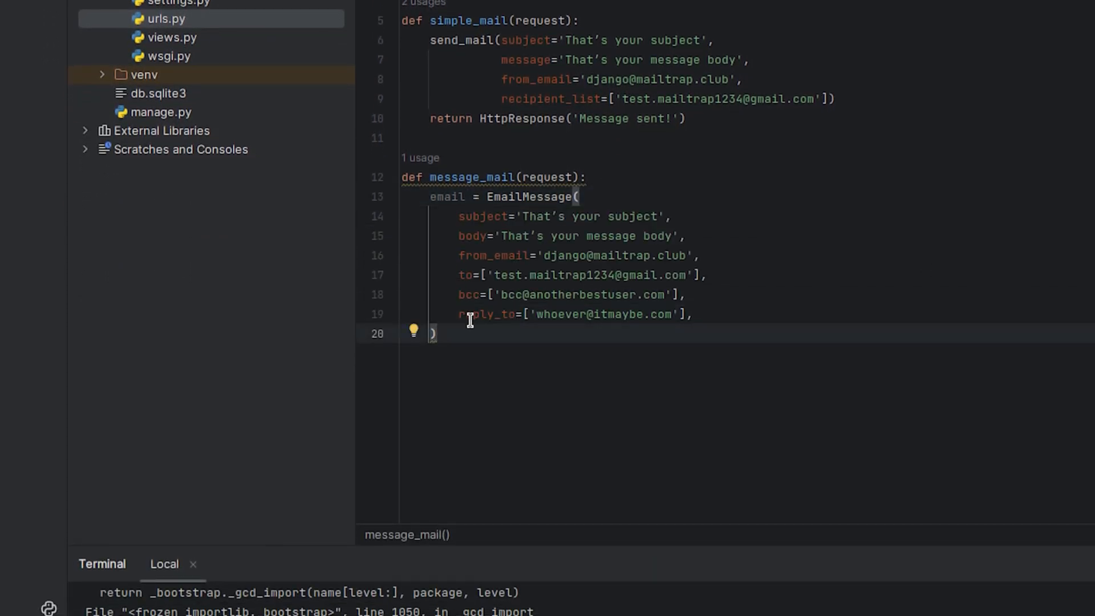
Send the email, return 'Message sent!', and add path('message', message_mail) to urls.py.
{"action": "type", "text": "email.send()"}
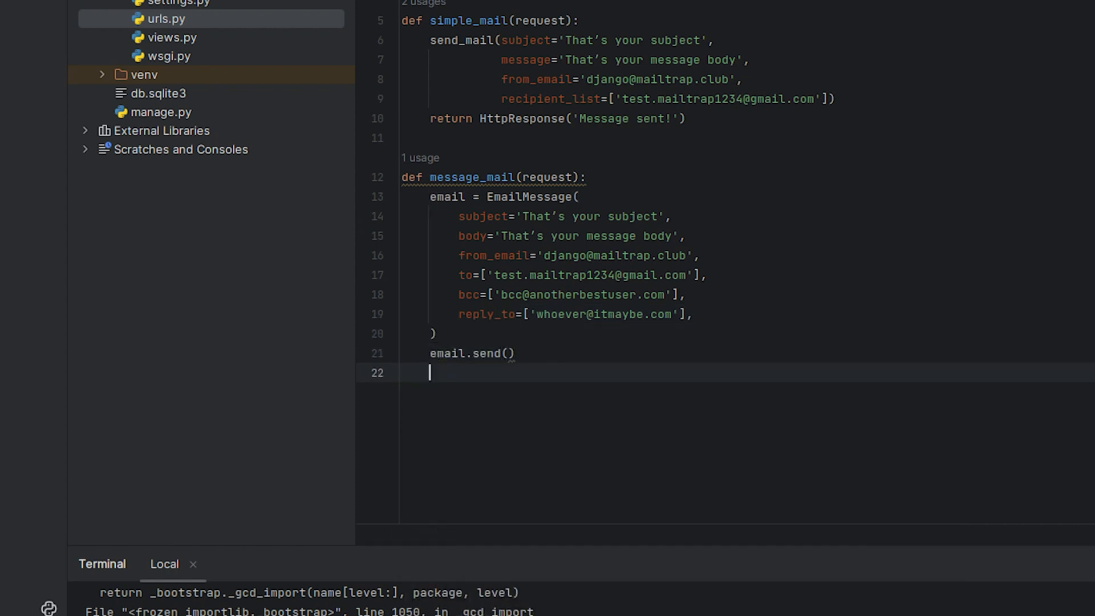
{"action": "key", "text": "enter"}
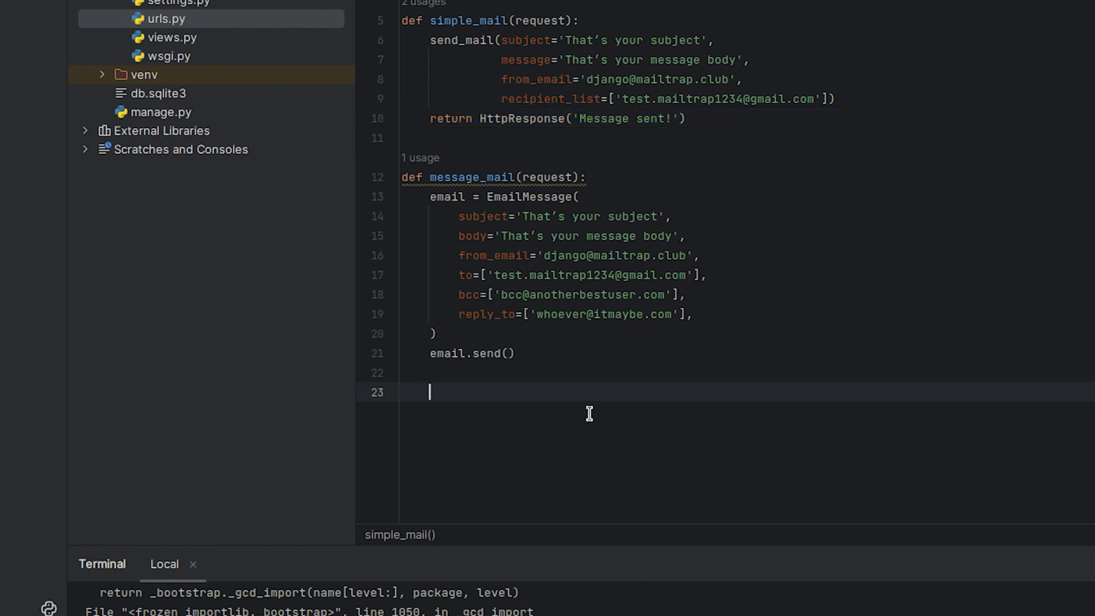
{"action": "type", "text": "return HttpResponse('Message sent!')"}
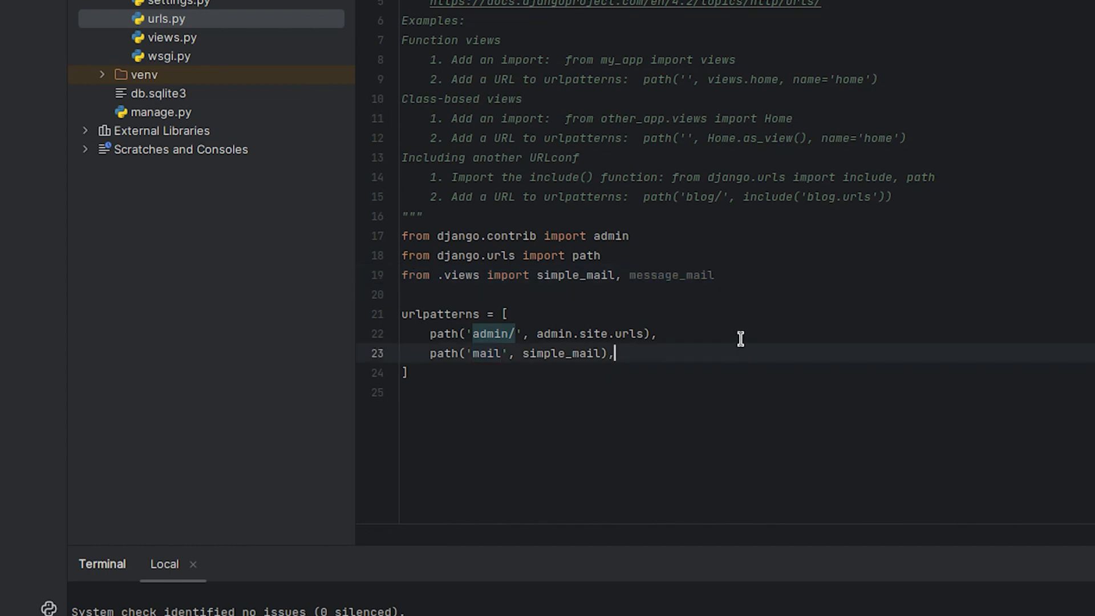
{"action": "type", "text": "path("}
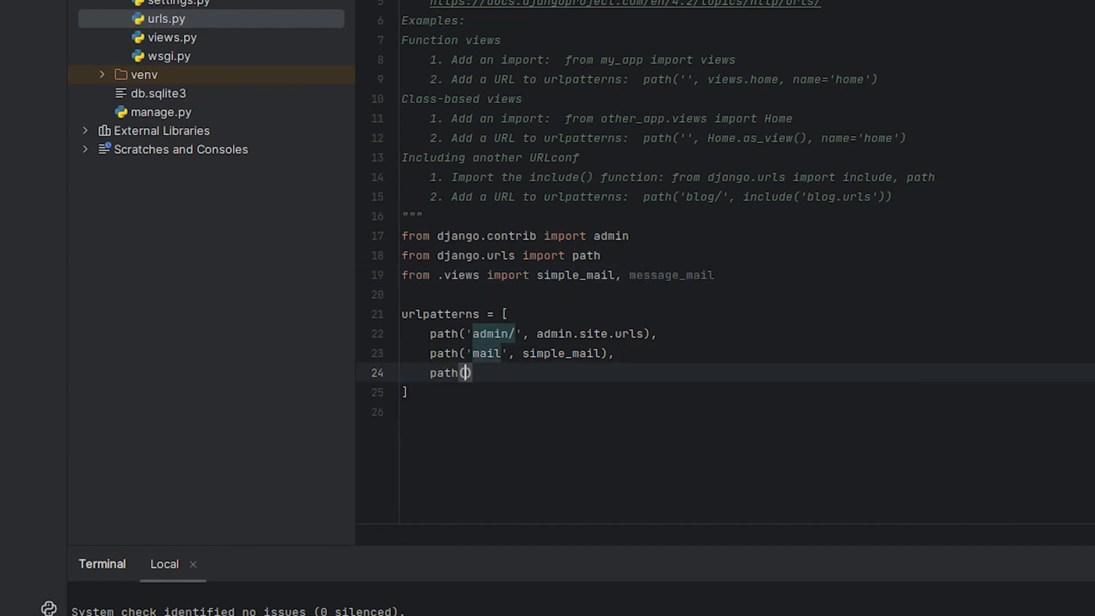
{"action": "type", "text": "('message', message_mail"}
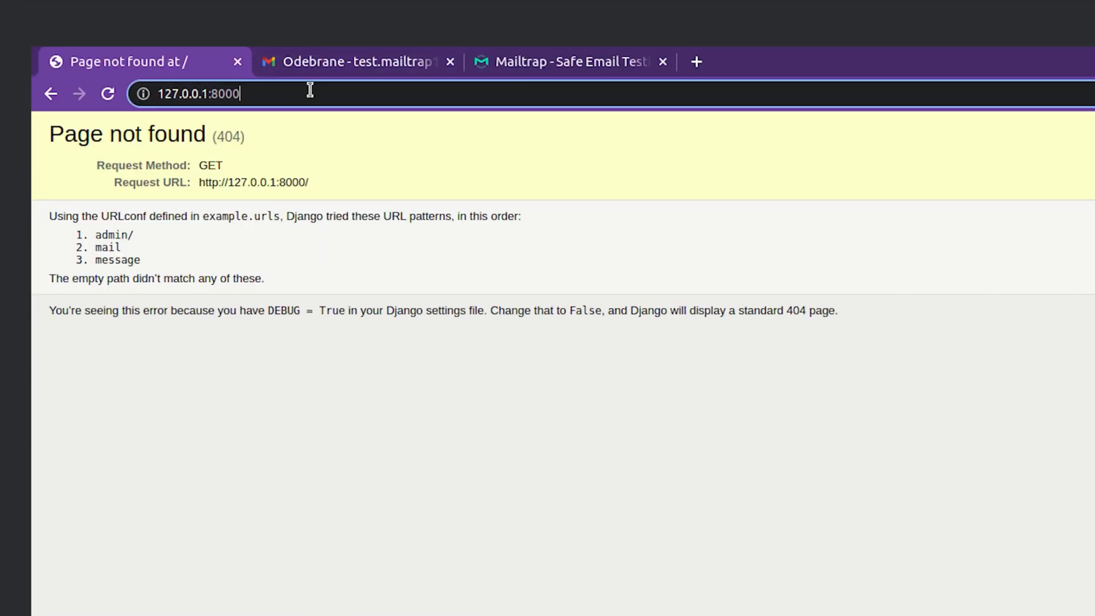
Load 127.0.0.1:8000/message in Chrome to trigger the message_mail view.
{"action": "type", "text": "/message"}
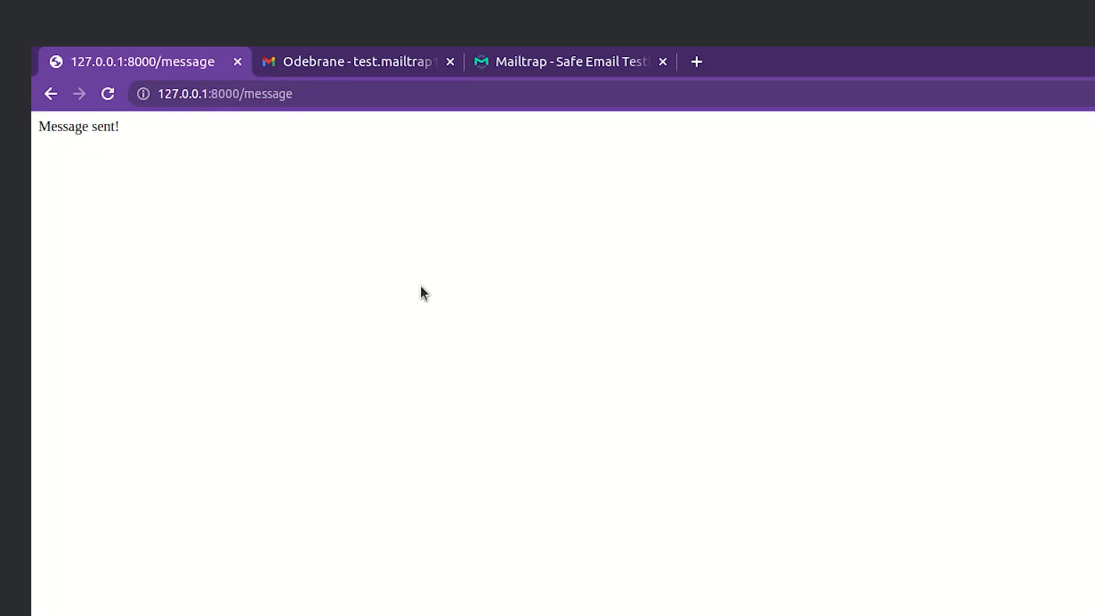
{"action": "left_click", "coordinate": [355, 62]}
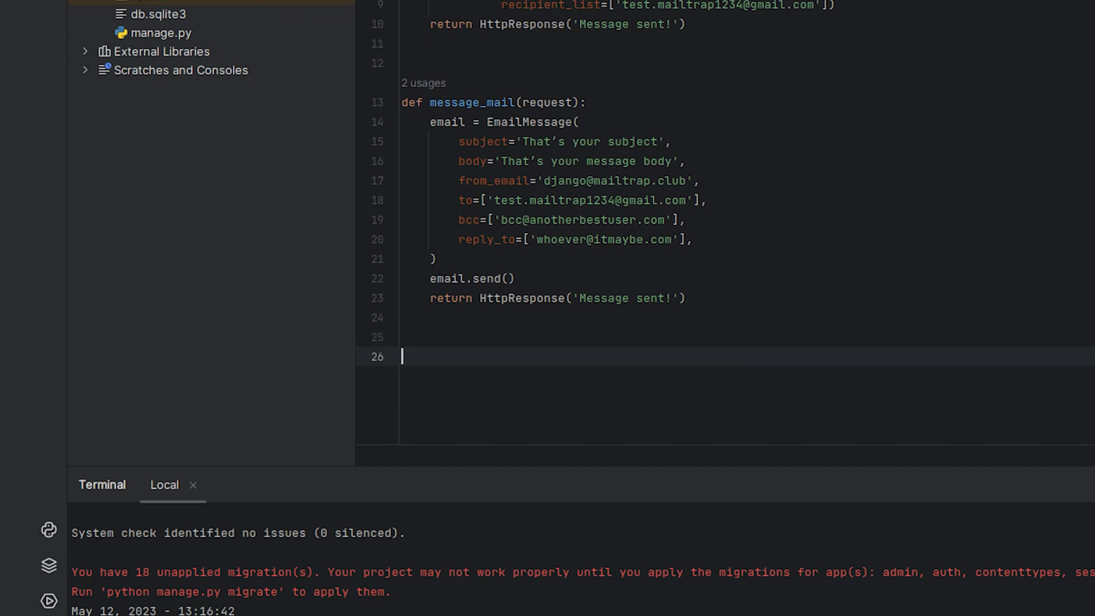
Define multi(request) sending email1 and email2 via get_connection() and send_messages([email1, email2]).
{"action": "type", "text": "def"}
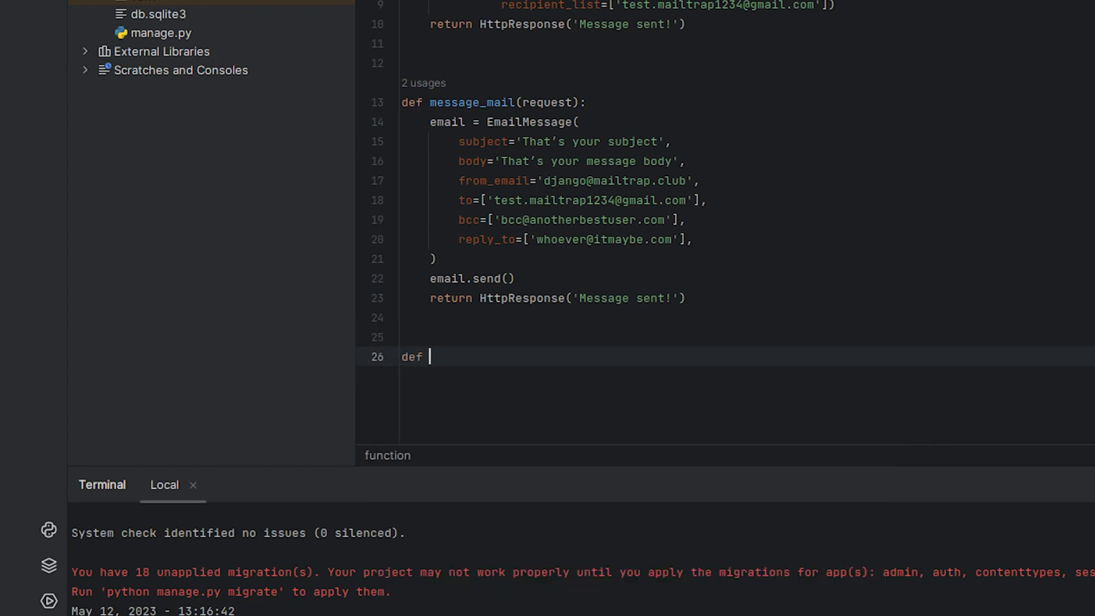
{"action": "type", "text": "multi(request):"}
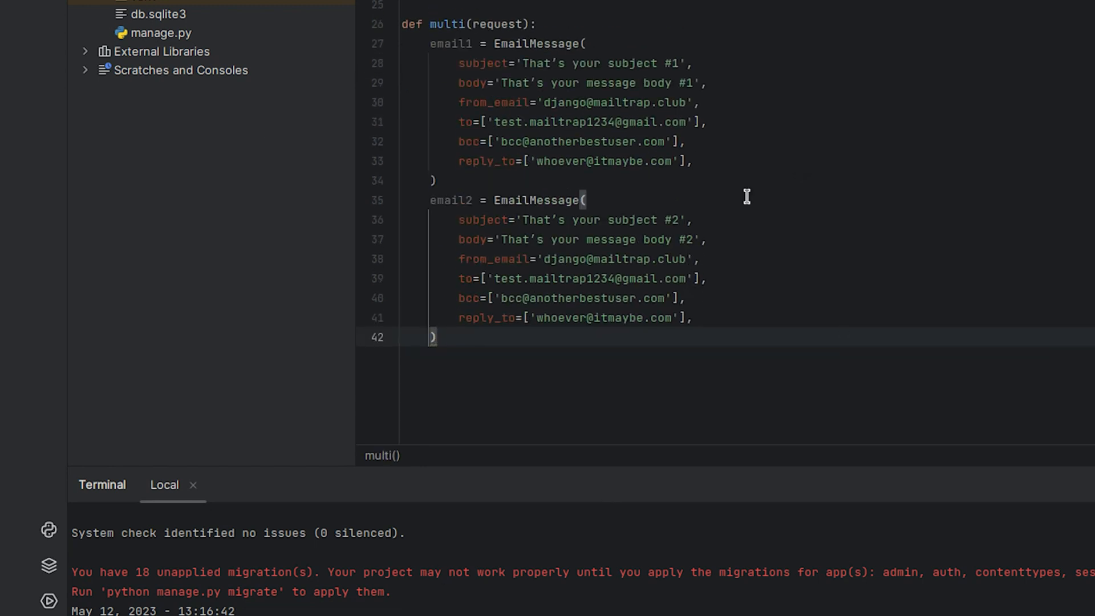
{"action": "key", "text": "enter"}
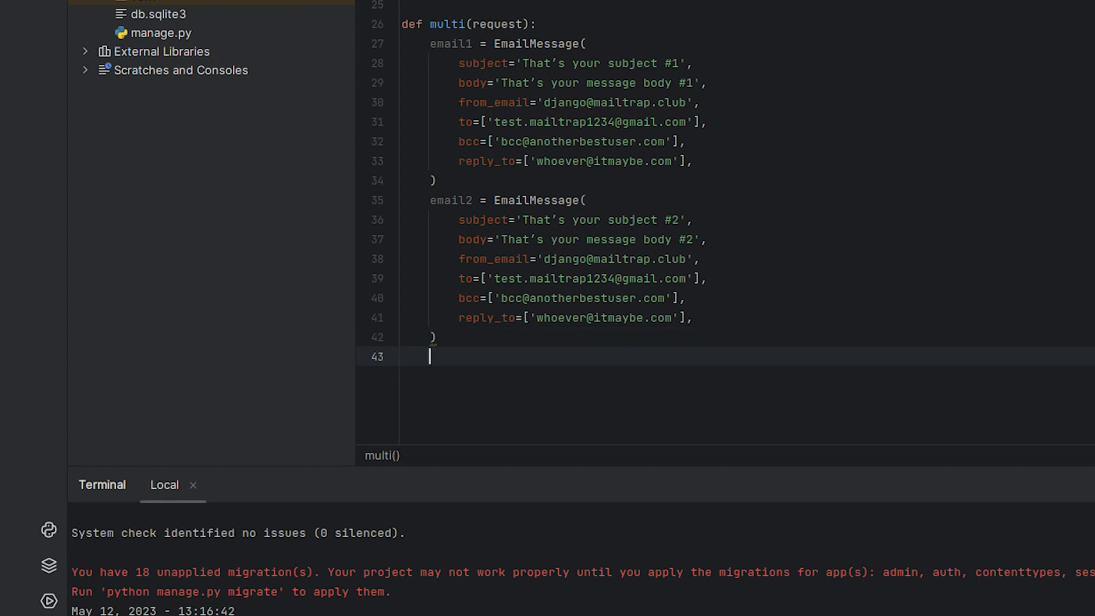
{"action": "type", "text": "with"}
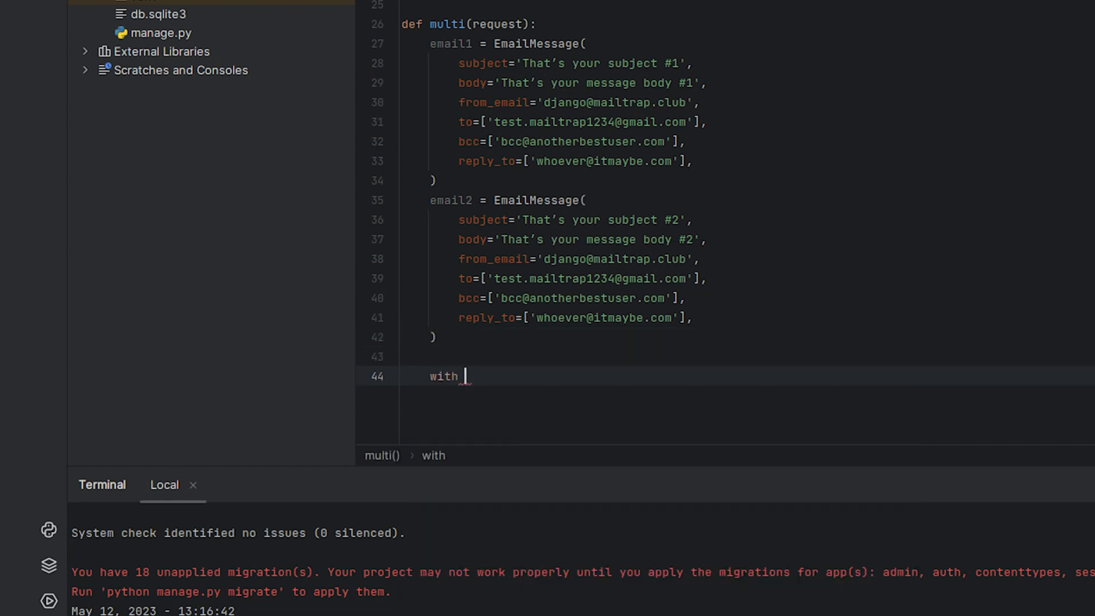
{"action": "type", "text": "get_connection() as connection:"}
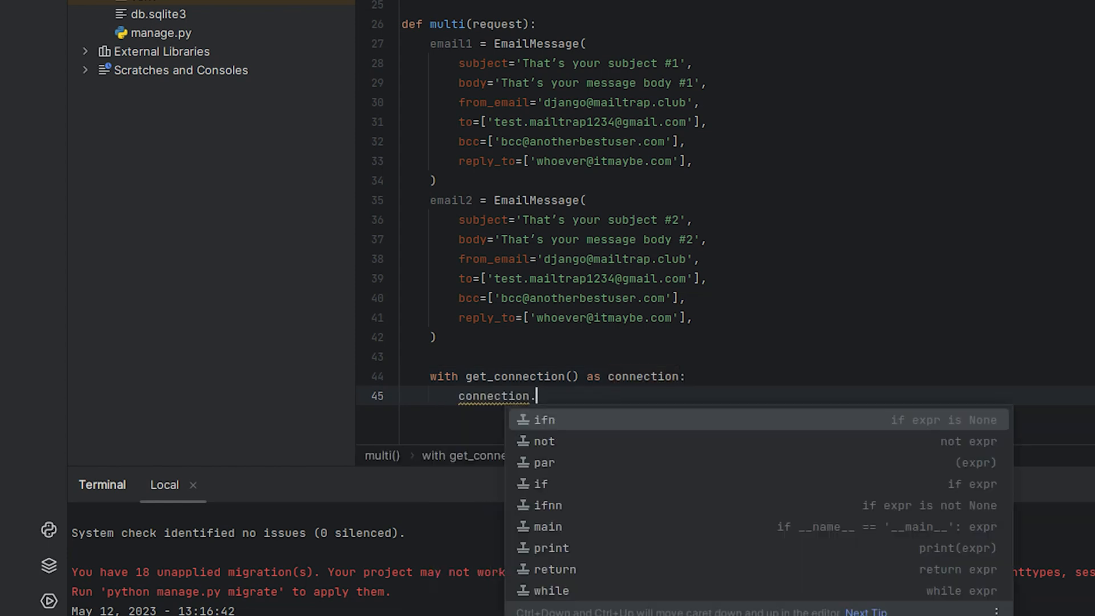
{"action": "type", "text": "sen"}
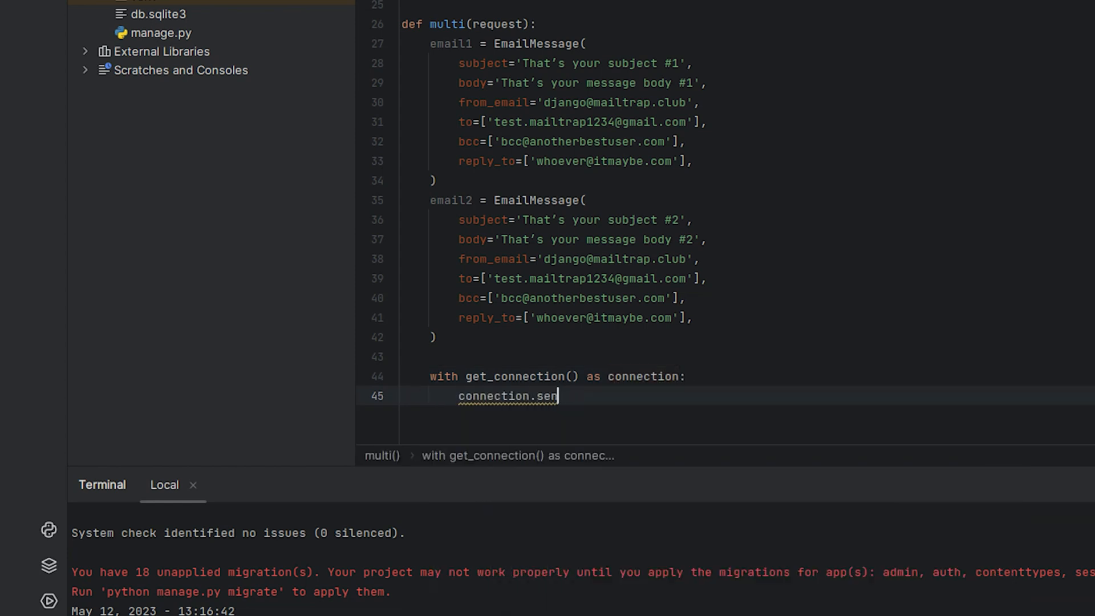
{"action": "type", "text": "d_messages"}
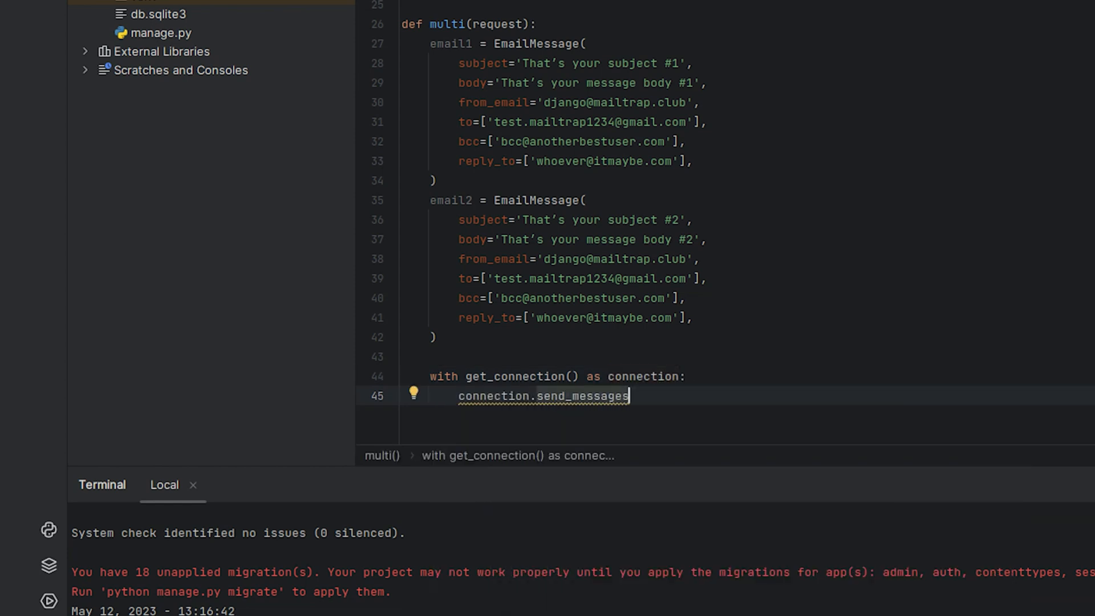
{"action": "type", "text": "([email1, email2])"}
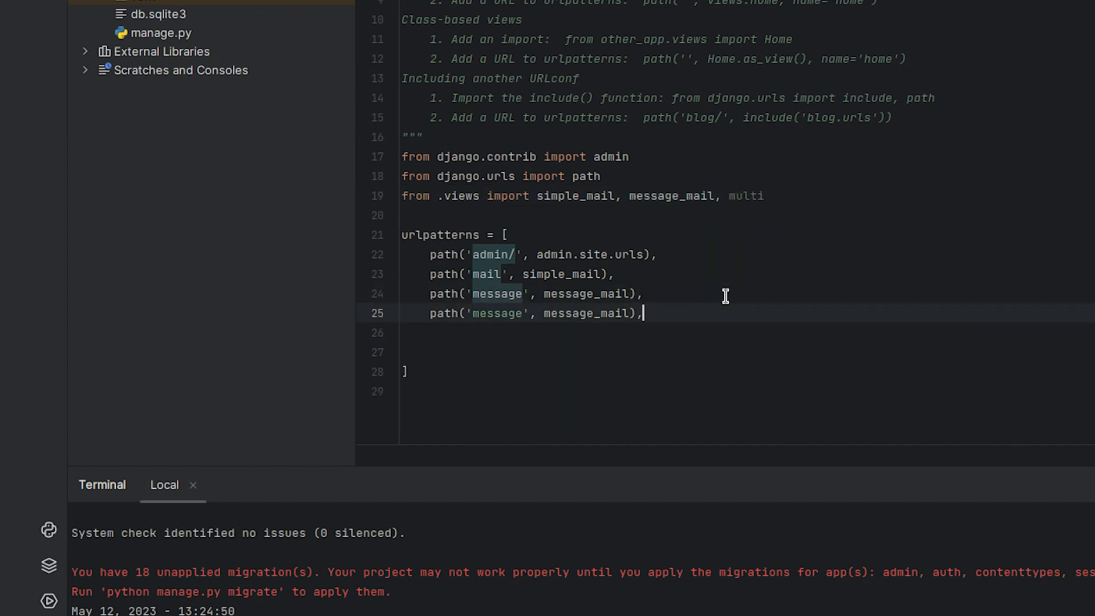
Change the duplicated urlpatterns entry to path('multi', multi) so the server reloads.
{"action": "type", "text": "multi', multi),"}
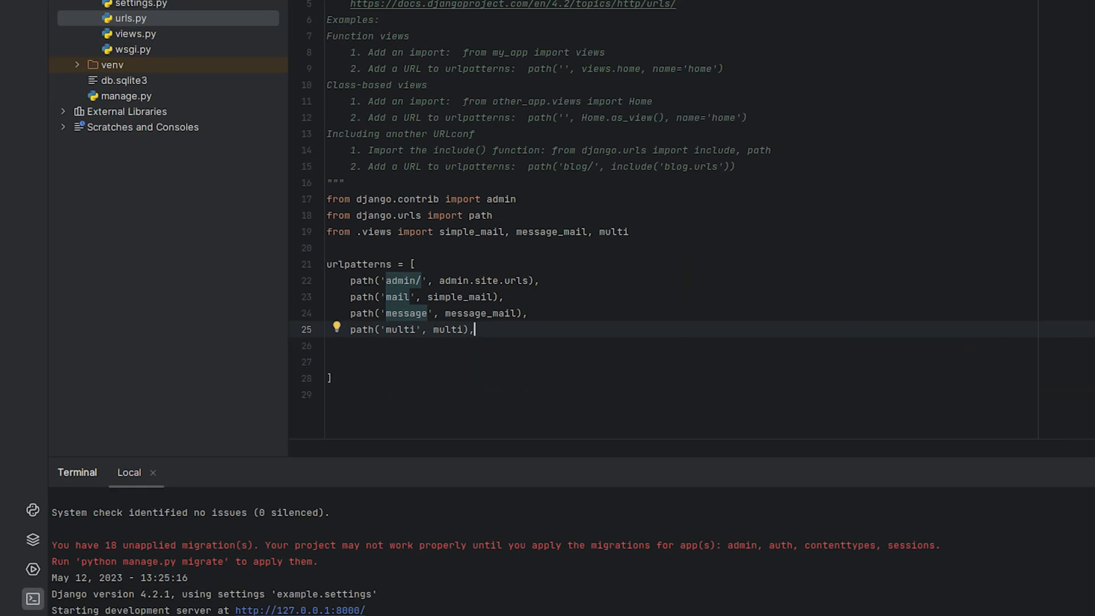
{"action": "left_click", "coordinate": [196, 10]}
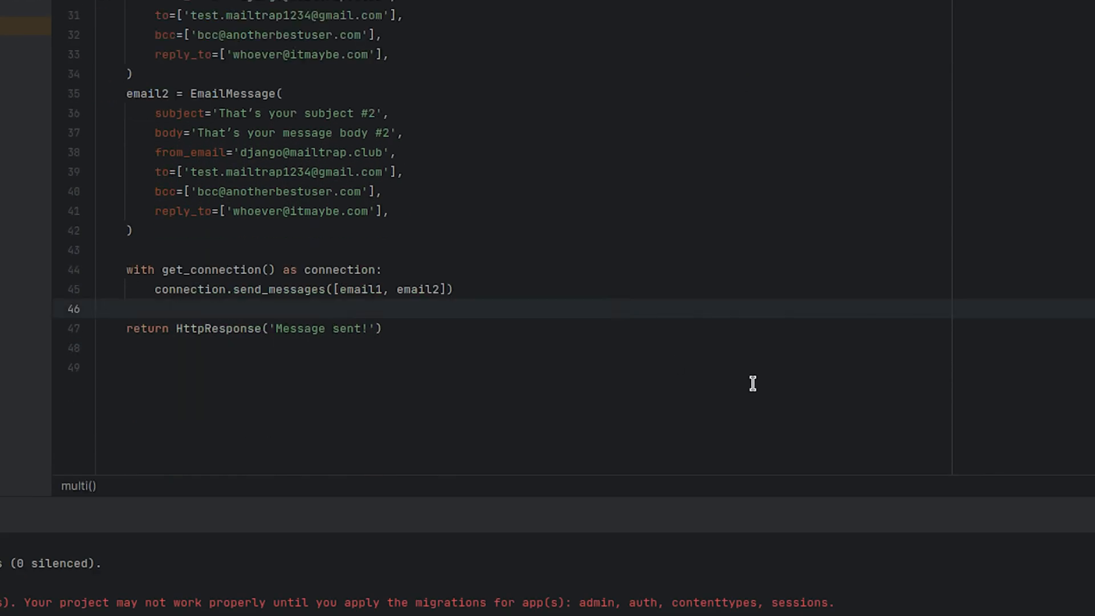
Write mass(request) calling send_mass_mail on message3, message2 and message1 tuples.
{"action": "type", "text": "def mass(request):"}
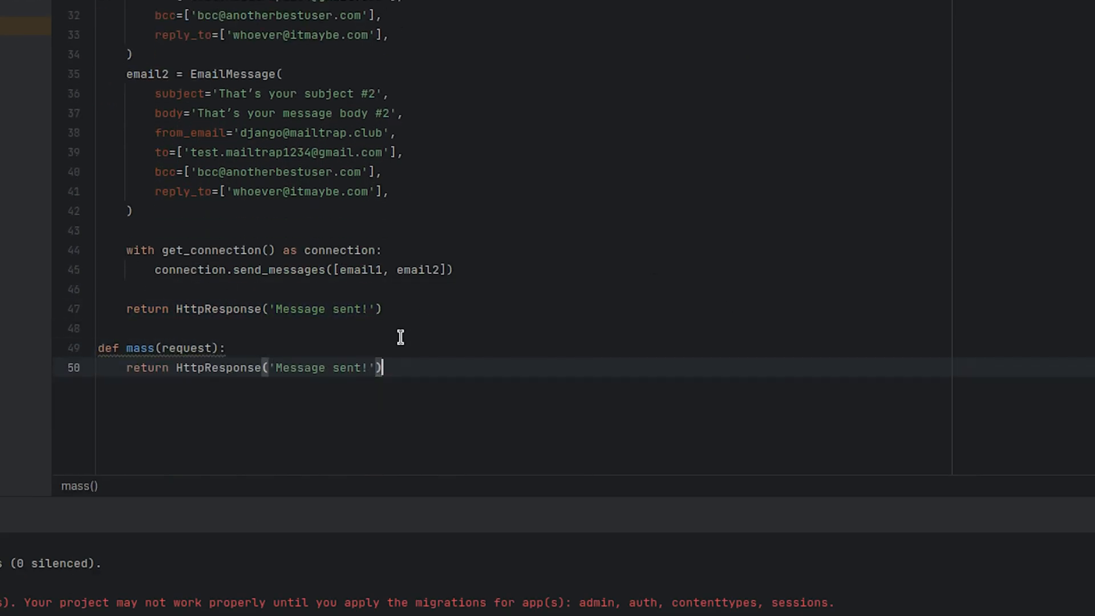
{"action": "key", "text": "enter"}
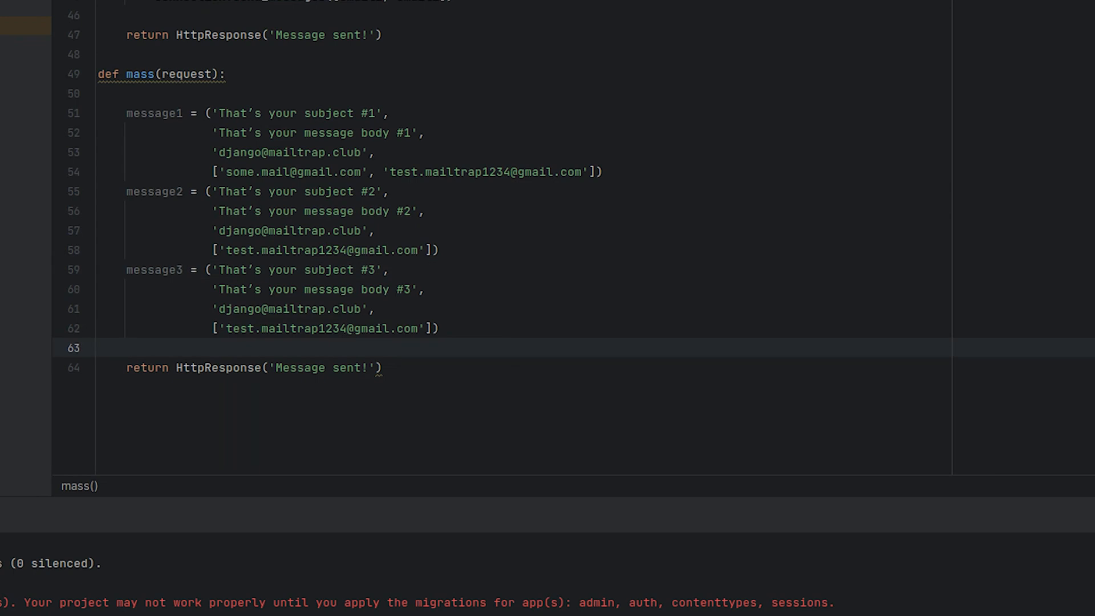
{"action": "type", "text": "send_mass_mail(("}
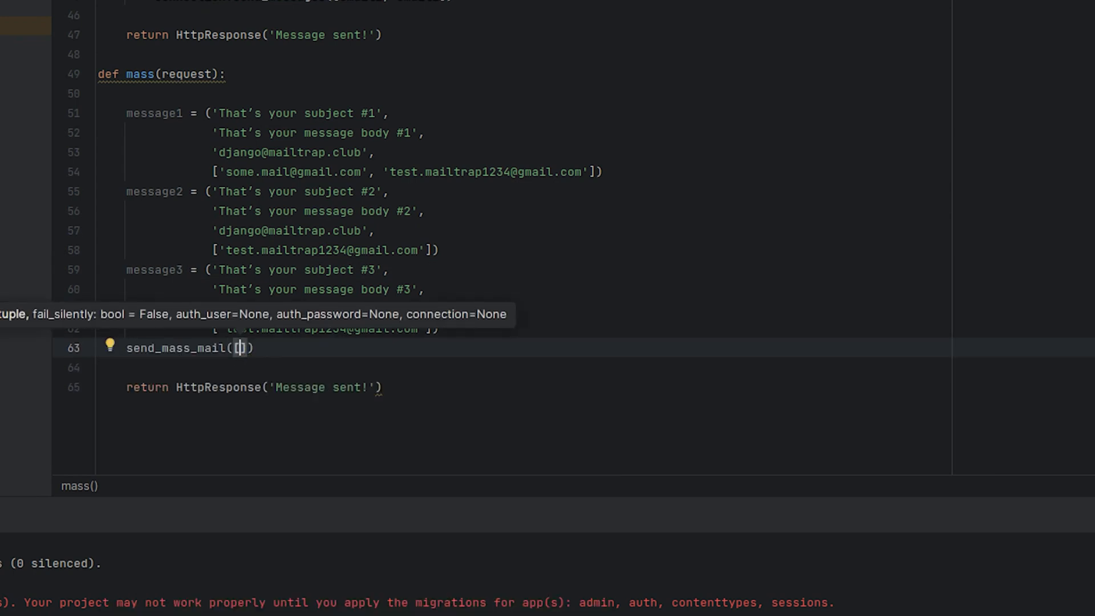
{"action": "type", "text": "message3, message2, message1"}
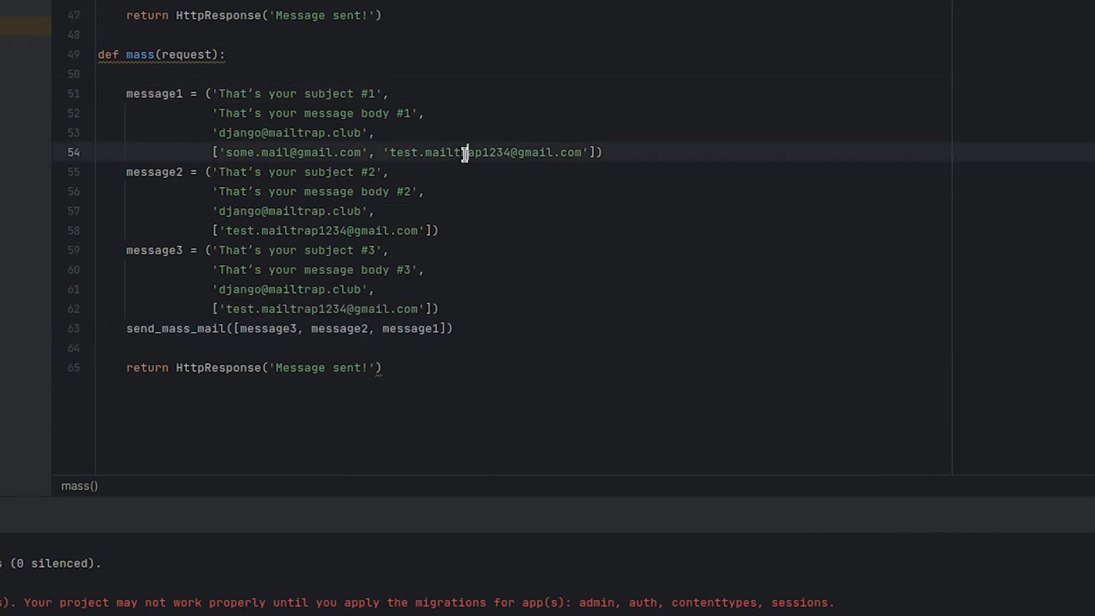
{"action": "double_click", "coordinate": [304, 230]}
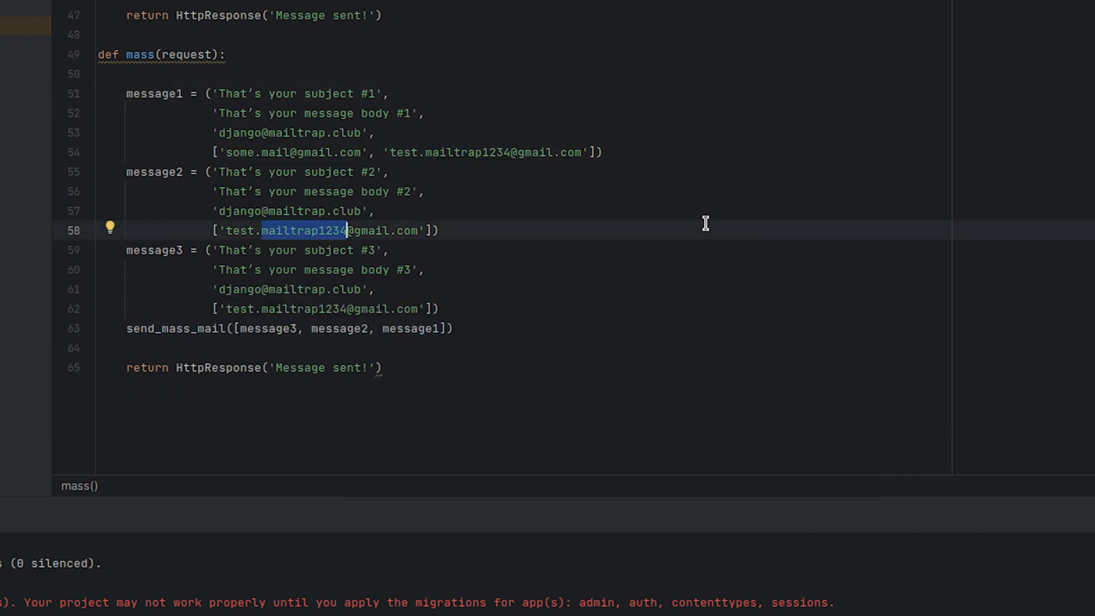
{"action": "left_click", "coordinate": [126, 348]}
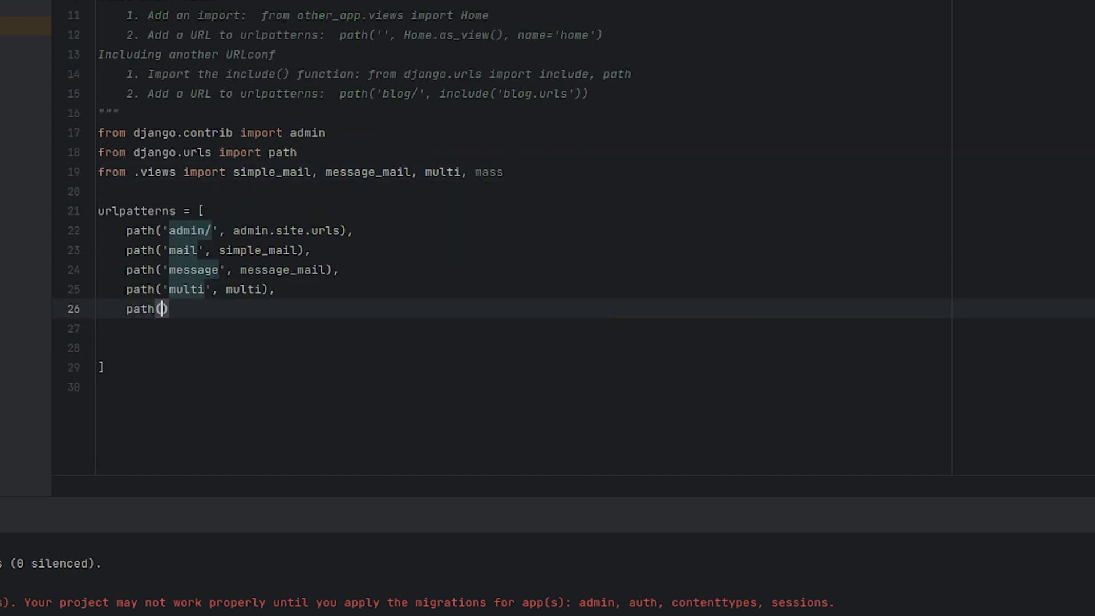
Add path('mass', mass) to urlpatterns.
{"action": "type", "text": "'mass', mass)"}
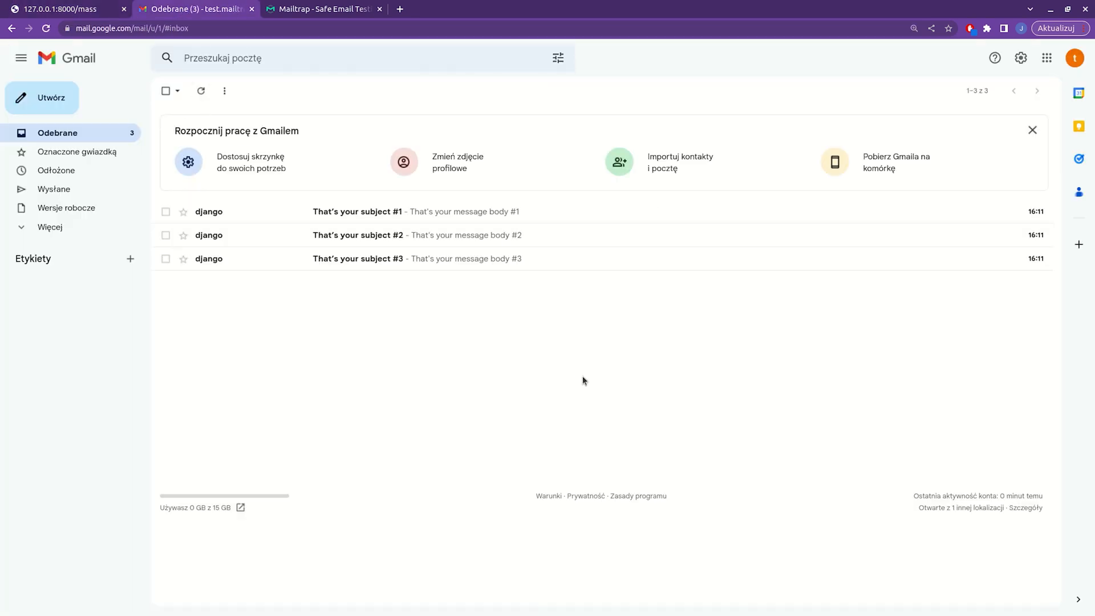
Return to views.py and start a new html(request) view definition.
{"action": "left_click", "coordinate": [63, 9]}
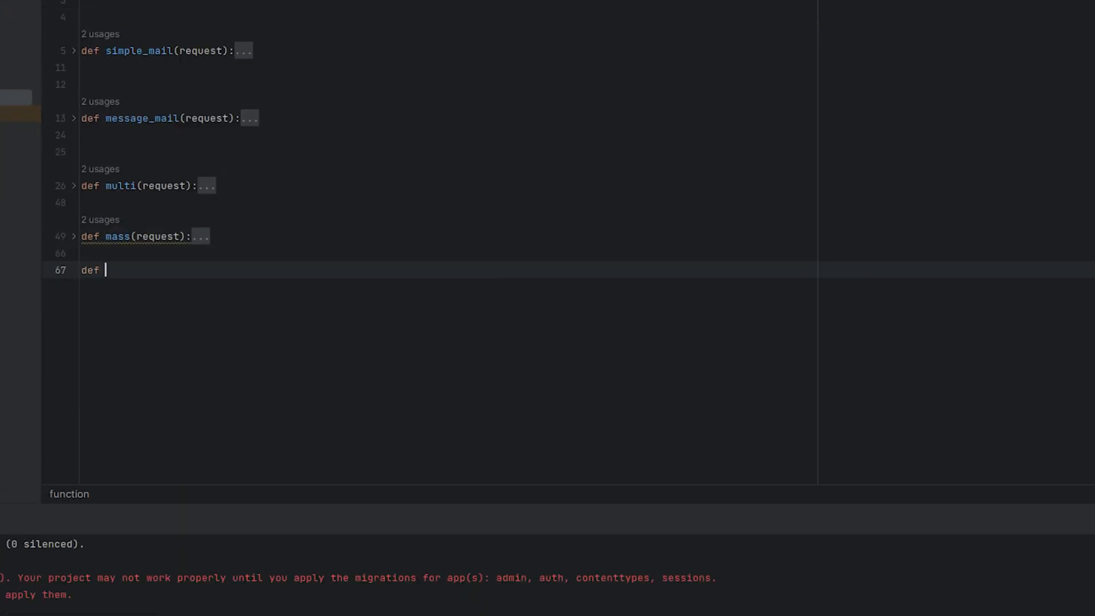
{"action": "type", "text": "html(request):"}
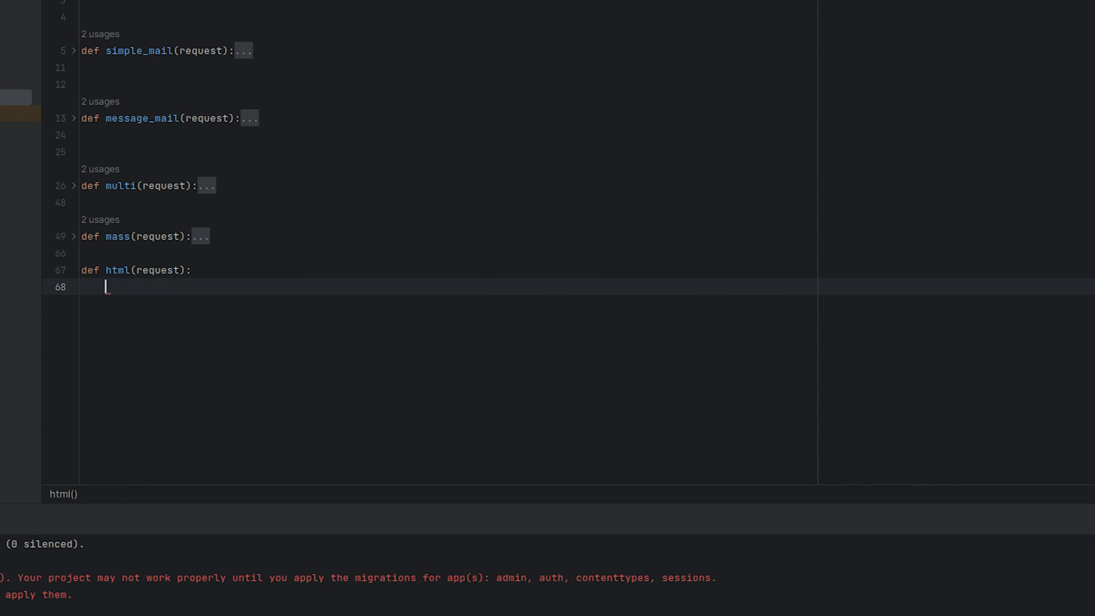
Create templates/mail_template.html with <b>{{ message }}</b> in its body, then return to views.py.
{"action": "right_click", "coordinate": [264, 97]}
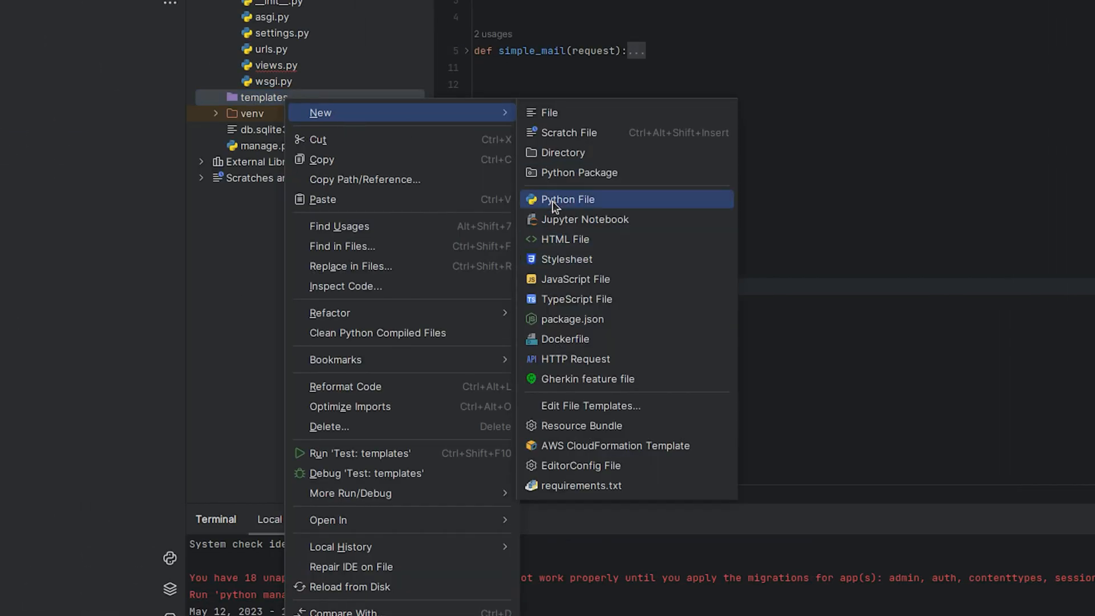
{"action": "left_click", "coordinate": [565, 239]}
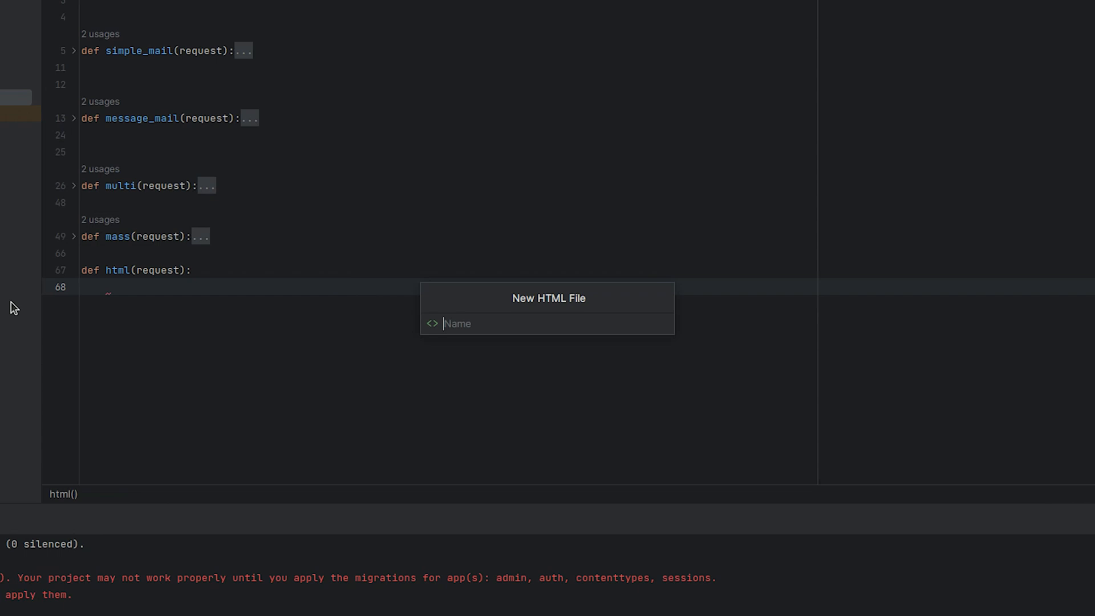
{"action": "type", "text": "mail_"}
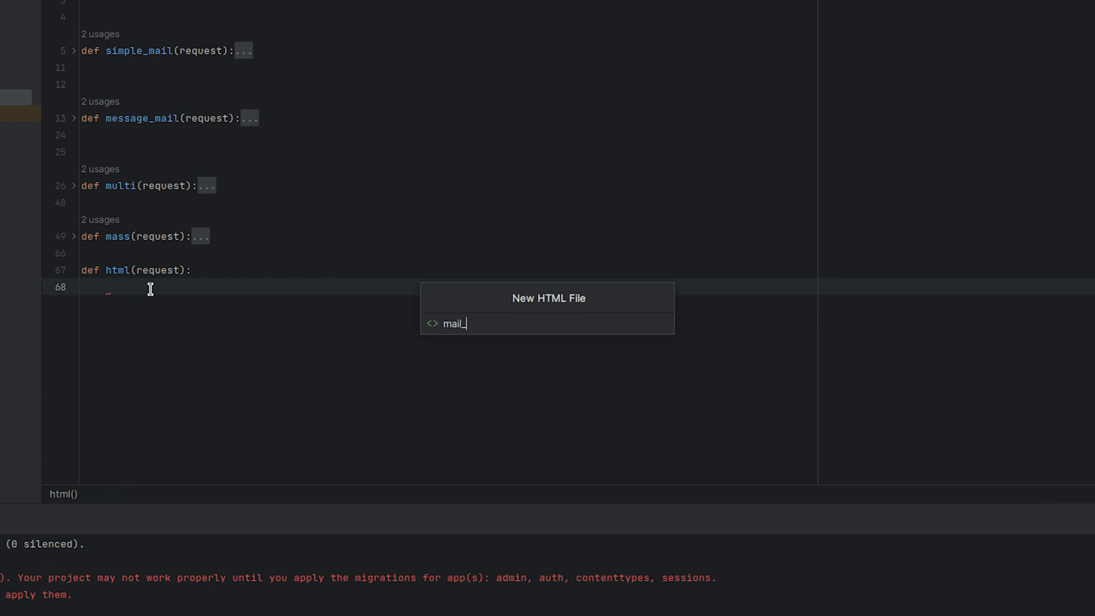
{"action": "key", "text": "Enter"}
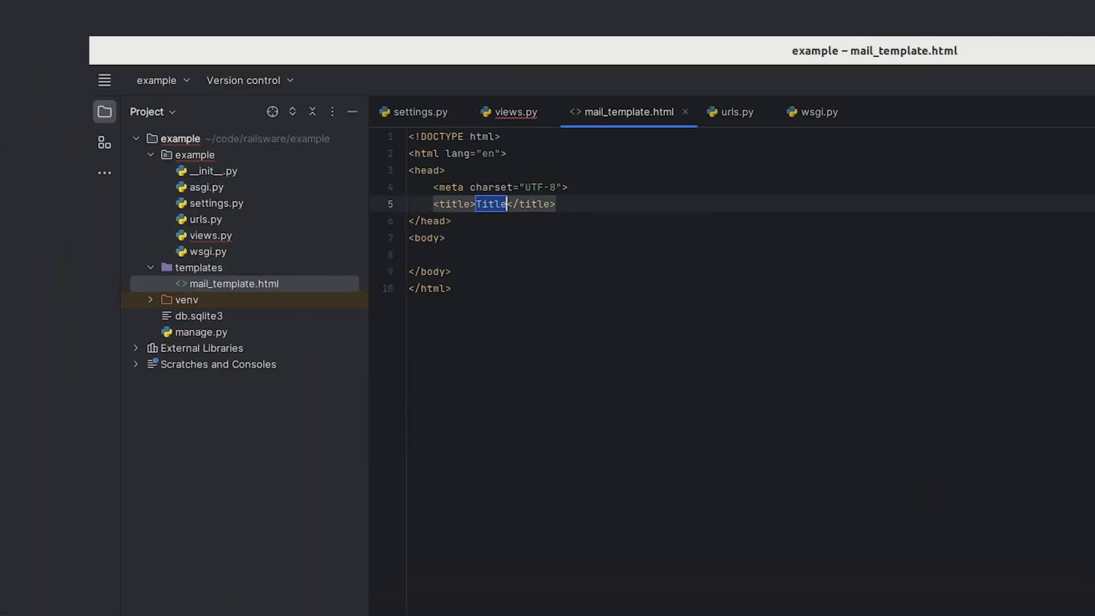
{"action": "type", "text": "<b>{{ m }}</b>"}
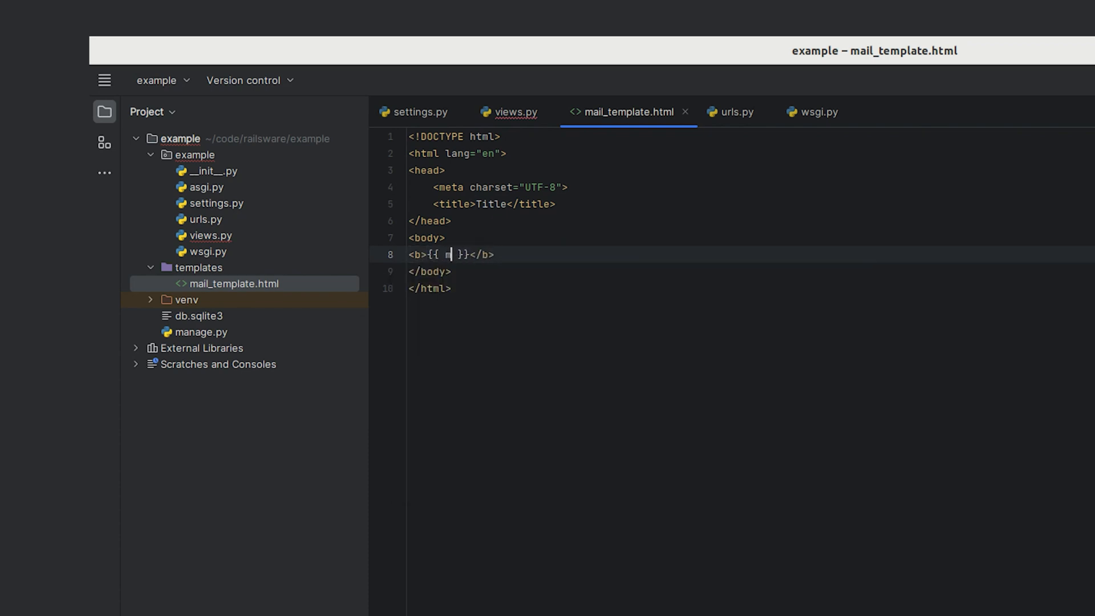
{"action": "type", "text": "essage"}
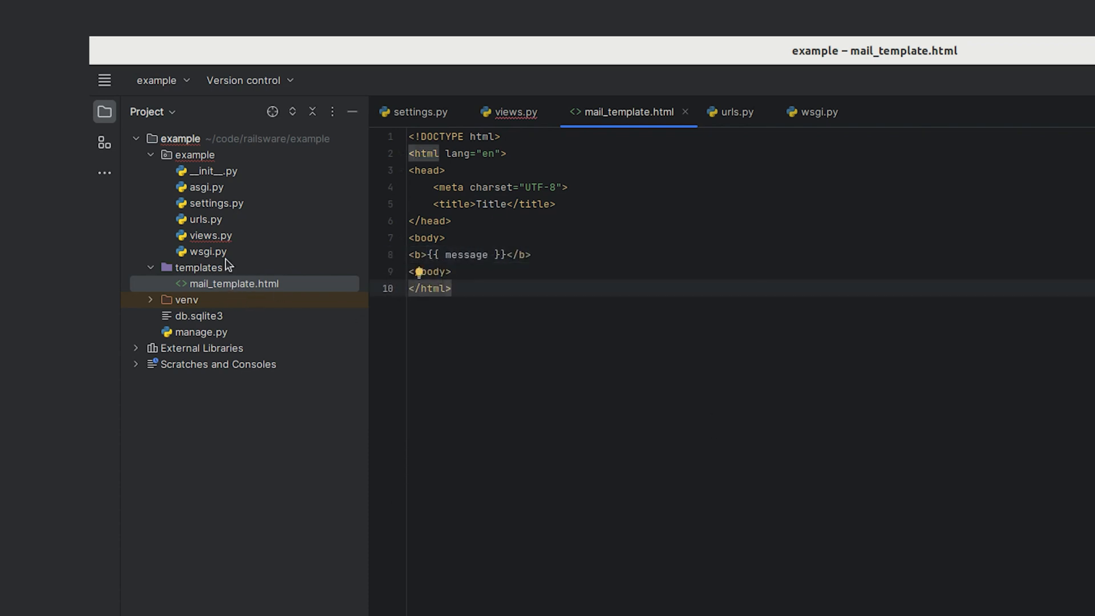
{"action": "left_click", "coordinate": [515, 112]}
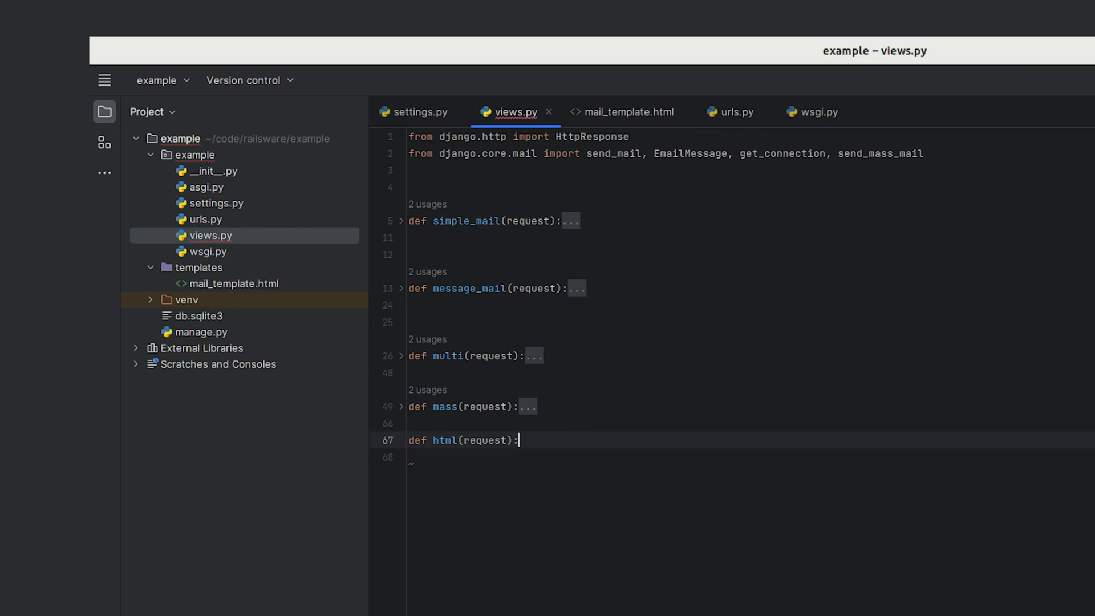
Import render_to_string and strip_tags, set the subject, and render mail_template.html with 'Hello!'.
{"action": "type", "text": "from django.template.loader import render_to_string"}
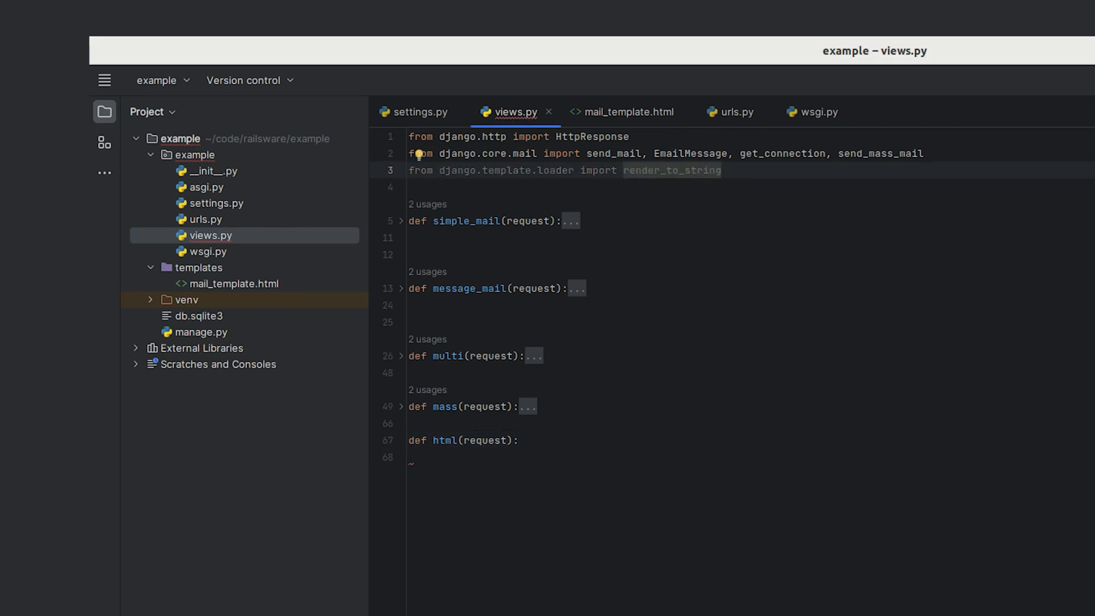
{"action": "type", "text": "from django.utils.html import strip_tags"}
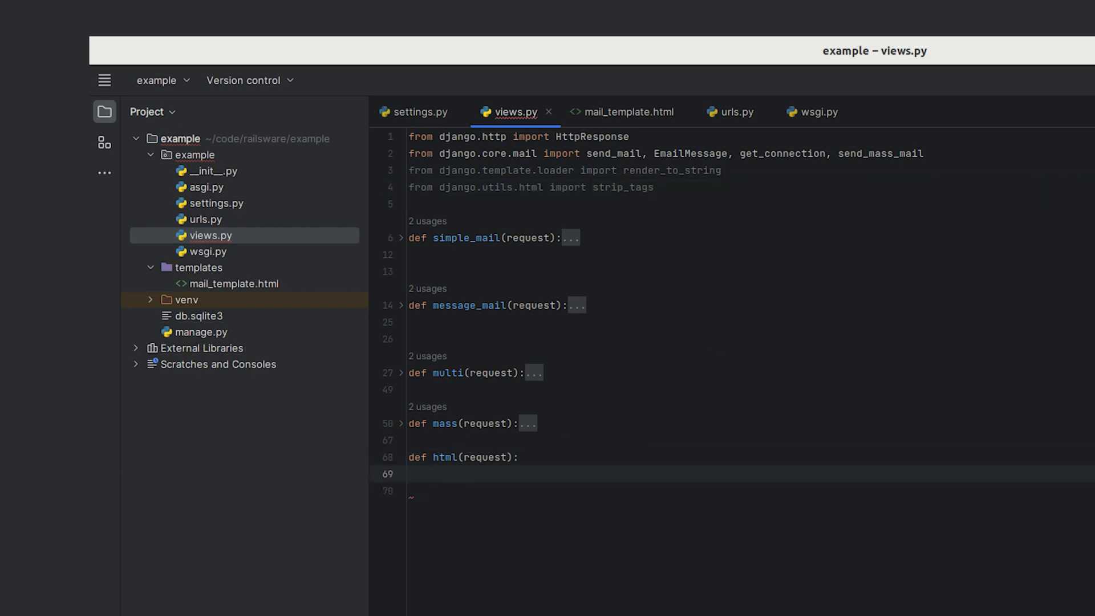
{"action": "type", "text": "sub"}
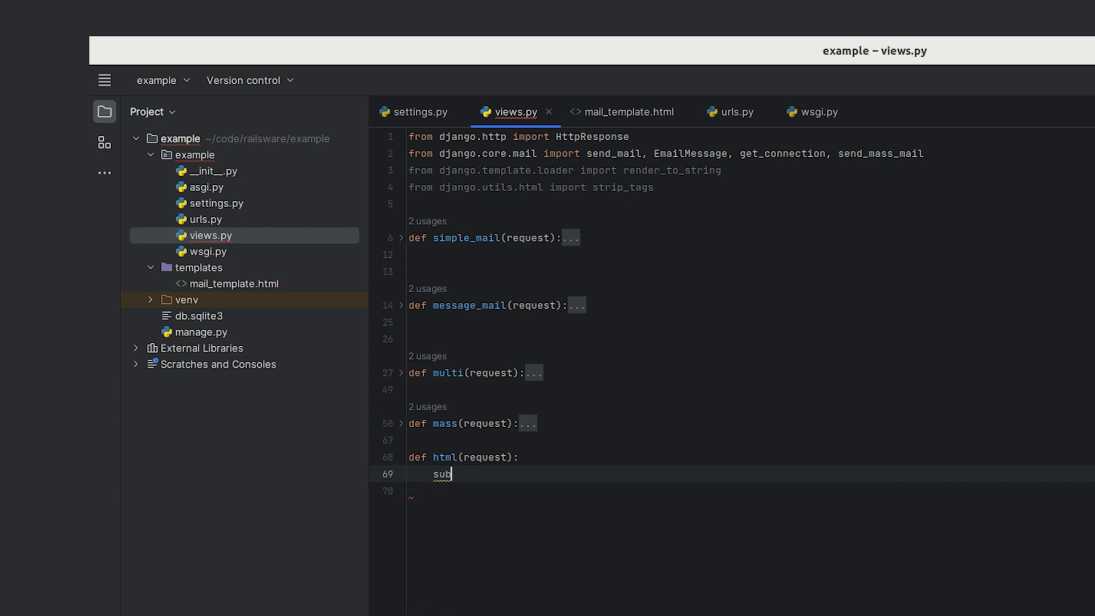
{"action": "type", "text": "ject = 'That's your subject'"}
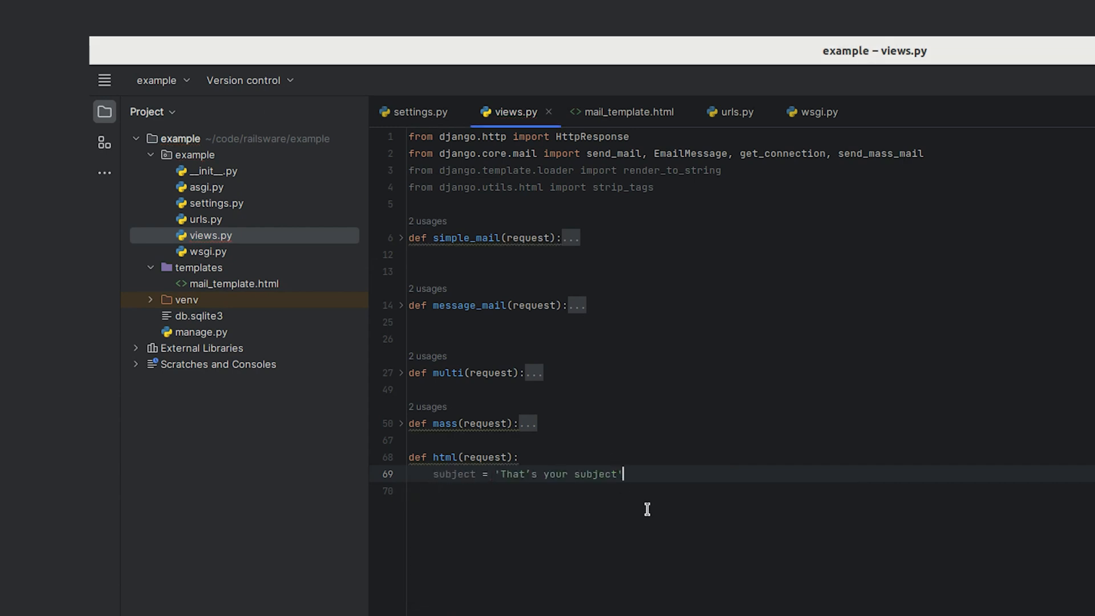
{"action": "type", "text": "html_"}
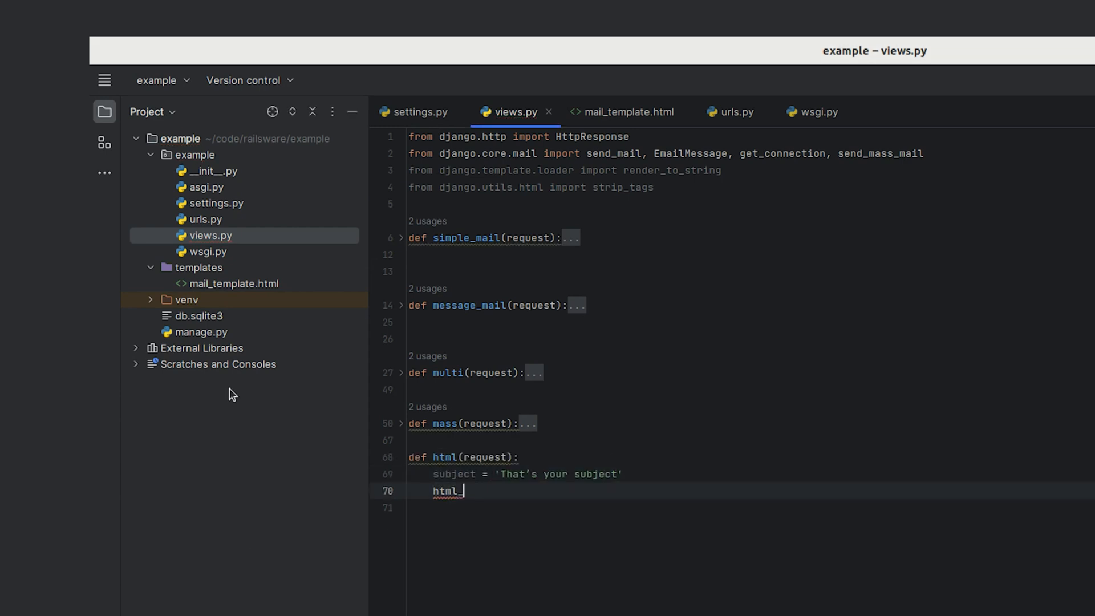
{"action": "type", "text": "_message = re"}
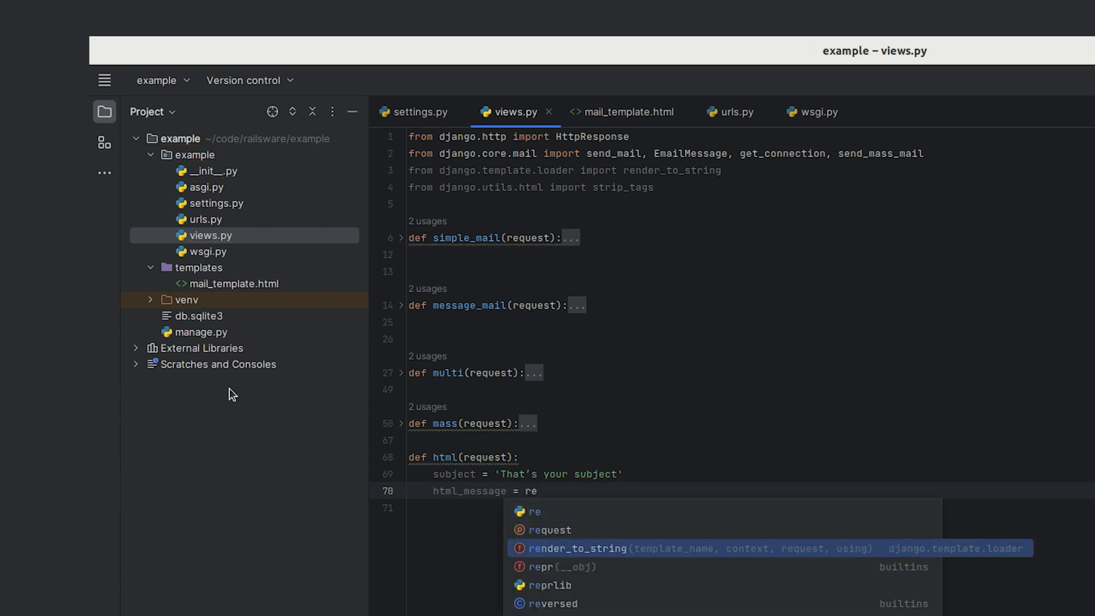
{"action": "left_click", "coordinate": [575, 548]}
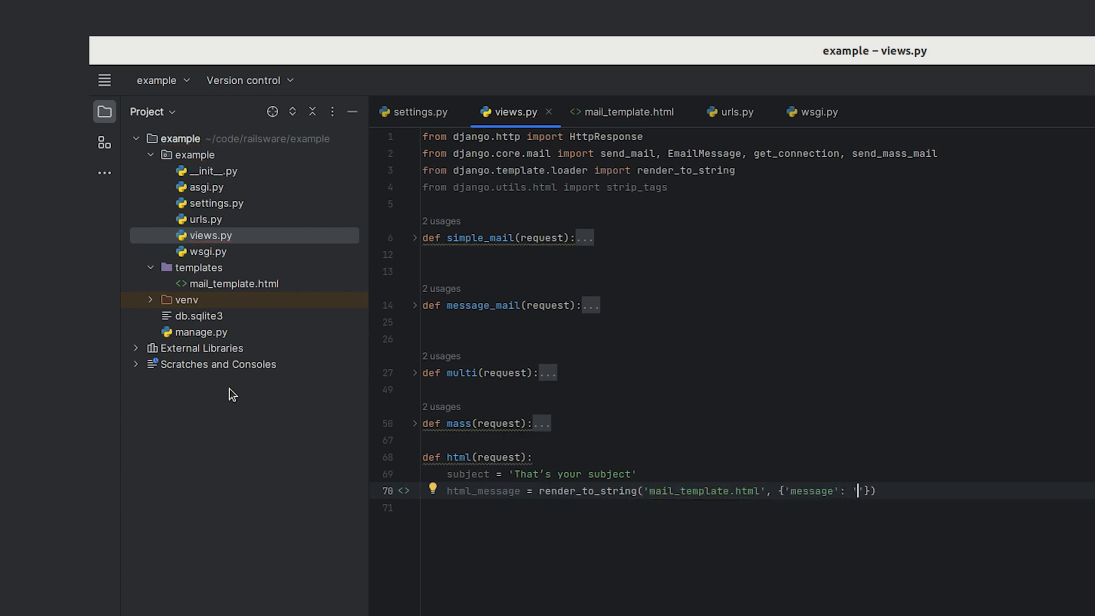
{"action": "type", "text": "Hello!"}
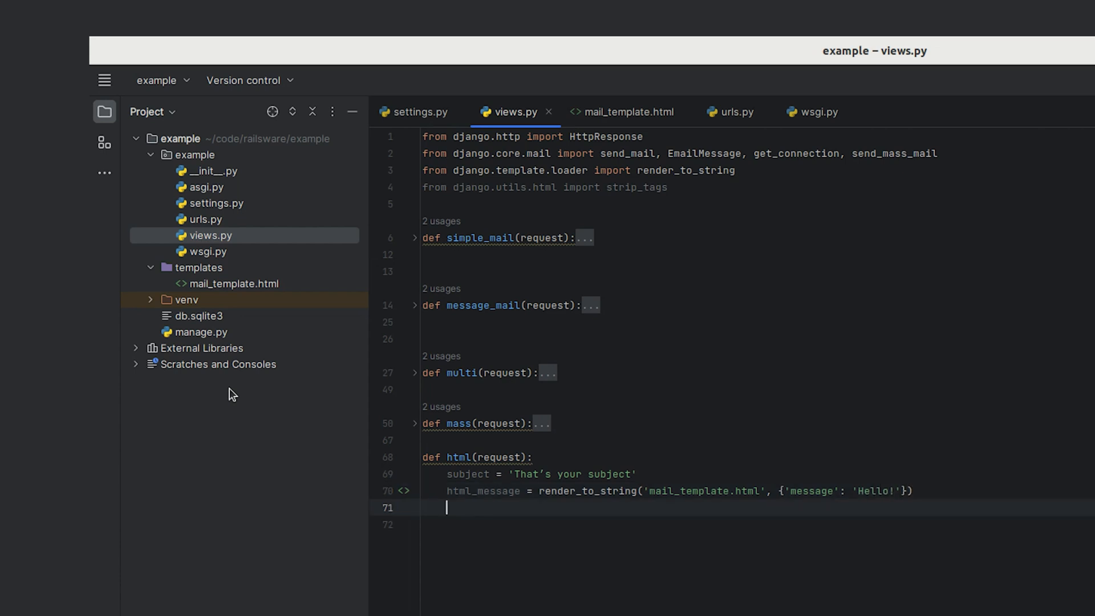
Strip tags into plain_message, call send_mail with html_message, and return 'Email sent!'.
{"action": "type", "text": "plain_mee"}
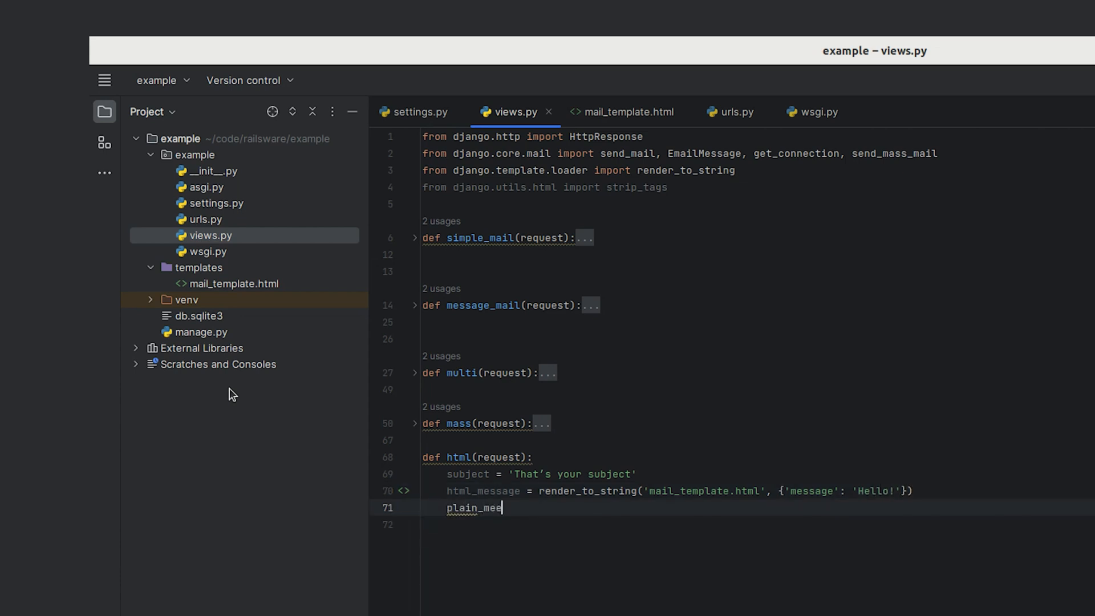
{"action": "type", "text": "ssage = strip_tags("}
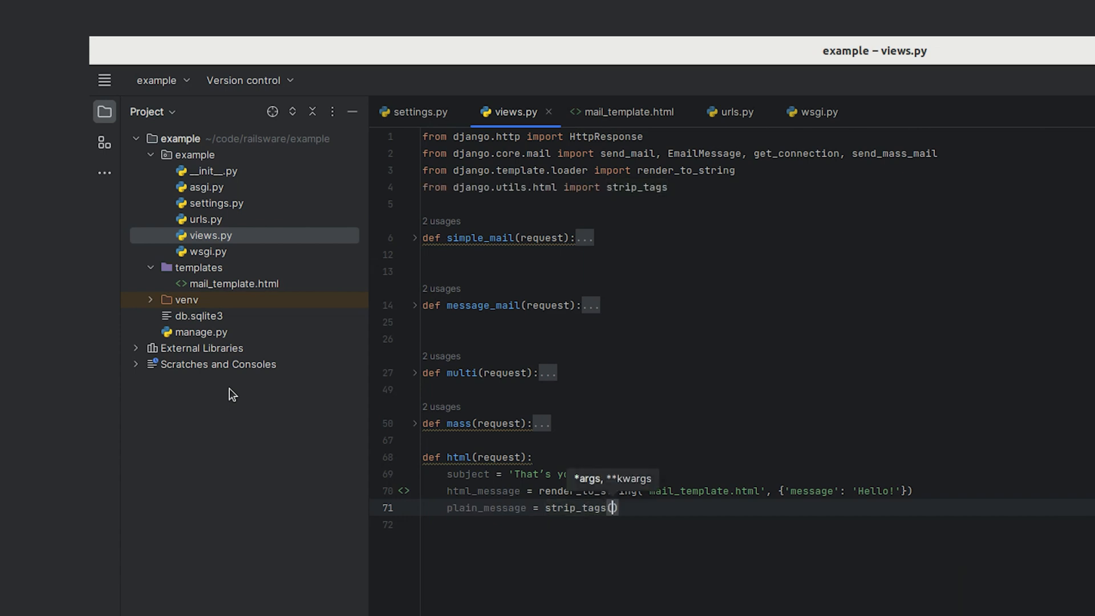
{"action": "type", "text": "html_message"}
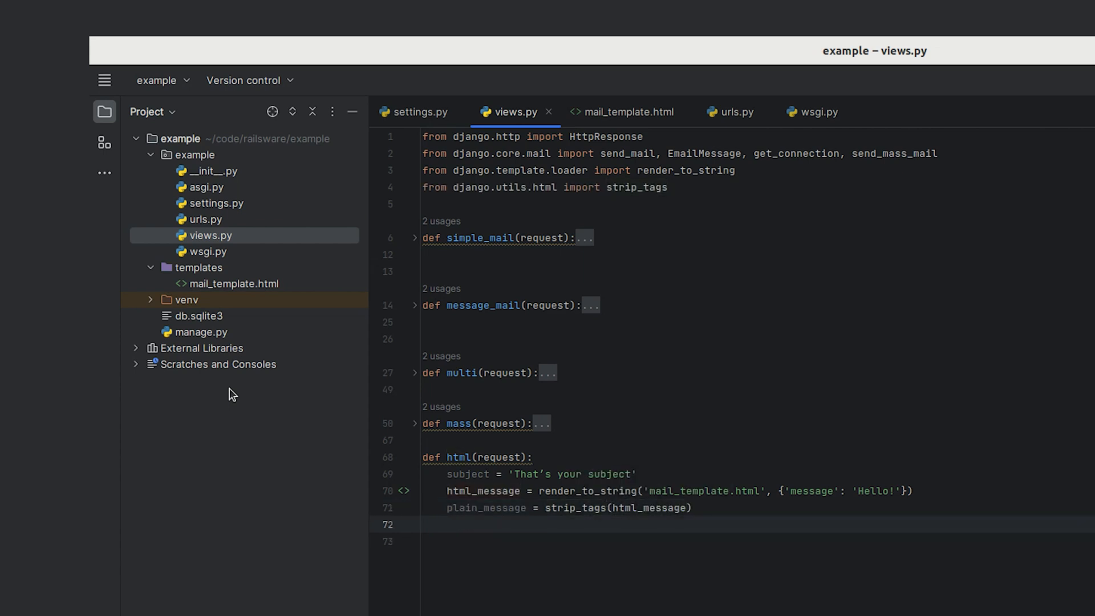
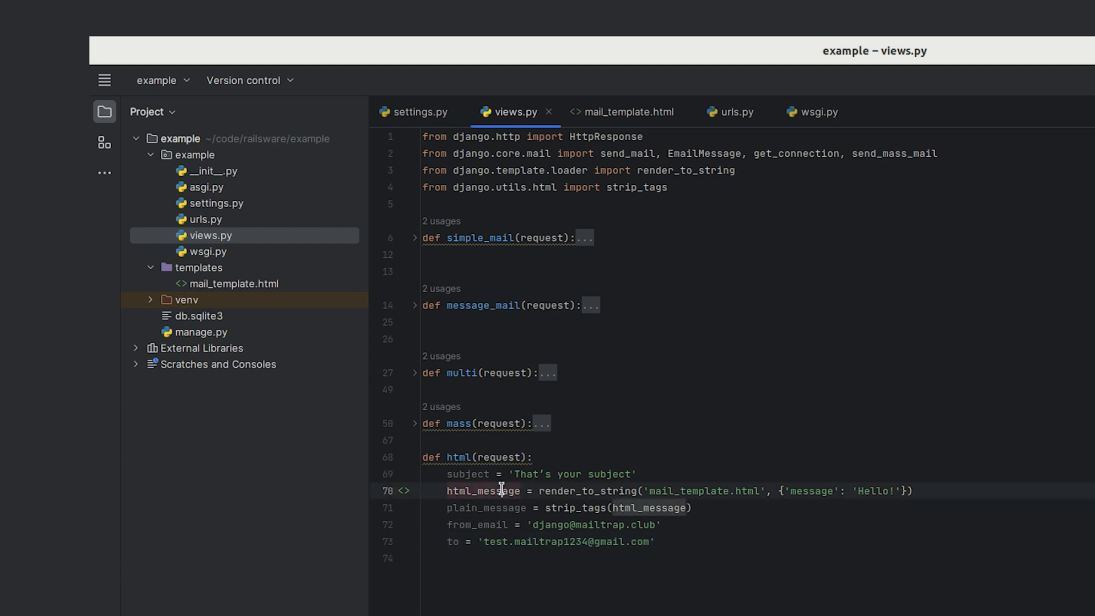
{"action": "double_click", "coordinate": [485, 507]}
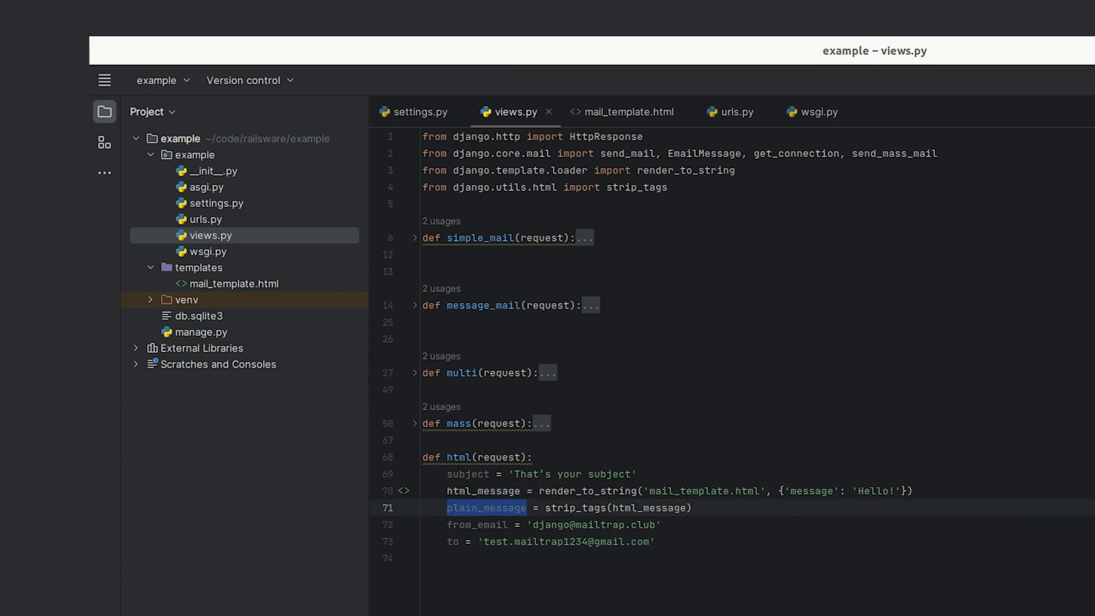
{"action": "type", "text": "send_mail(subject, plain_message, from_email, [to], html_message=html_message)"}
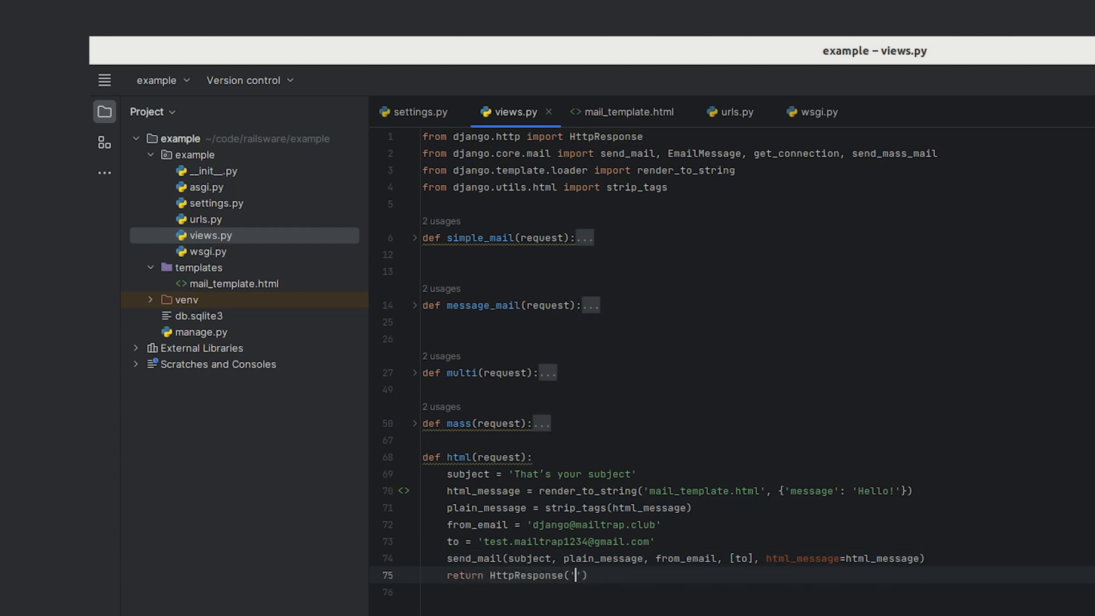
{"action": "type", "text": "Email sent!"}
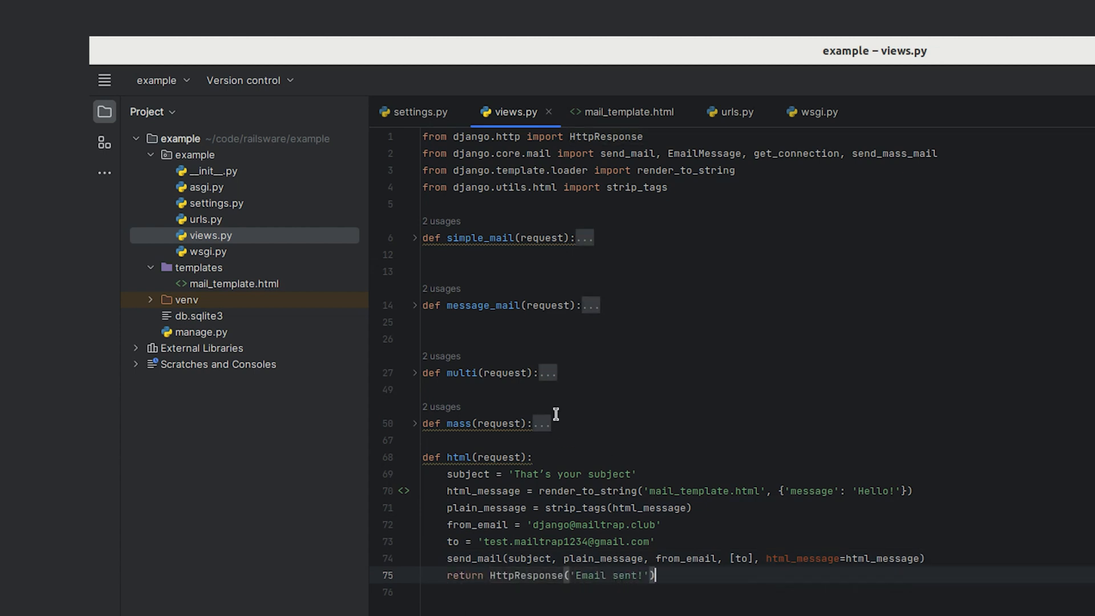
{"action": "left_click", "coordinate": [730, 112]}
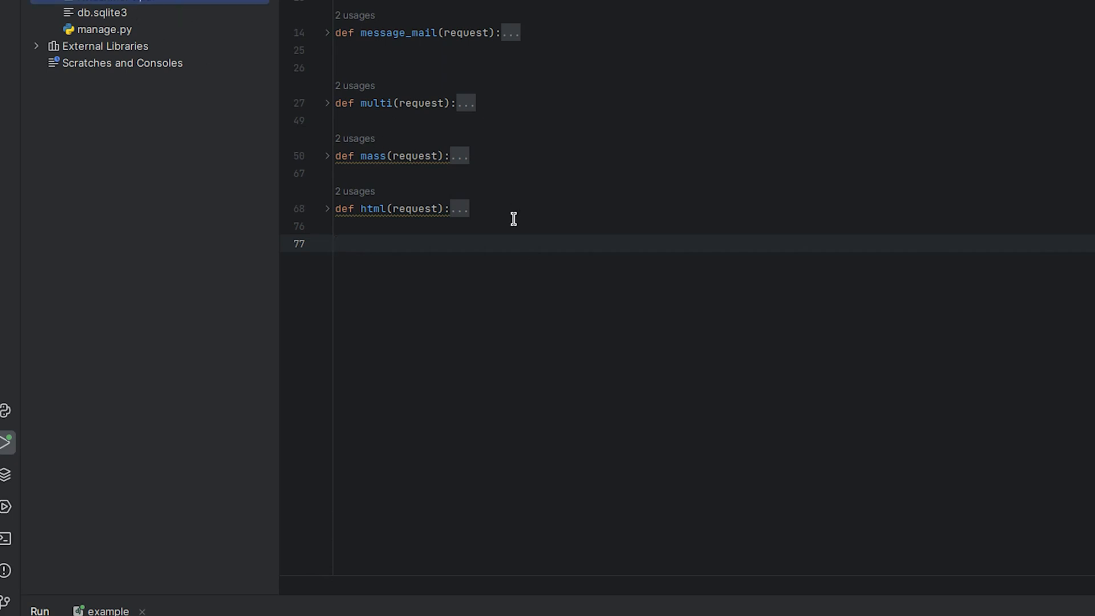
Define attach(request) and expand message_mail to reuse its EmailMessage block.
{"action": "type", "text": "derf"}
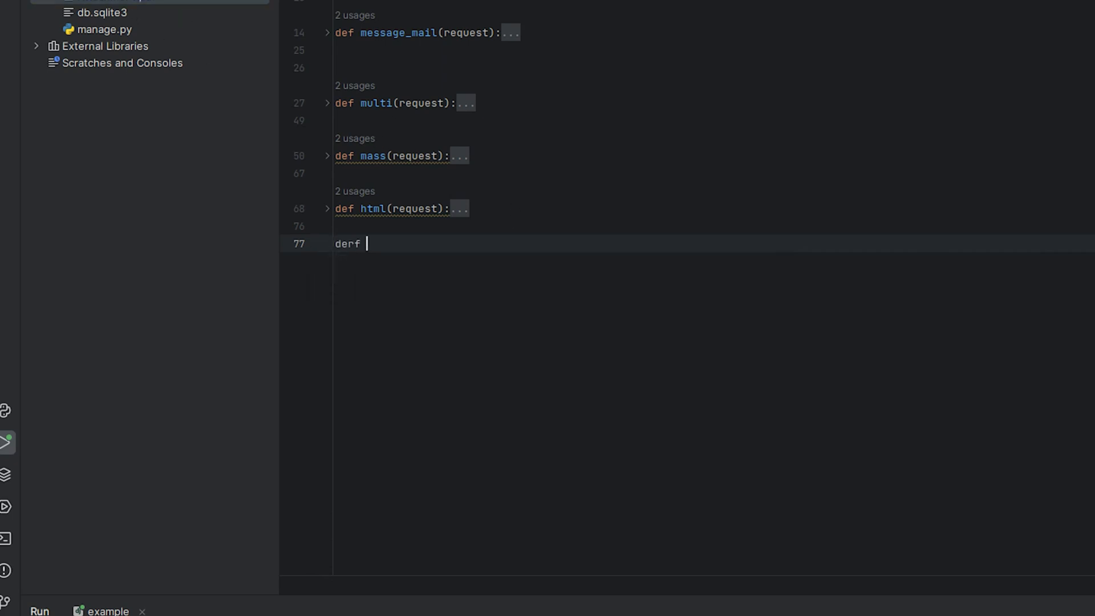
{"action": "type", "text": "def attach(request):"}
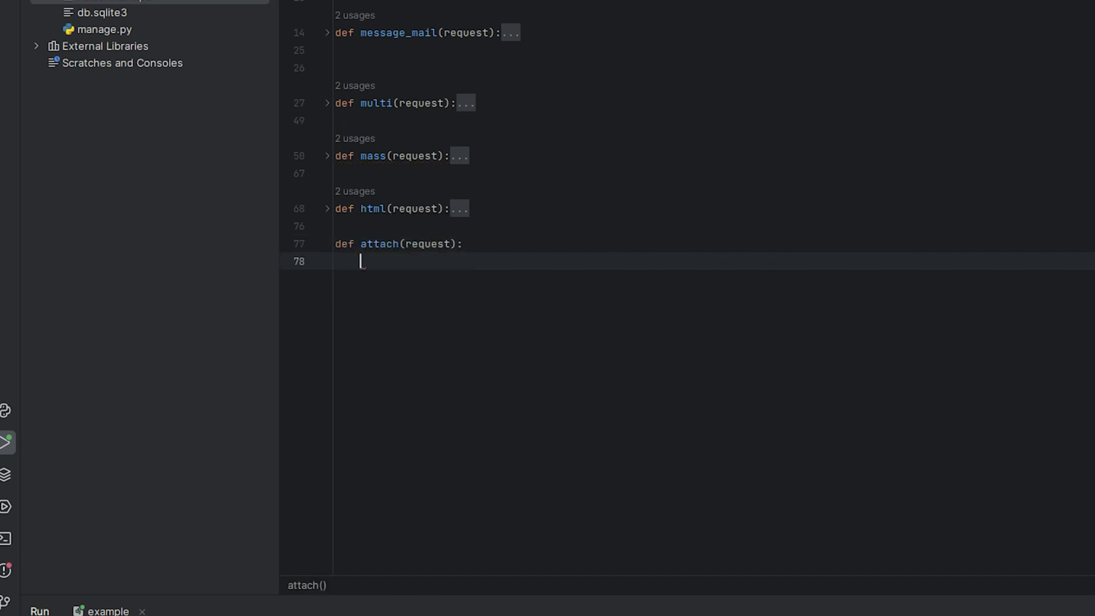
{"action": "left_click", "coordinate": [327, 32]}
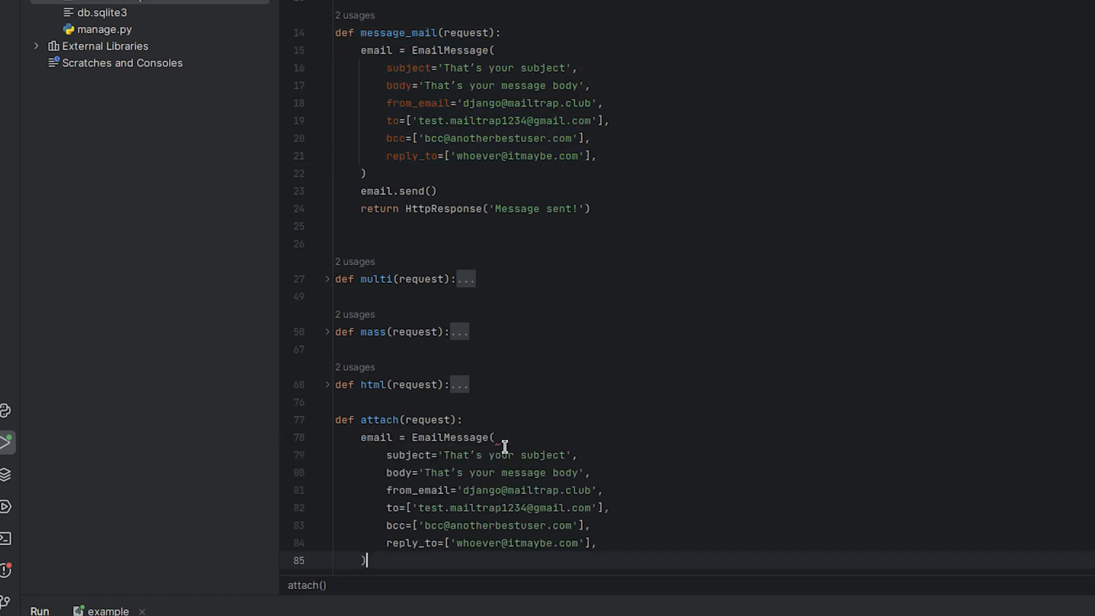
{"action": "scroll", "scroll_direction": "down", "scroll_amount": 3}
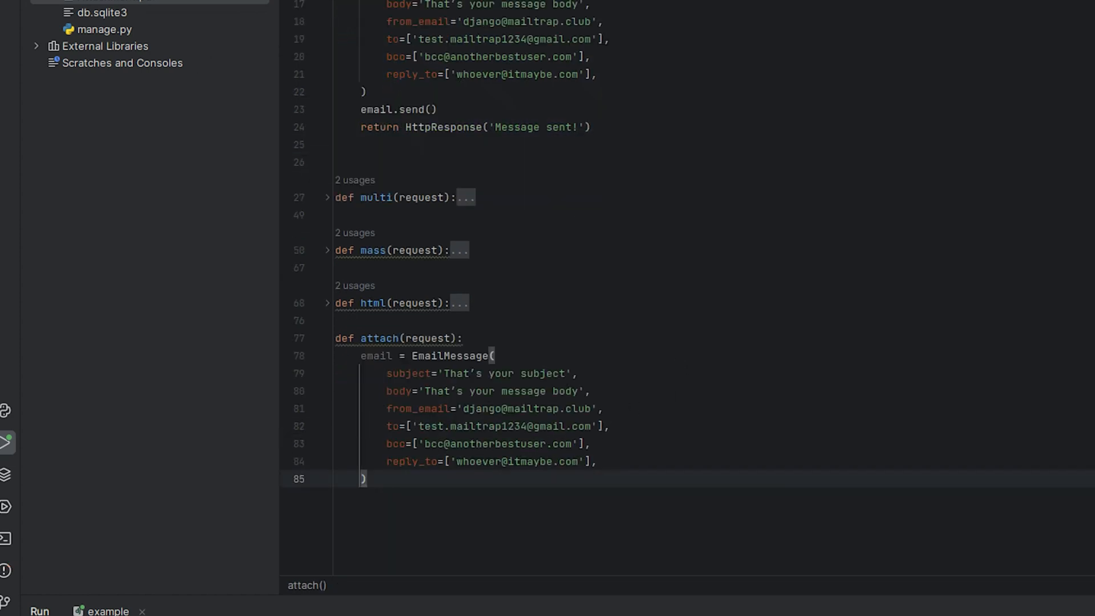
{"action": "mouse_move", "coordinate": [542, 252]}
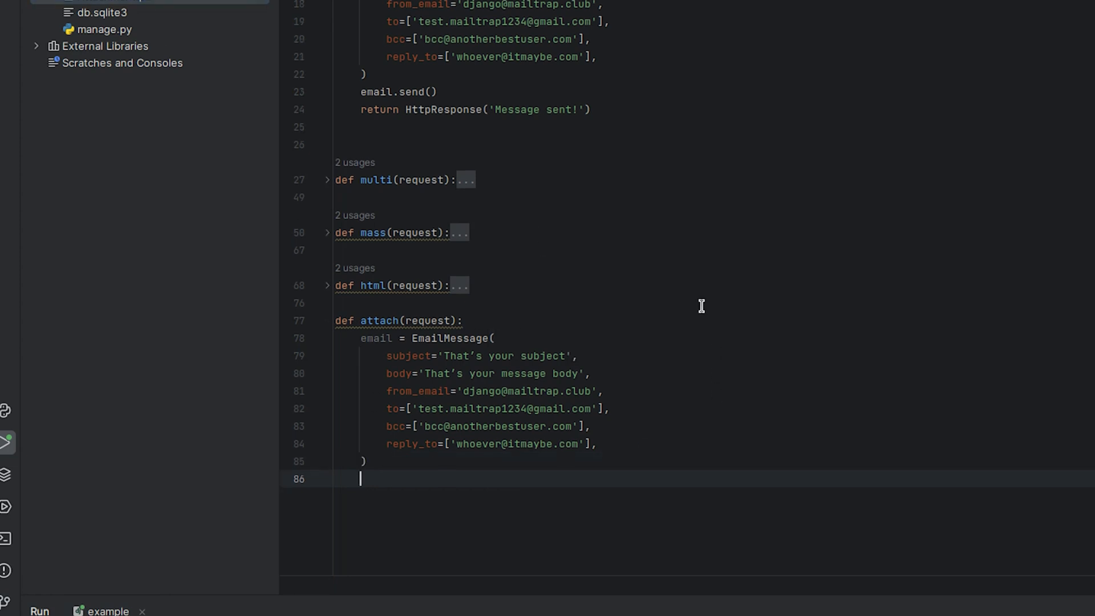
Attach Attachment.pdf as application/pdf, call email.send(), and return 'Message sent!'.
{"action": "type", "text": "with"}
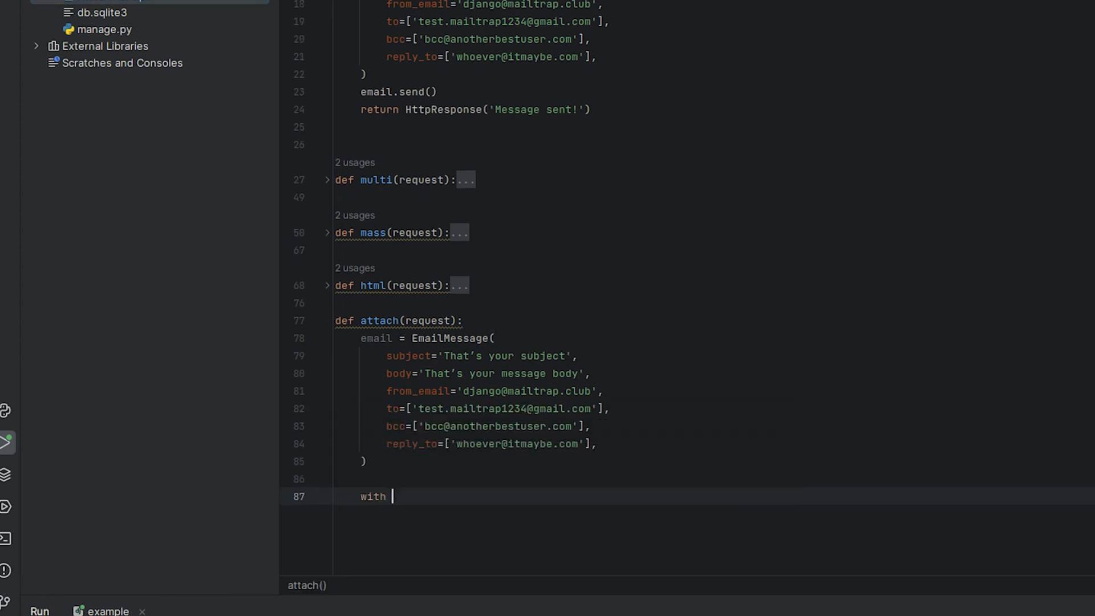
{"action": "type", "text": "open('Attachment.pdf') as file:"}
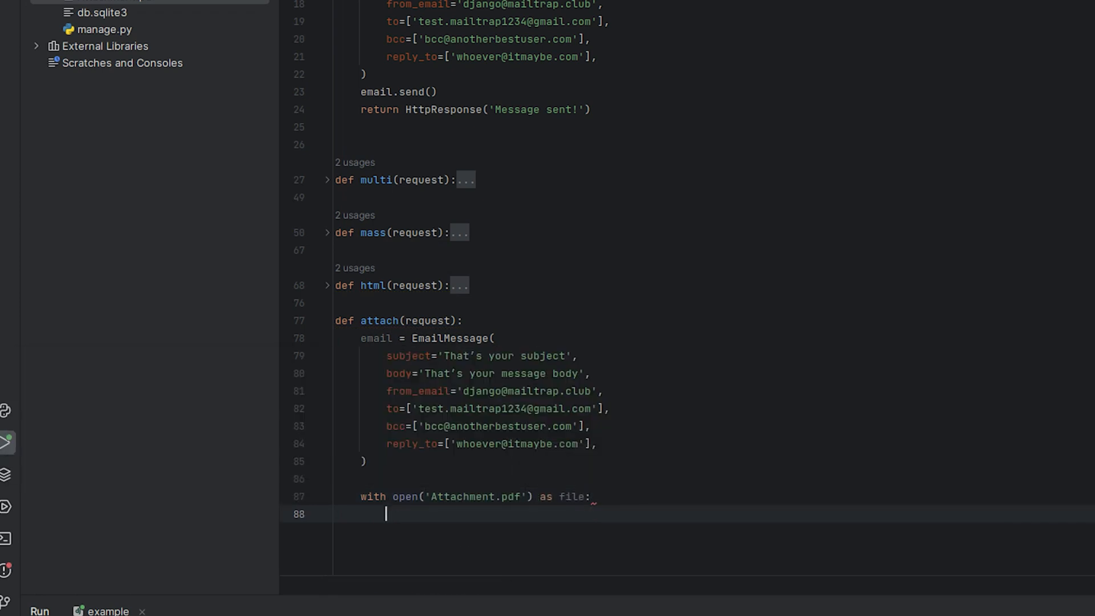
{"action": "type", "text": "email.attach("}
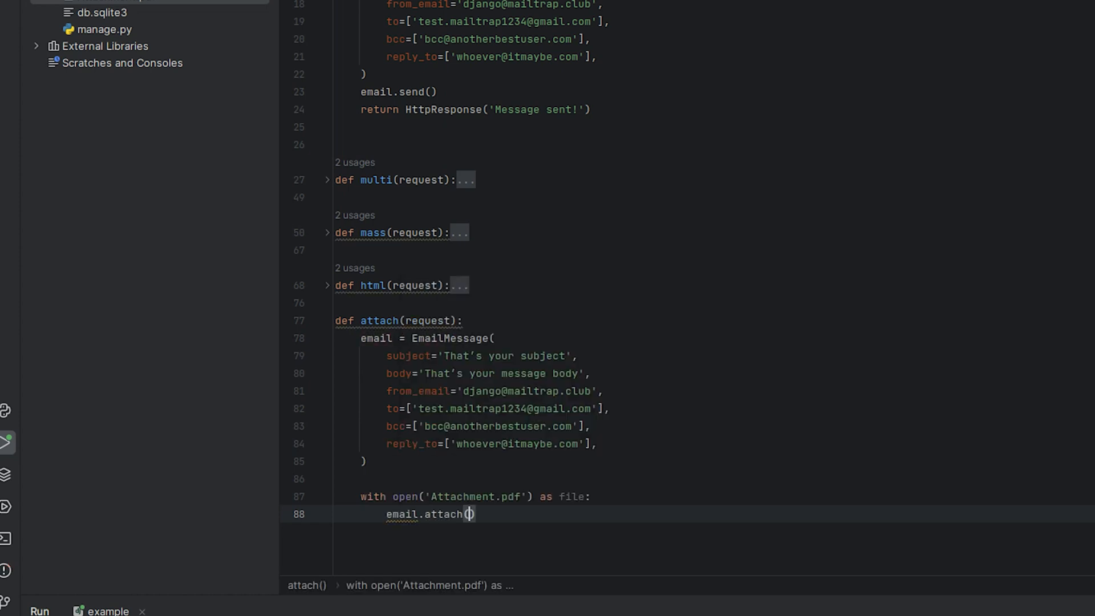
{"action": "type", "text": "''"}
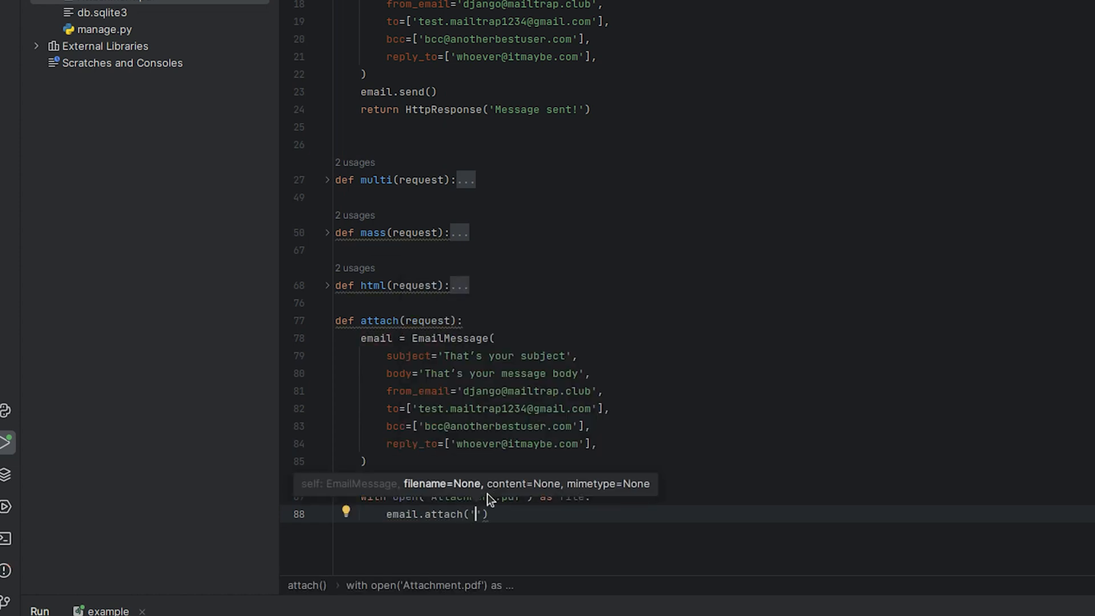
{"action": "type", "text": "Attac"}
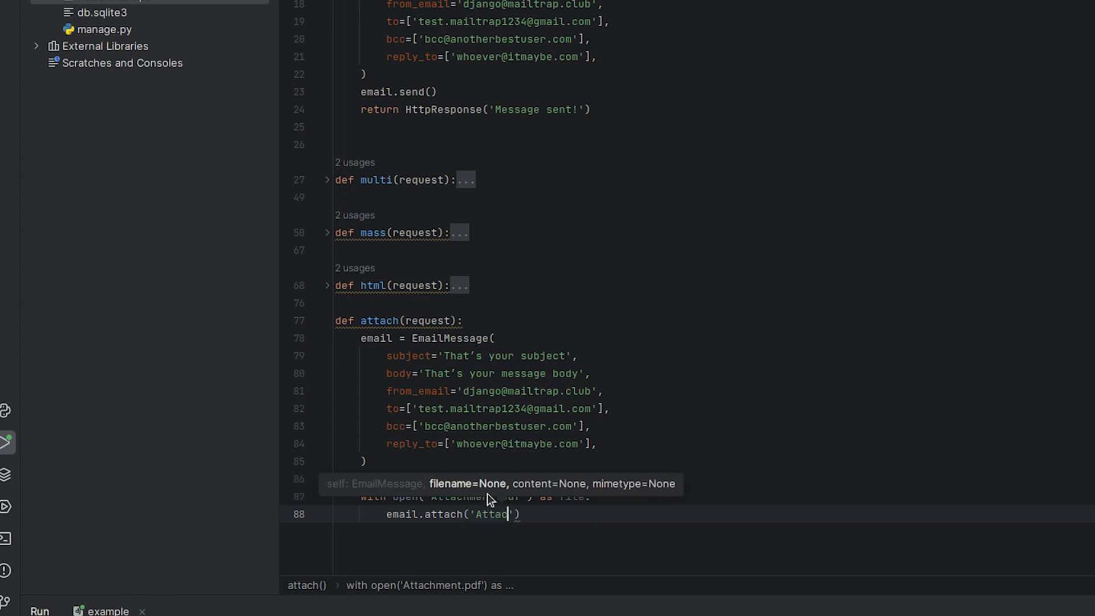
{"action": "type", "text": "hment.pdf'"}
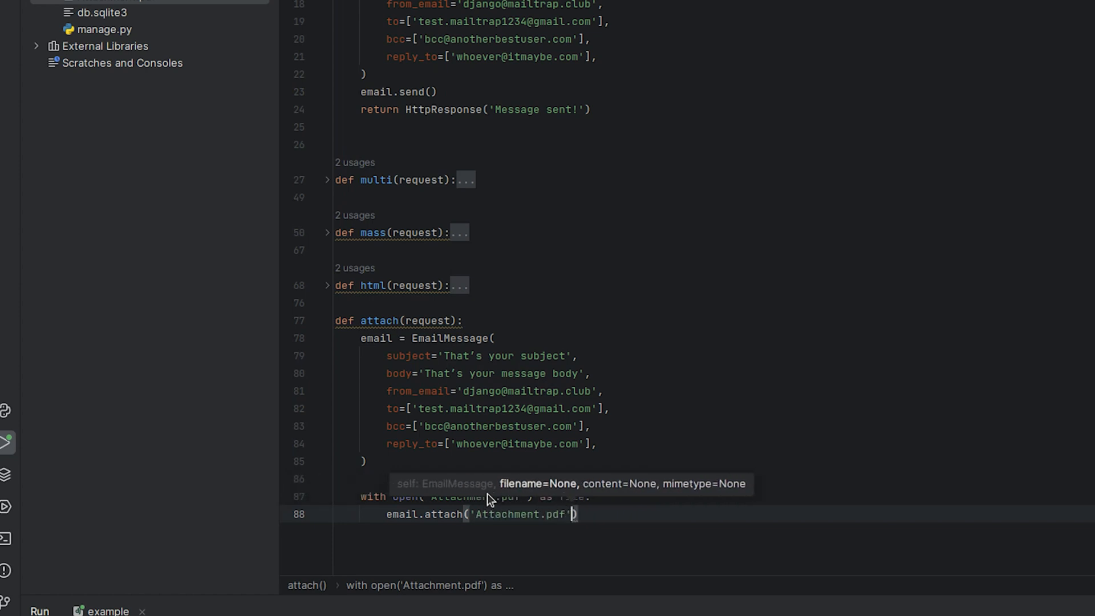
{"action": "type", "text": ", file.r"}
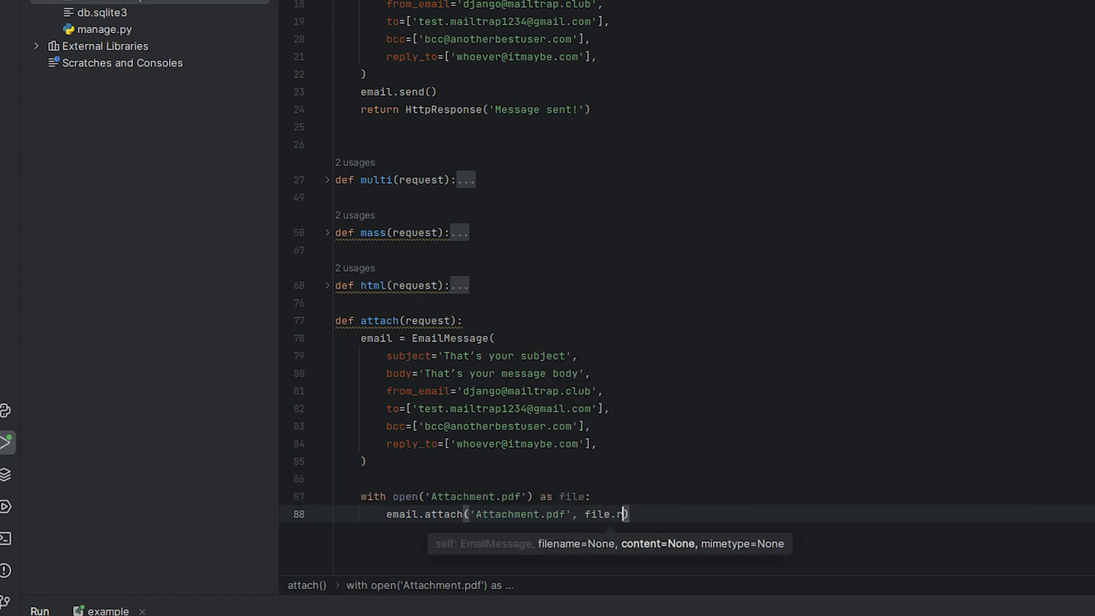
{"action": "type", "text": "ead(),"}
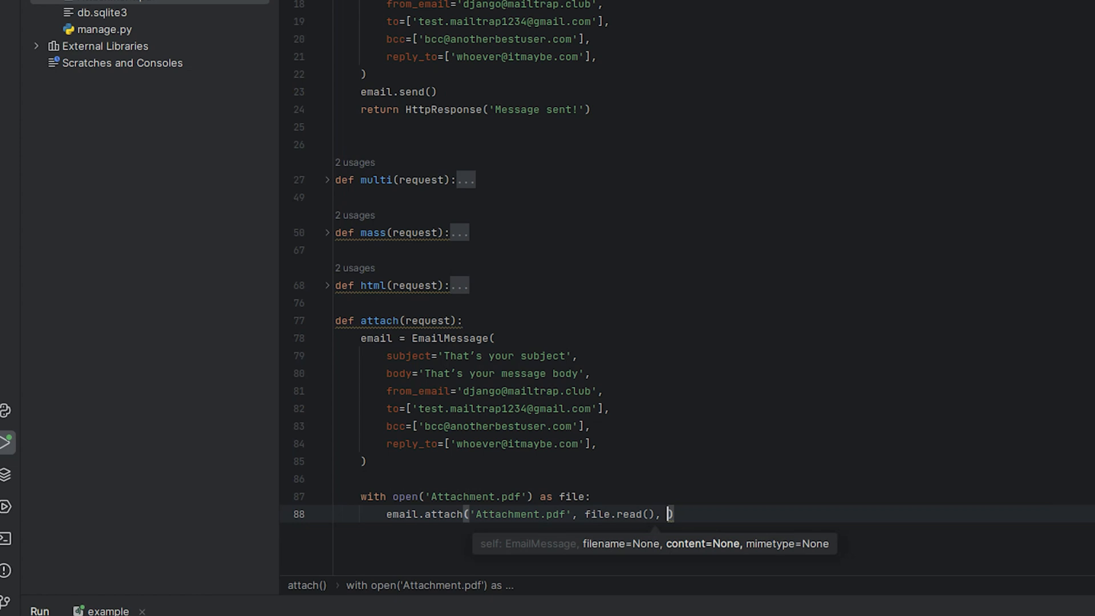
{"action": "type", "text": "''"}
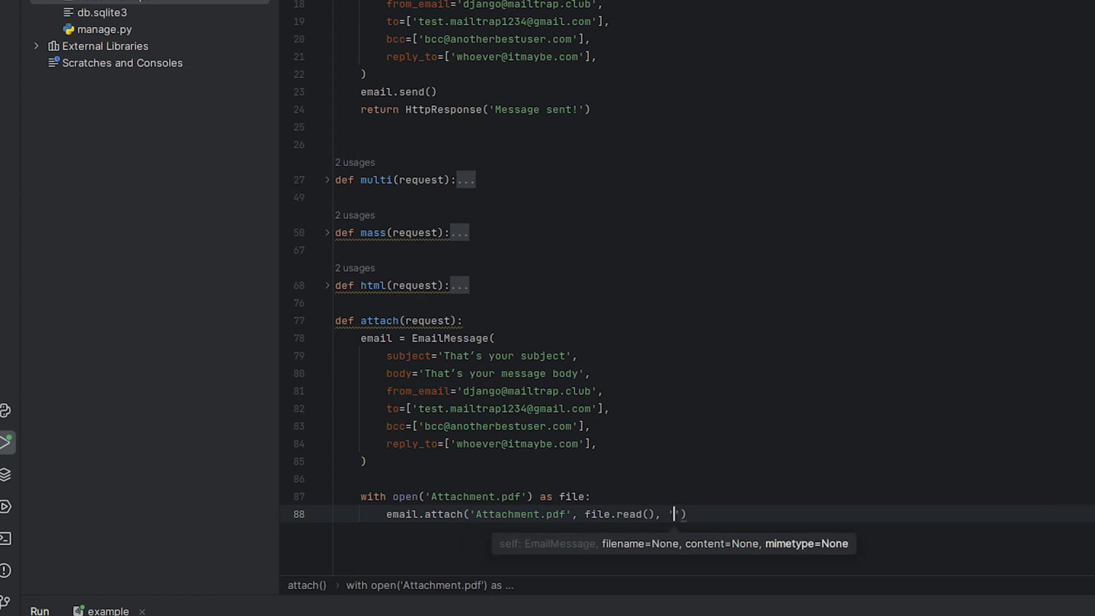
{"action": "type", "text": "application/pdf"}
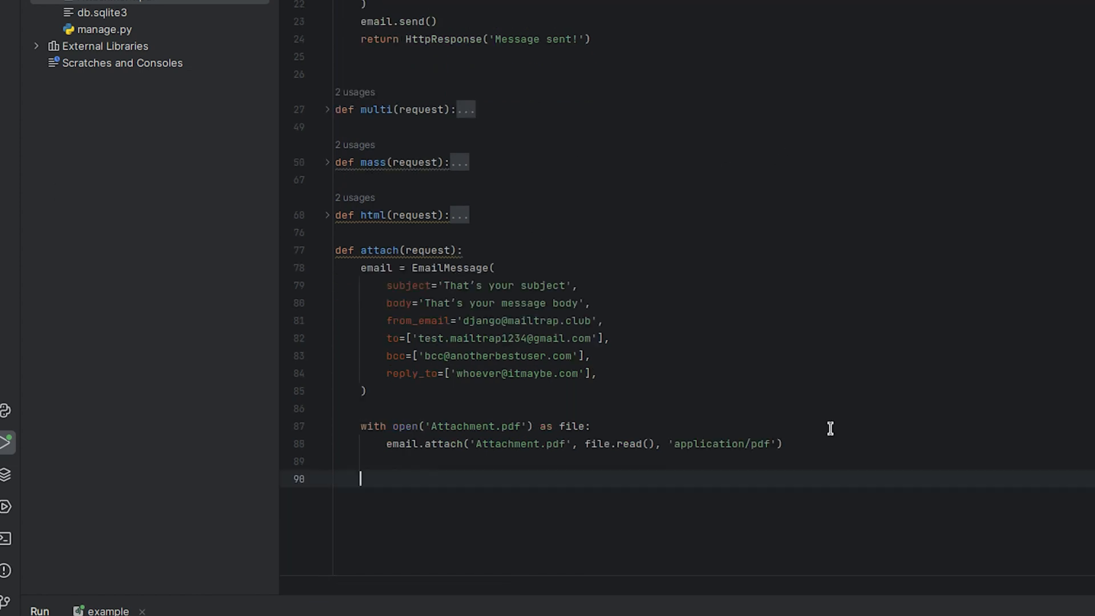
{"action": "type", "text": "email.send()"}
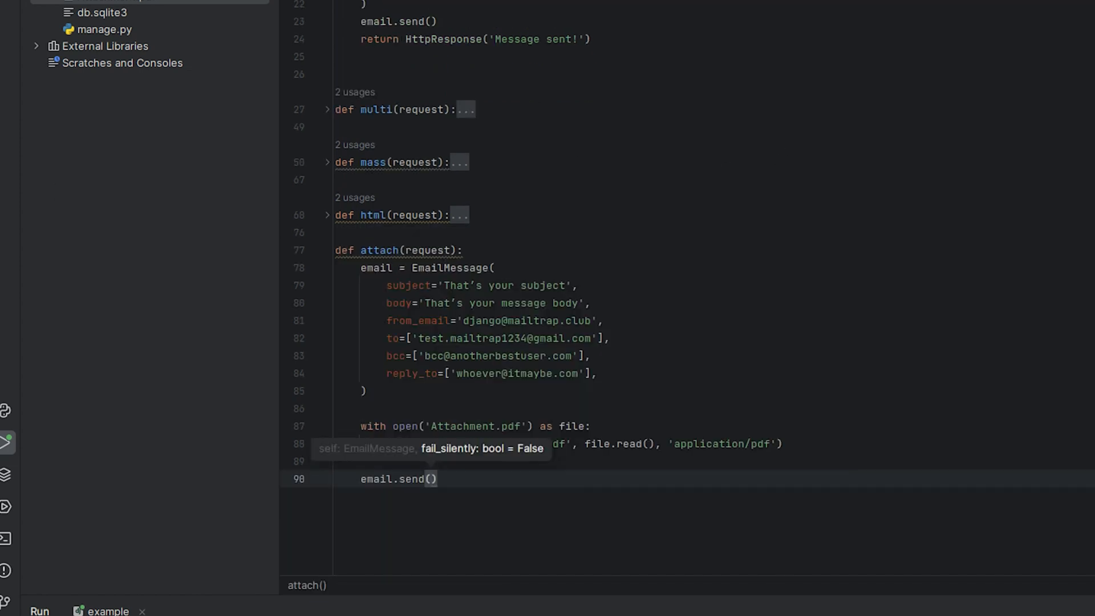
{"action": "type", "text": "return HttpResponse('Message sent!')"}
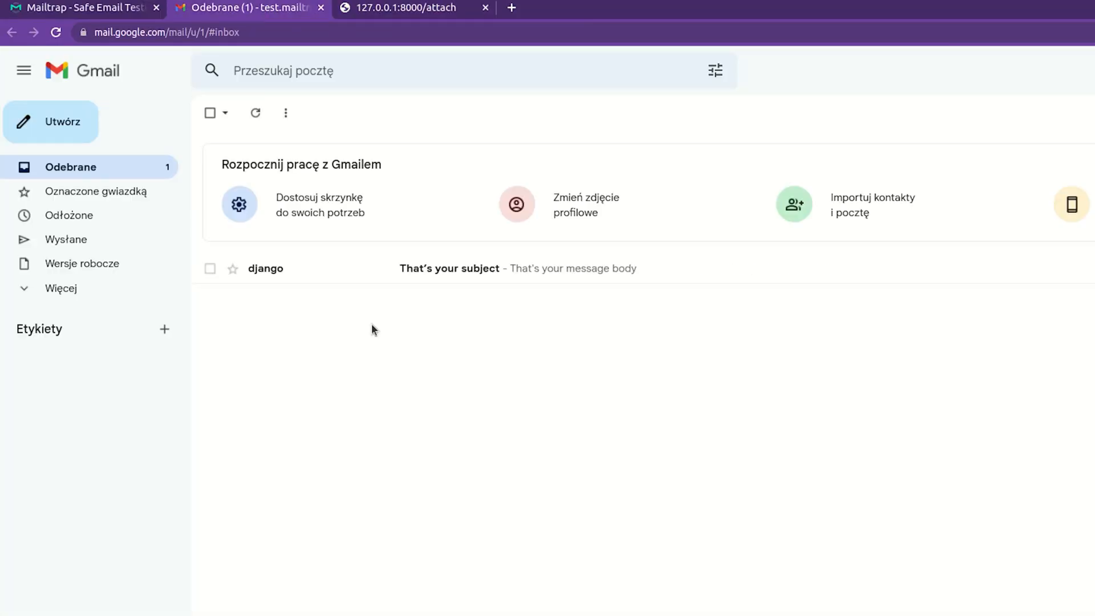
Open django's 'That's your subject' email in the Gmail inbox.
{"action": "left_click", "coordinate": [449, 268]}
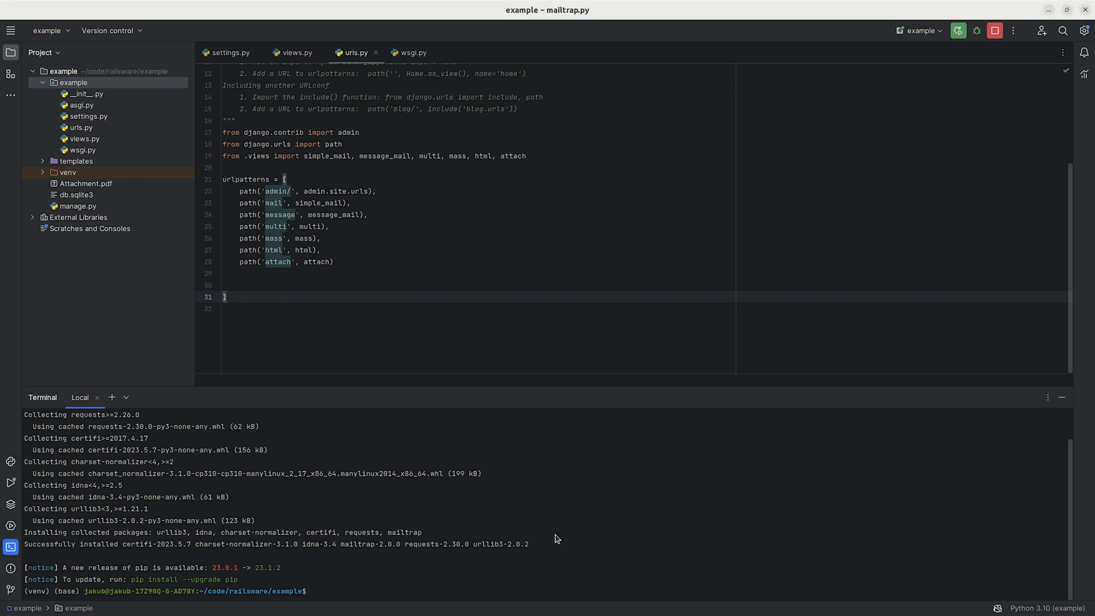
Run pip install mailtrap and add a new mailtrap.py file to the example package.
{"action": "type", "text": "pip install mailtrap"}
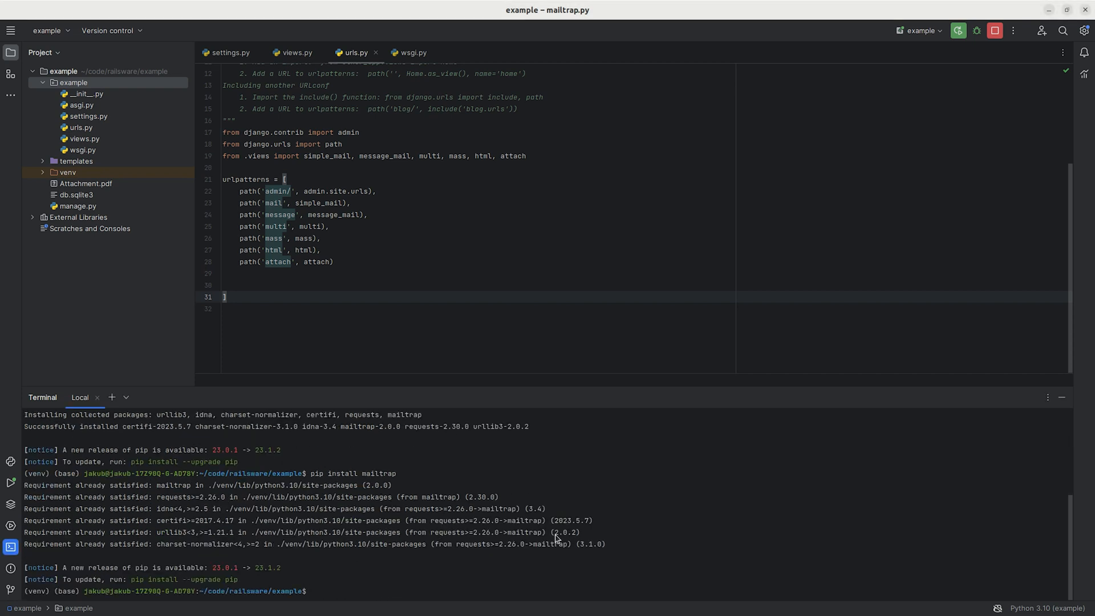
{"action": "right_click", "coordinate": [72, 82]}
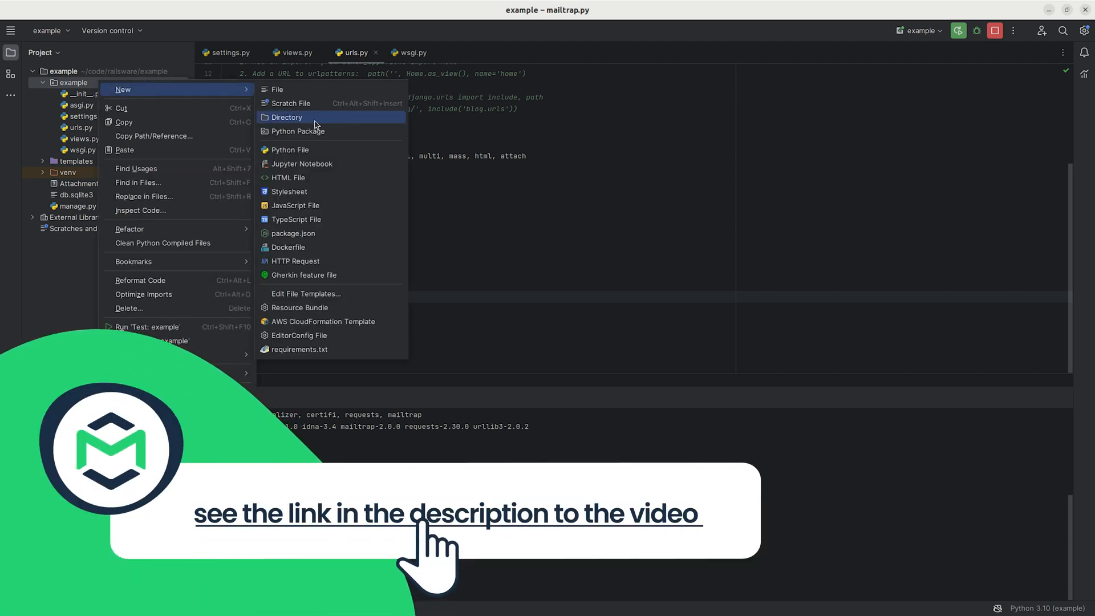
{"action": "left_click", "coordinate": [290, 150]}
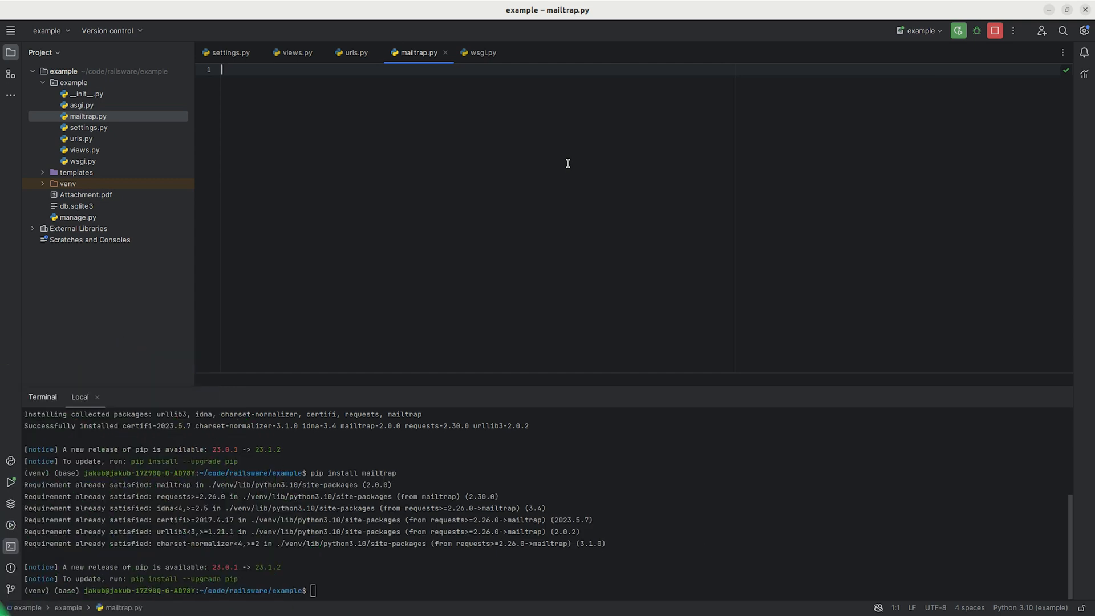
Import mailtrap as mt and HttpResponse, and define simple(request) building an mt.Mail.
{"action": "type", "text": "import mailtrap as mt"}
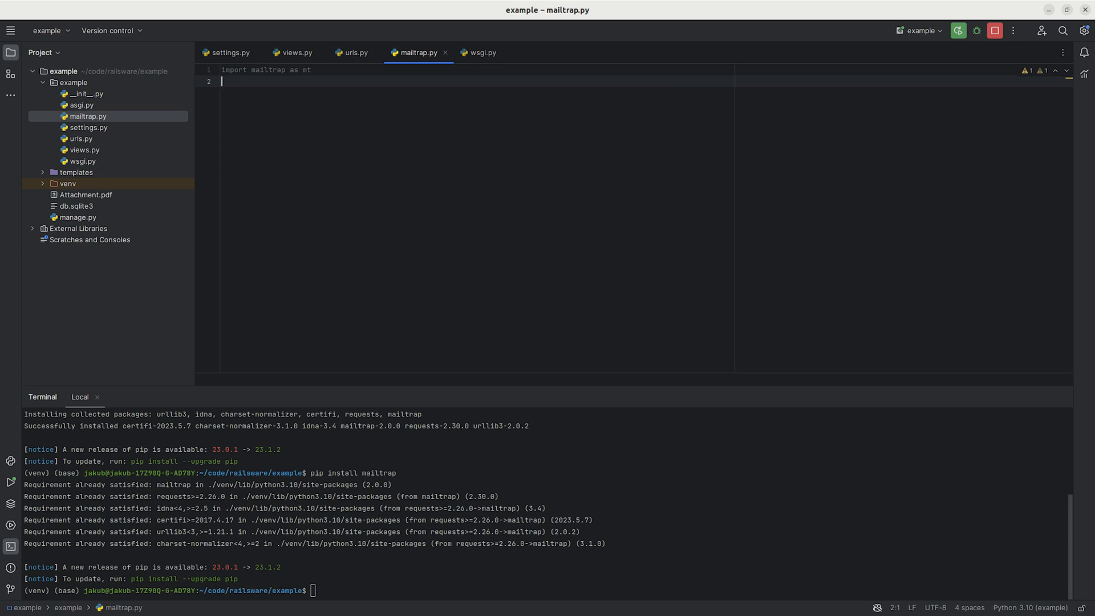
{"action": "type", "text": "f"}
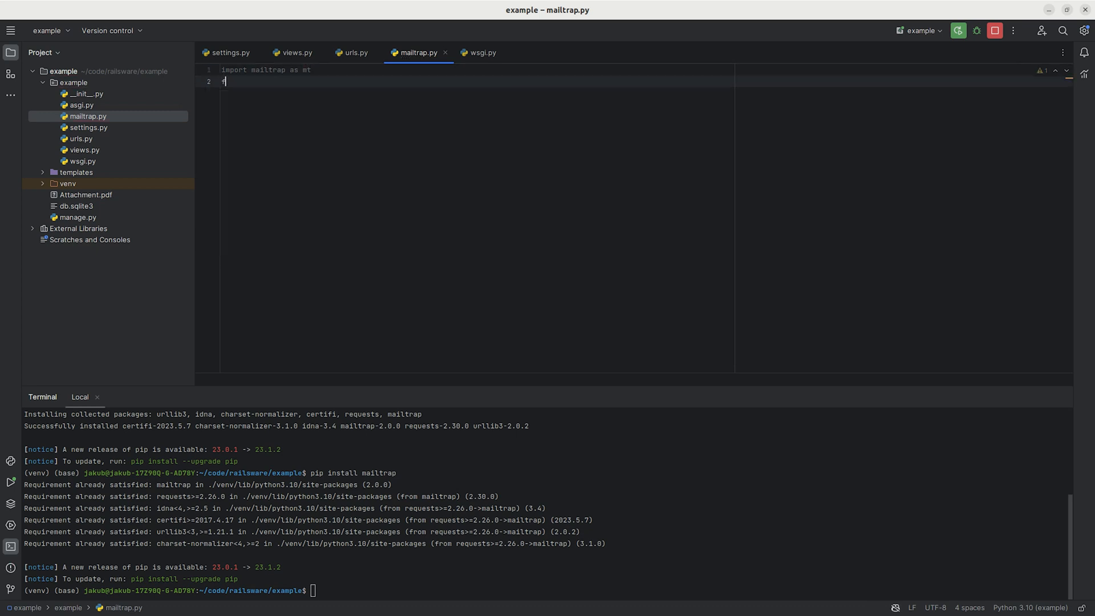
{"action": "type", "text": "from django.http.response import"}
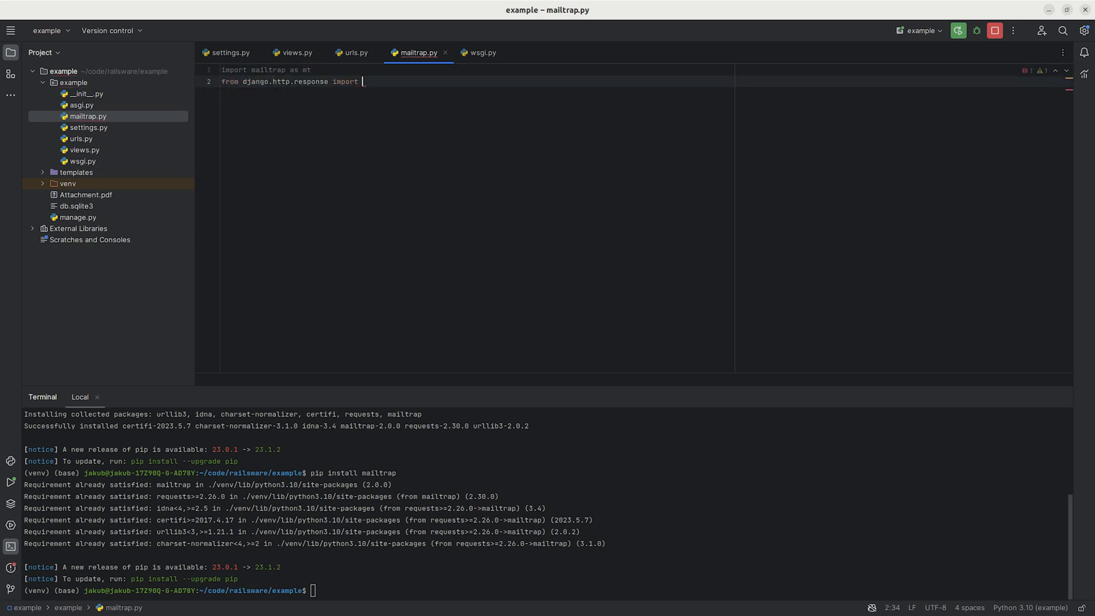
{"action": "type", "text": "HttpResponse"}
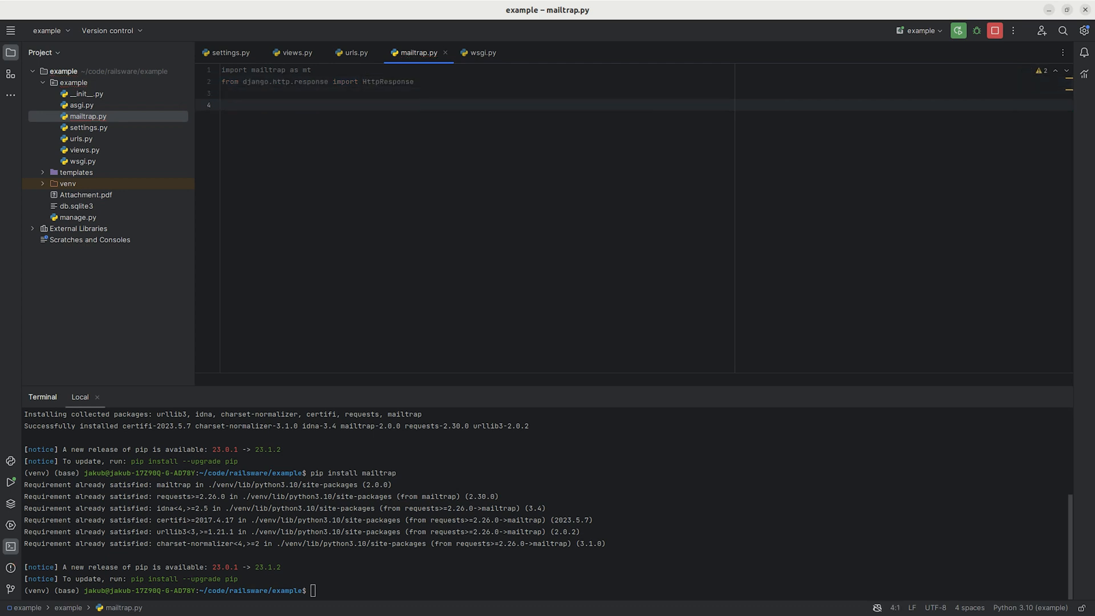
{"action": "type", "text": "def simple()"}
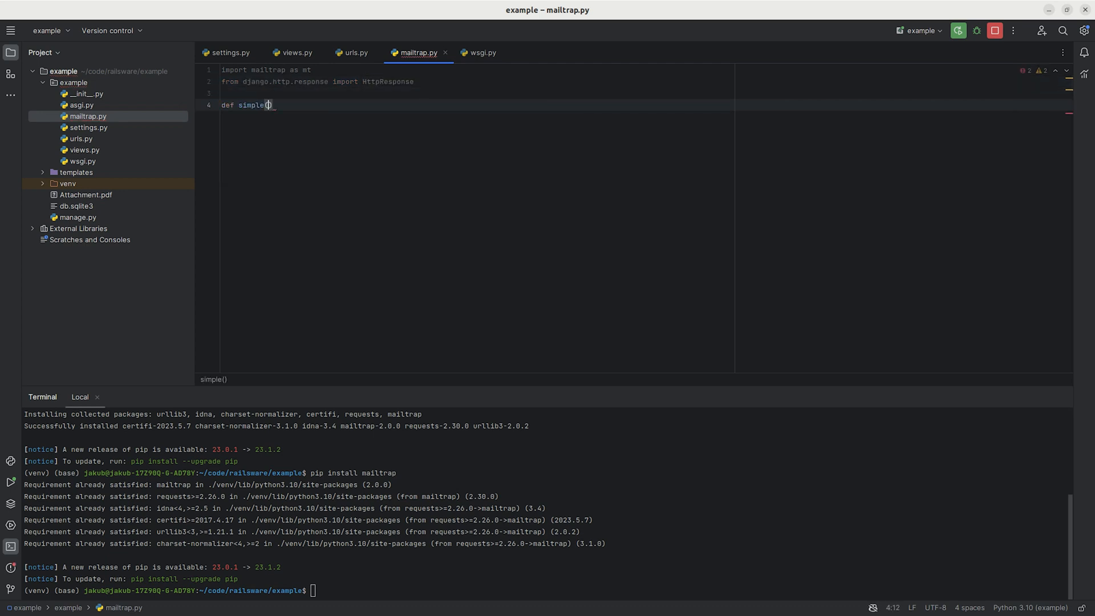
{"action": "type", "text": "request):"}
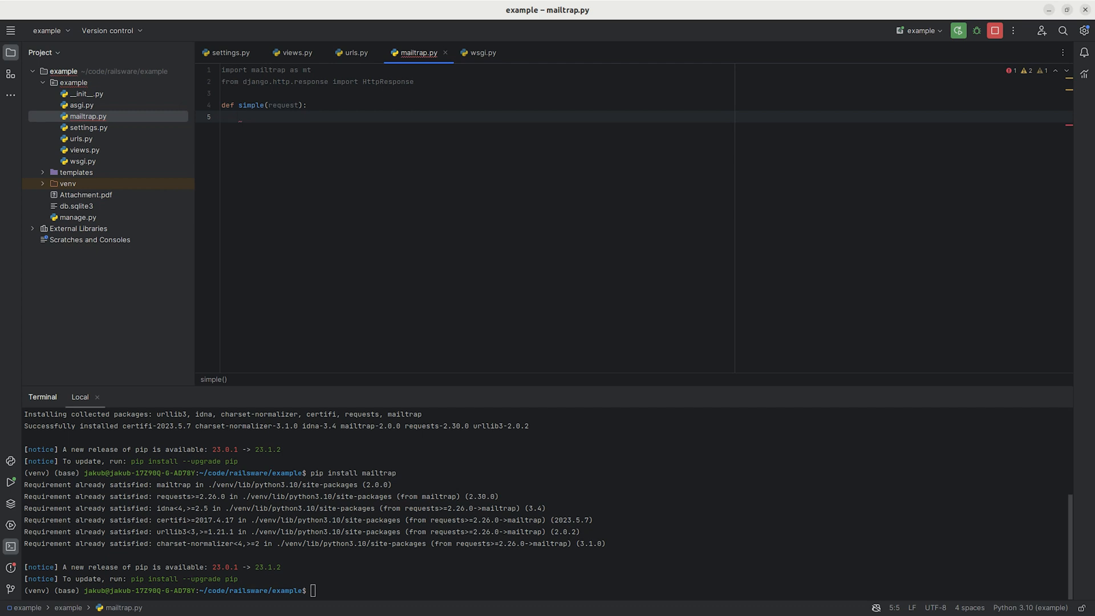
{"action": "type", "text": "mail ="}
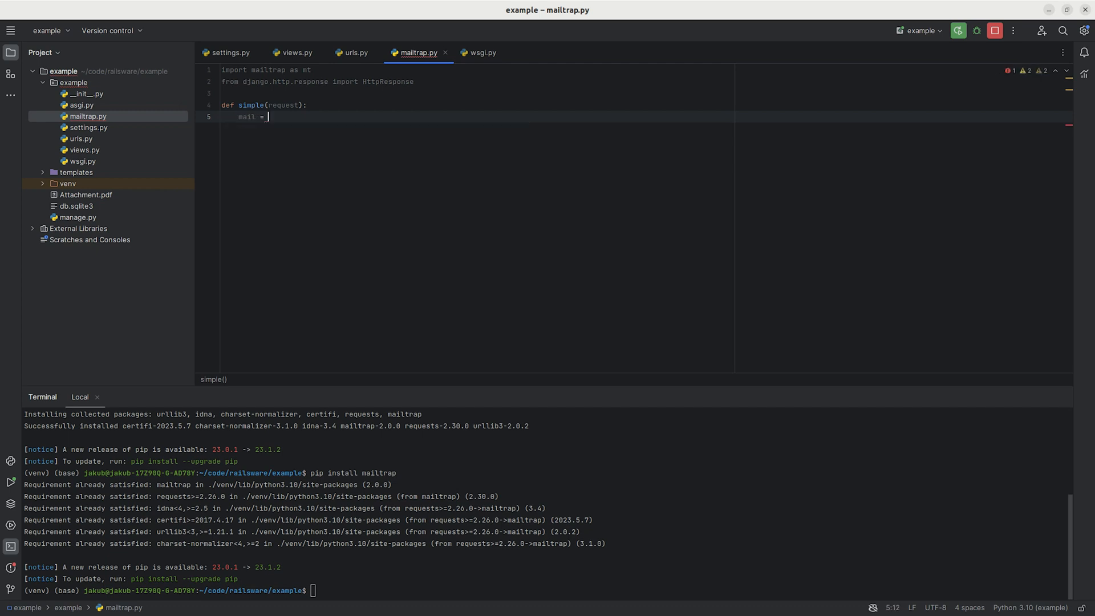
{"action": "type", "text": "mt.Mail()"}
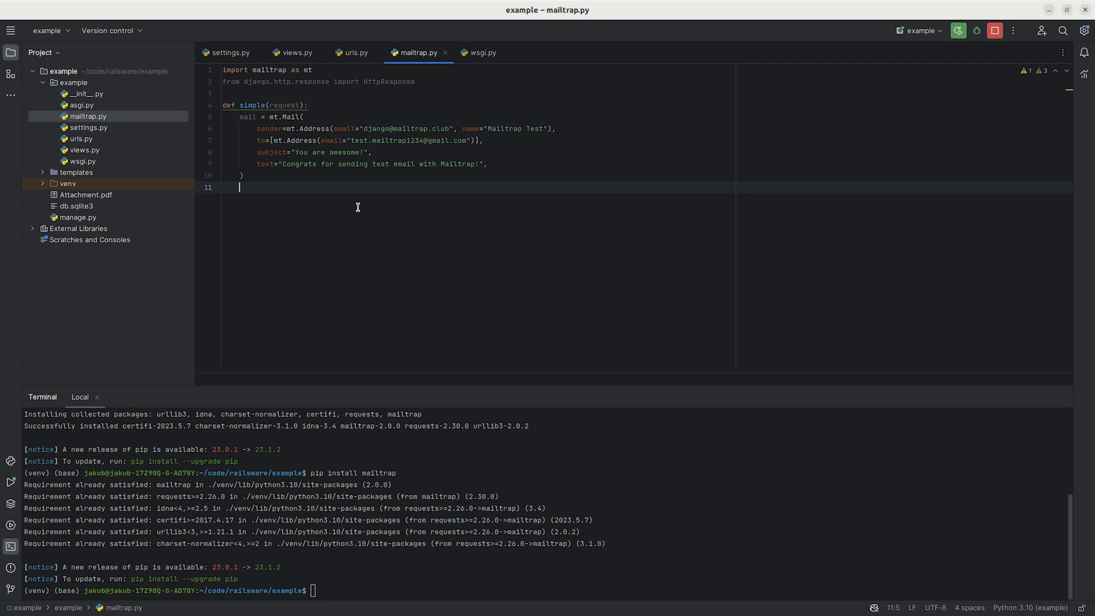
Create a MailtrapClient with the token, send the mail, and return HttpResponse("Message sent!").
{"action": "type", "text": "client ="}
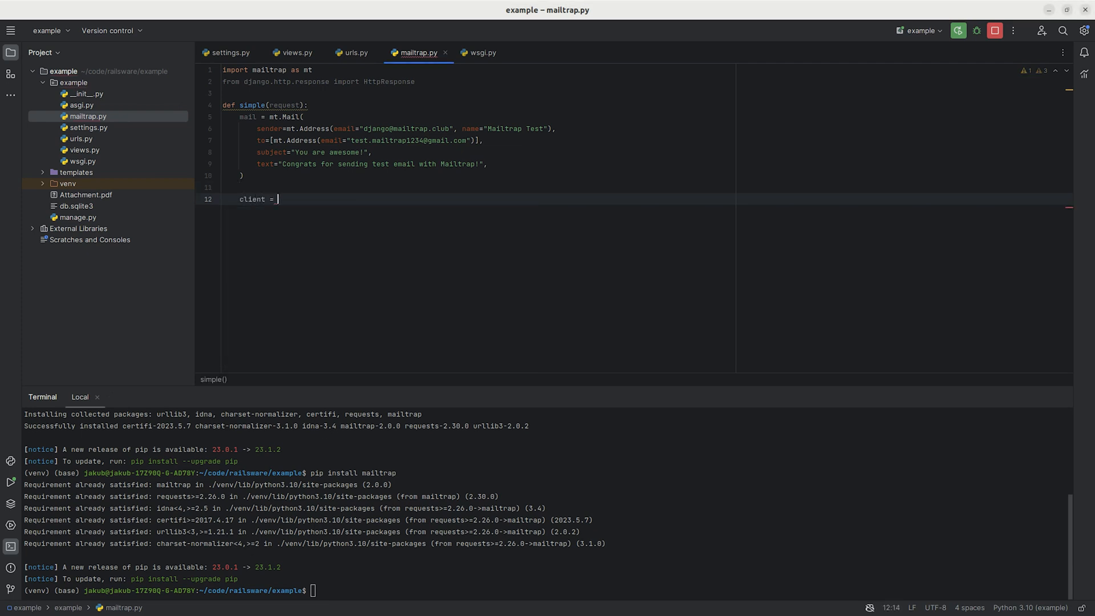
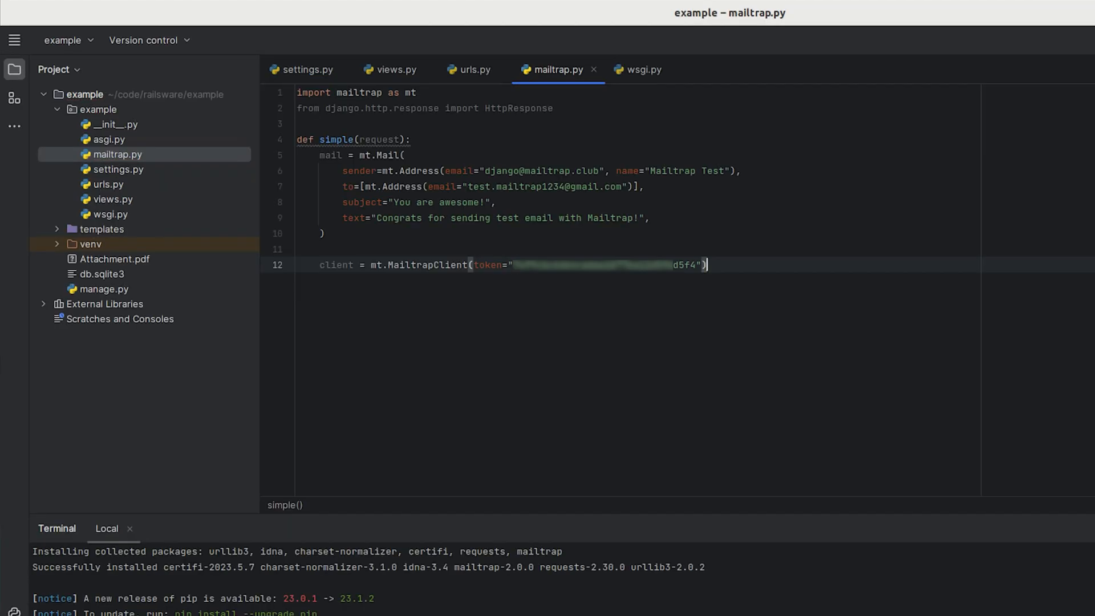
{"action": "key", "text": "enter"}
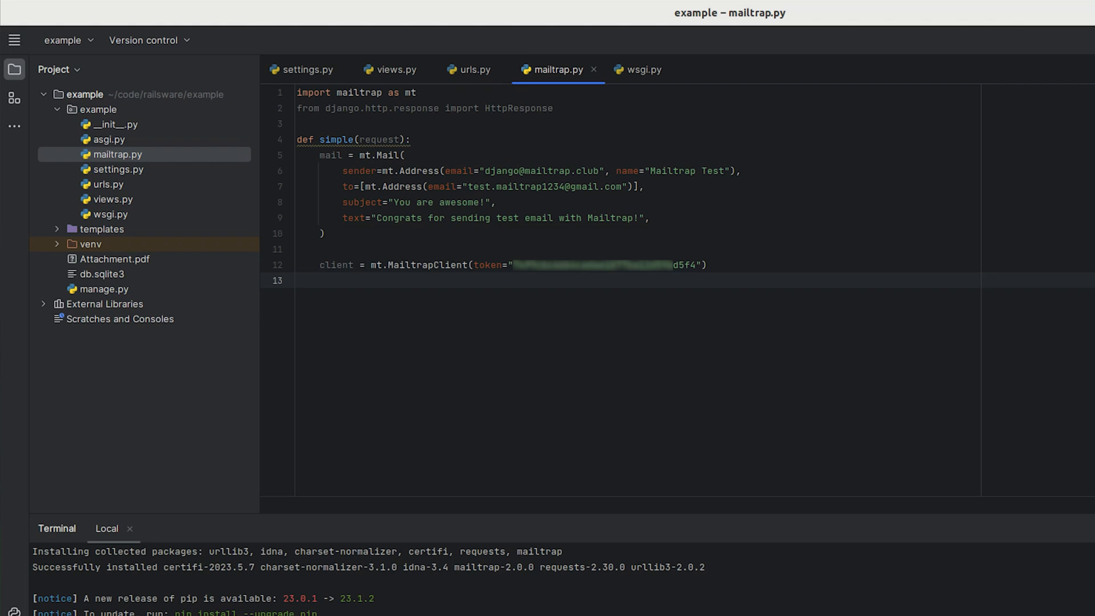
{"action": "type", "text": "client.send()"}
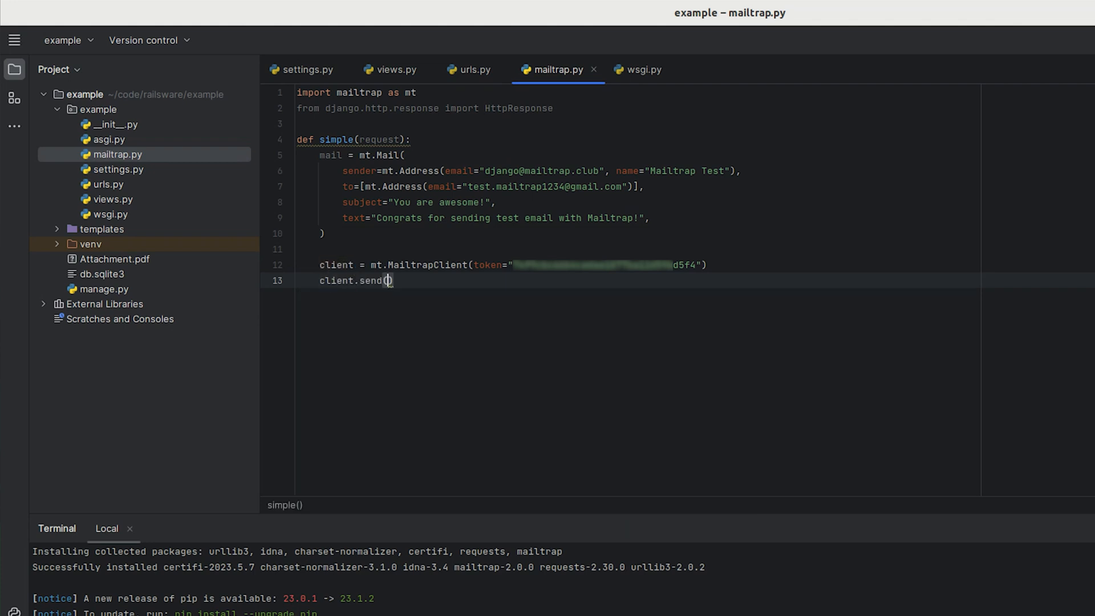
{"action": "type", "text": "mail"}
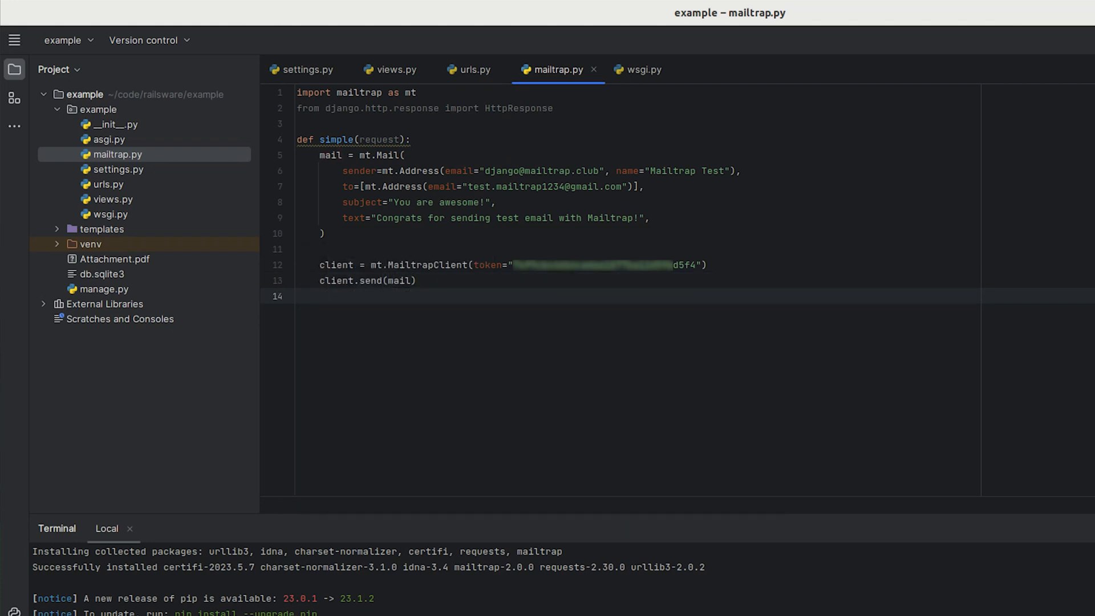
{"action": "type", "text": "return"}
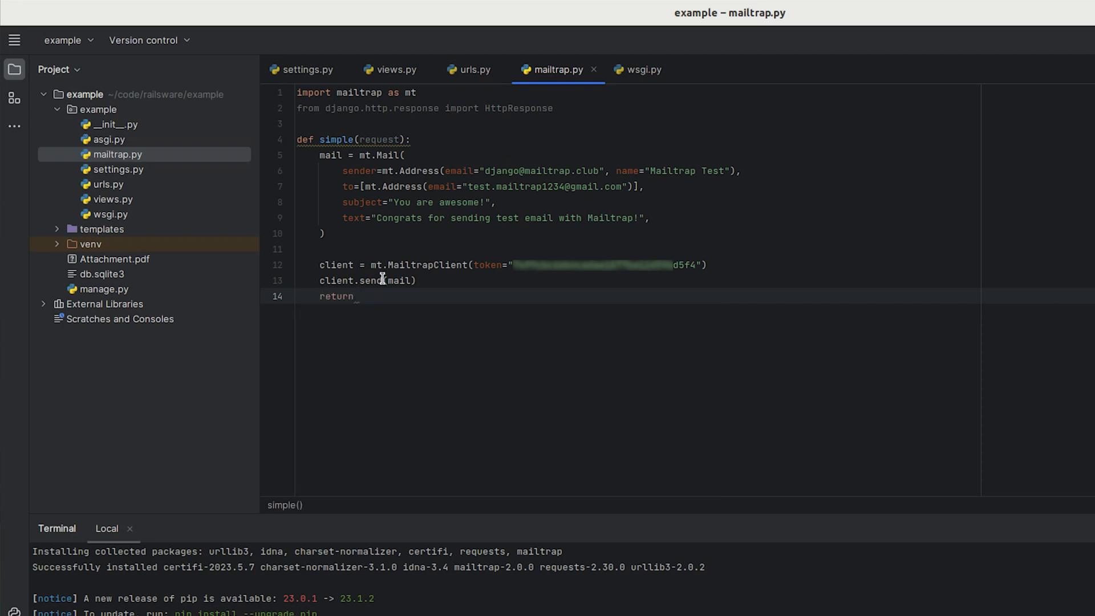
{"action": "type", "text": "HttpResponse(\"Mess\""}
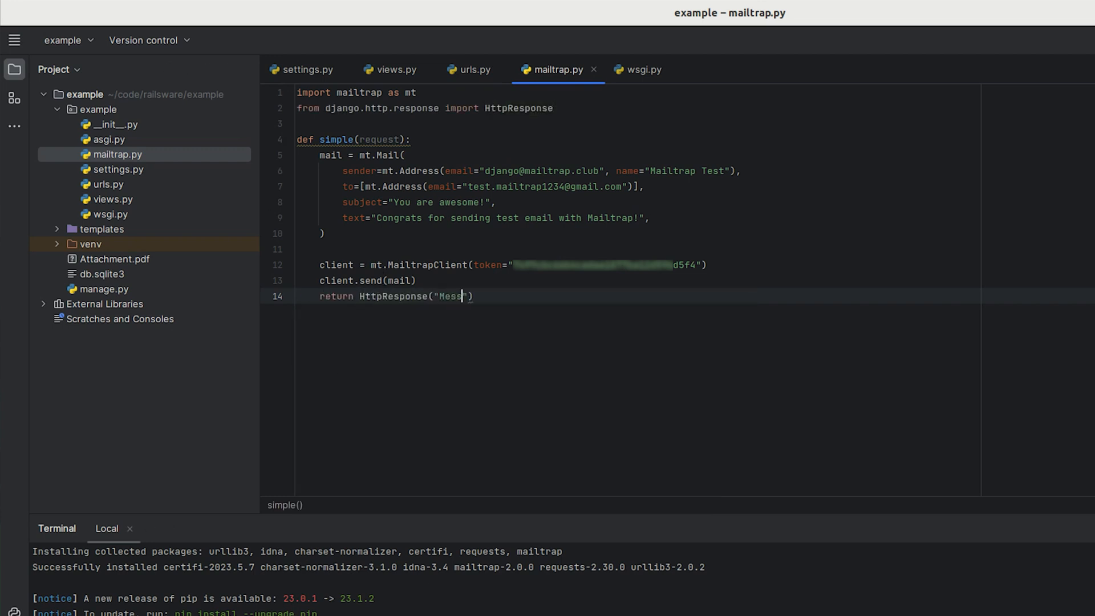
{"action": "type", "text": "age sent!"}
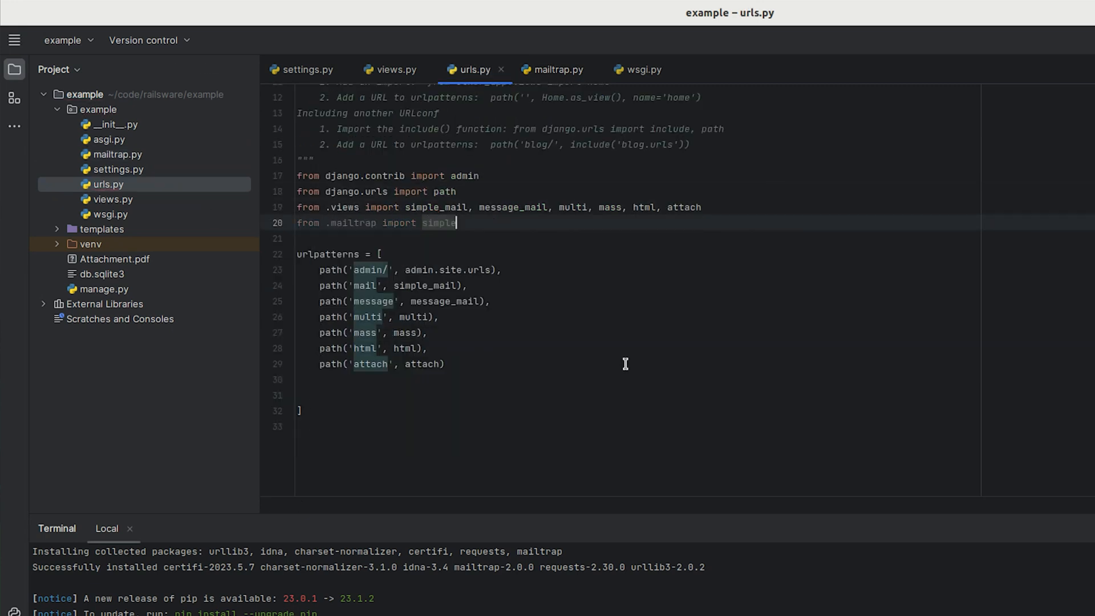
Add path('simple', simple) to urls.py and view the 'You are awesome!' email in Gmail.
{"action": "type", "text": "path('simple', s"}
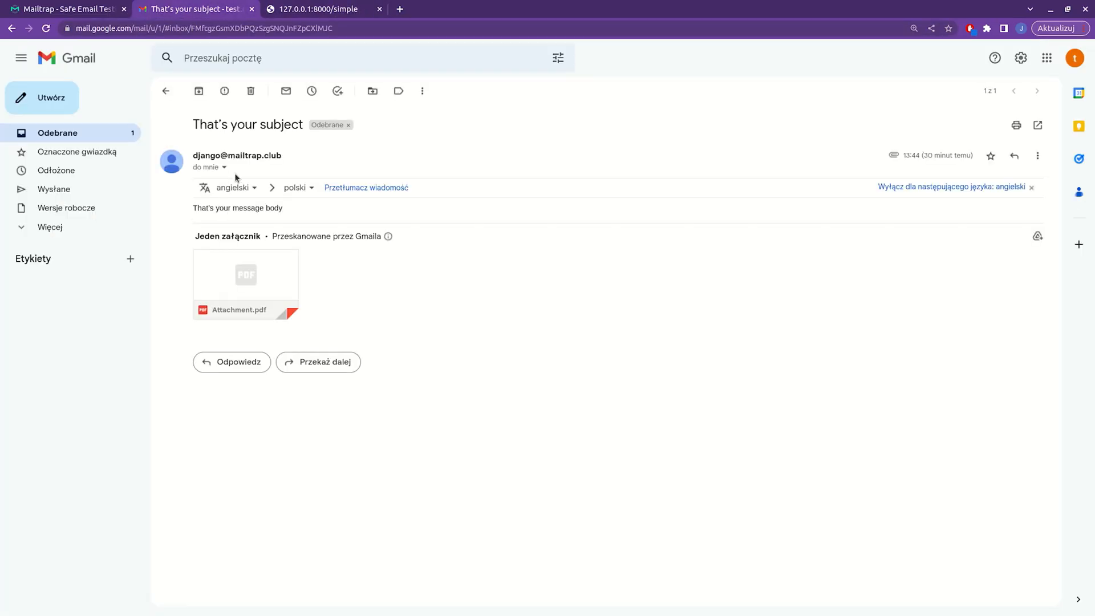
{"action": "left_click", "coordinate": [166, 90]}
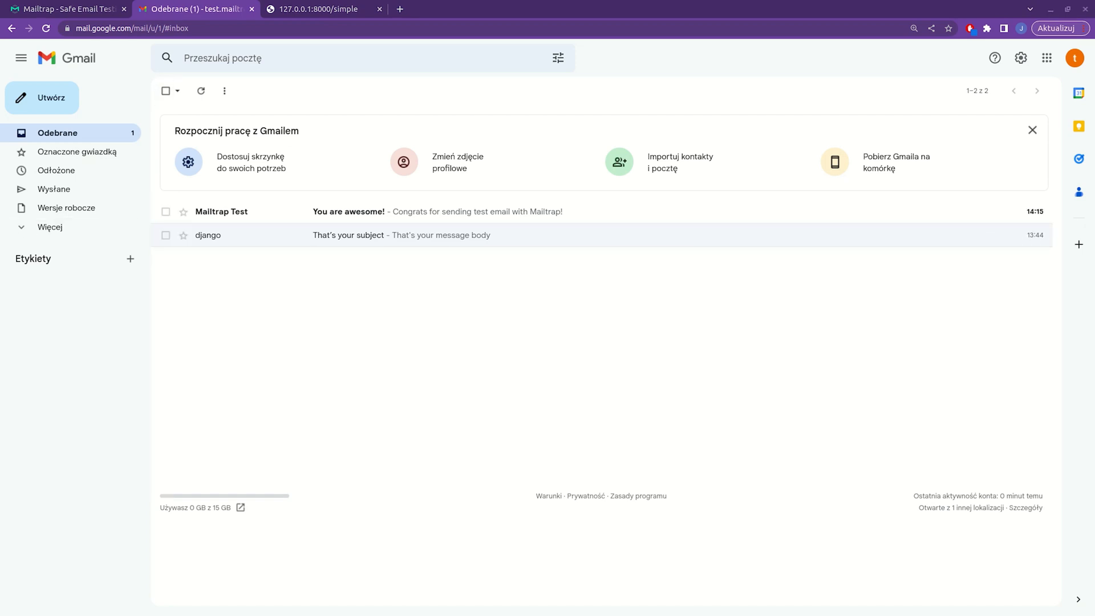